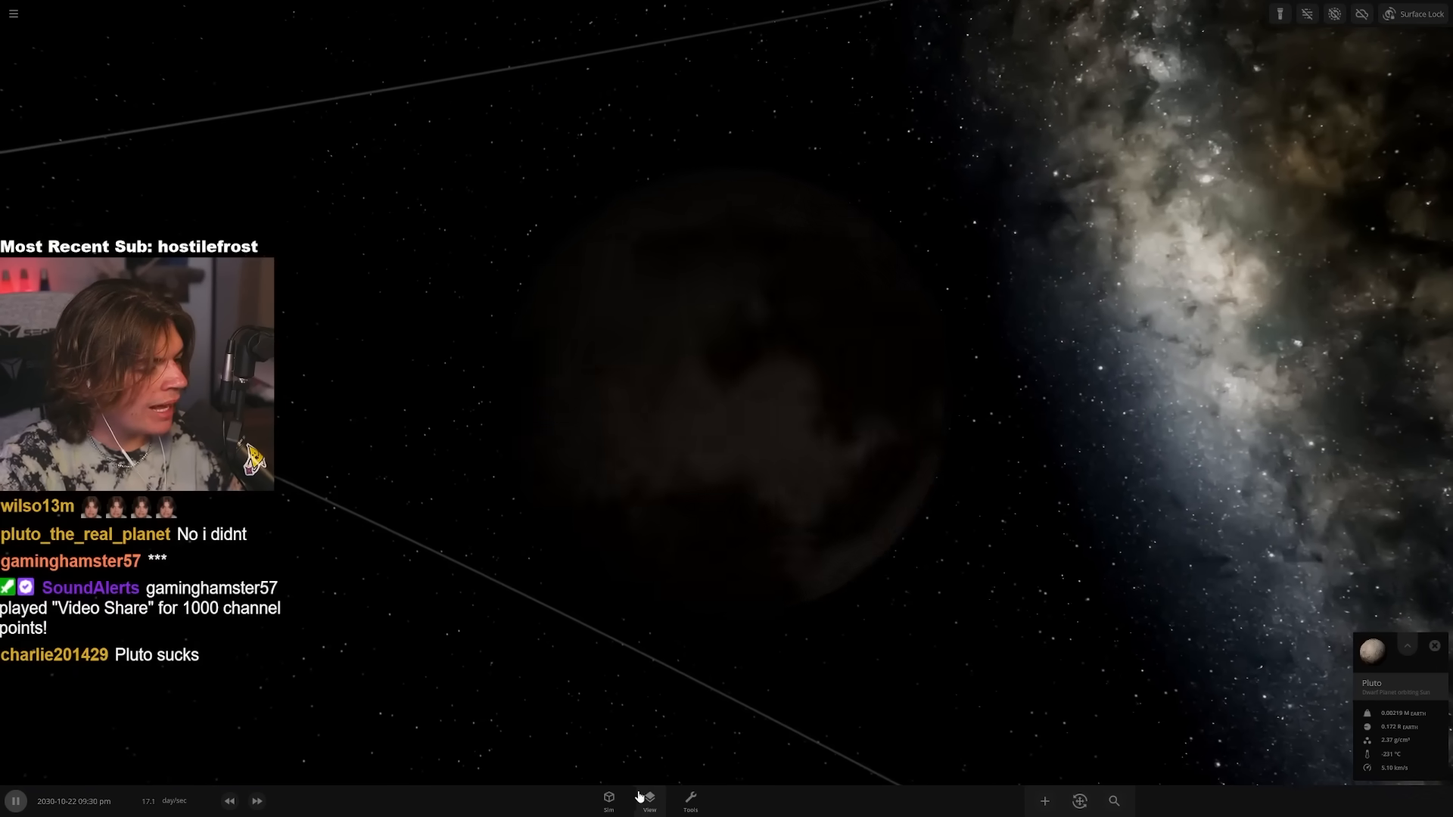
- Select Pluto, convert it to a black hole, and show its properties in Overview
{"action": "left_click", "coordinate": [650, 800]}
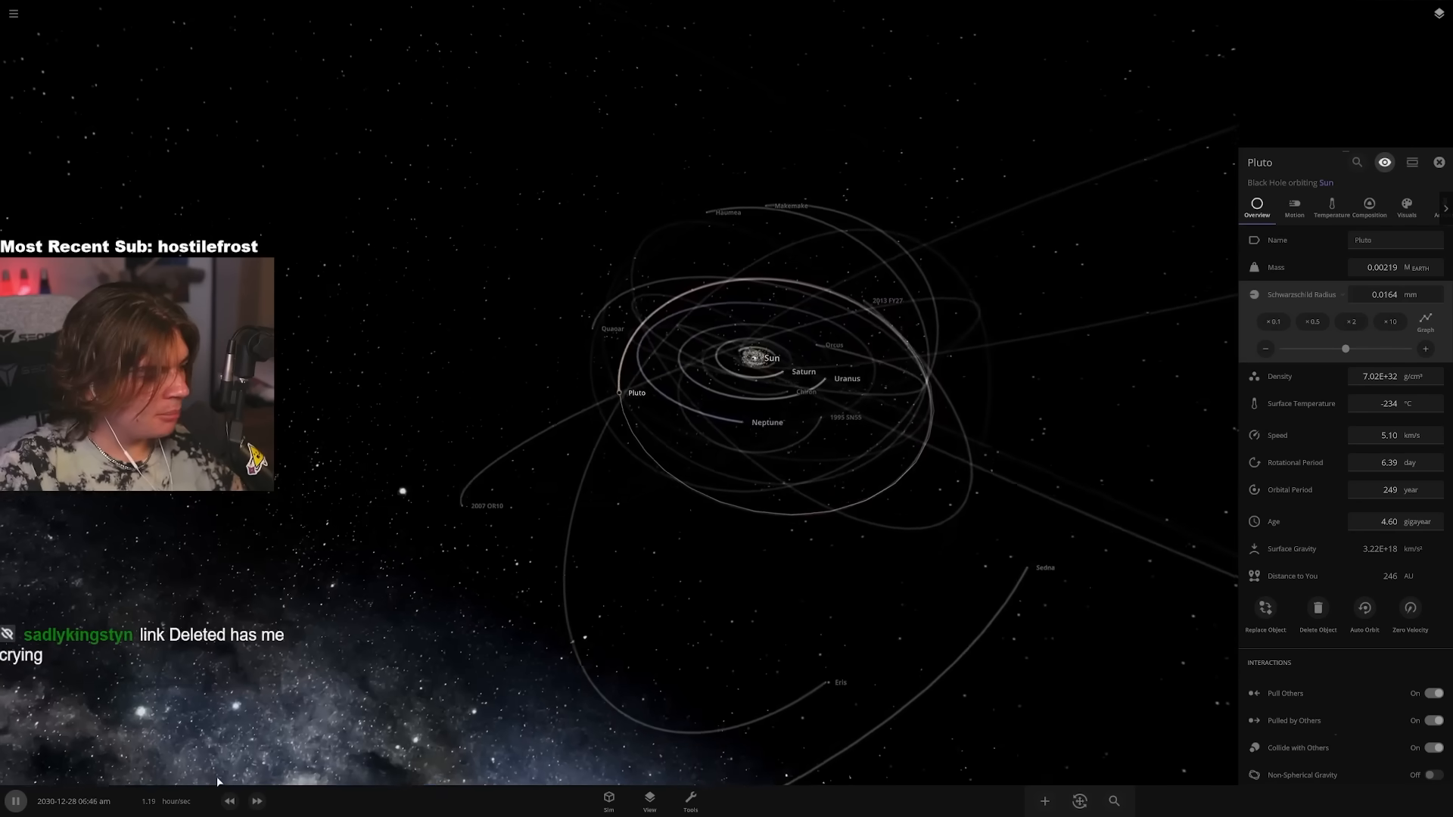
- Speed up time and raise Pluto's black-hole mass to about 0.49 solar masses
{"action": "left_click", "coordinate": [257, 801]}
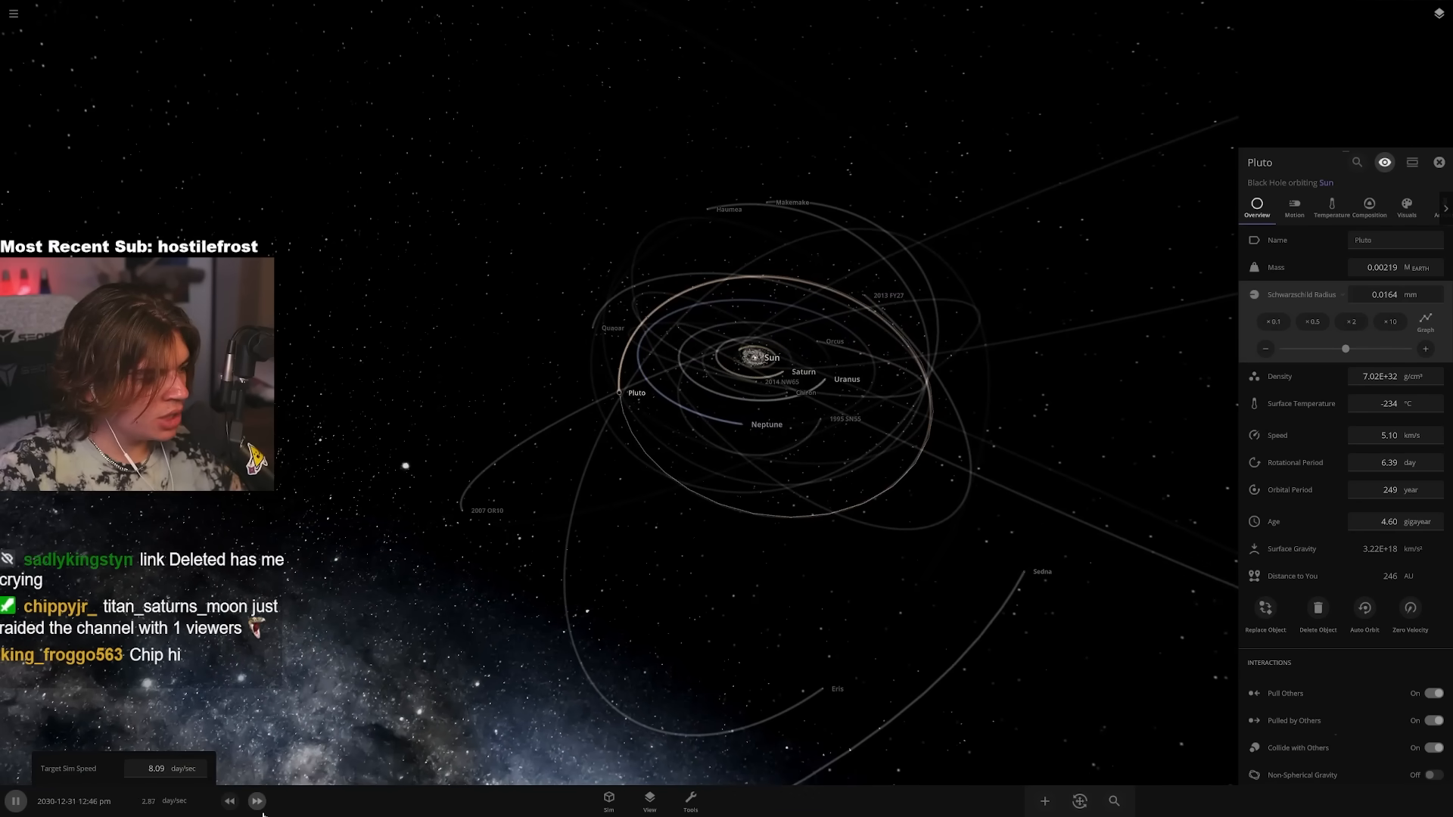
{"action": "left_click", "coordinate": [257, 801]}
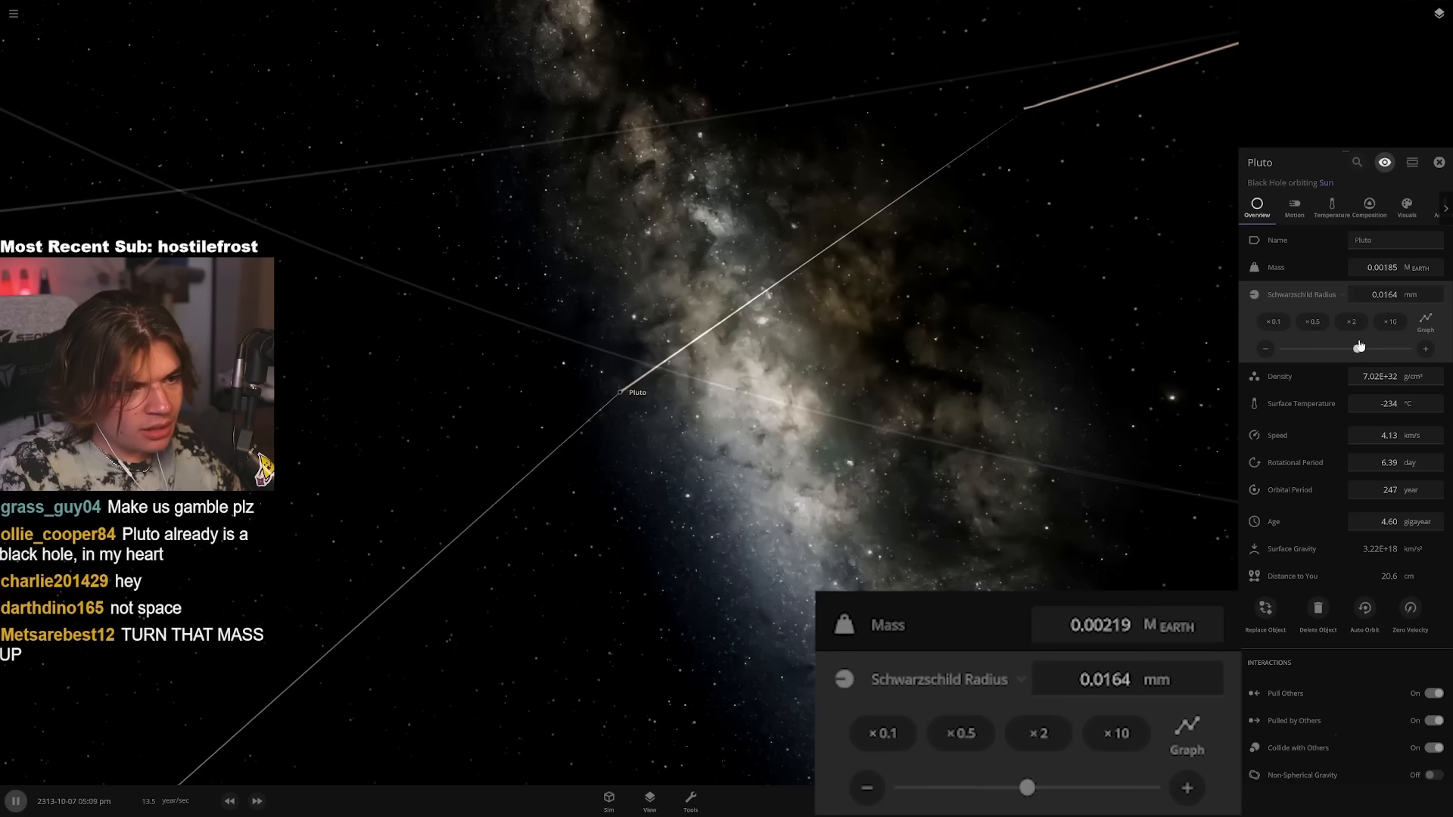
{"action": "left_click", "coordinate": [1186, 788]}
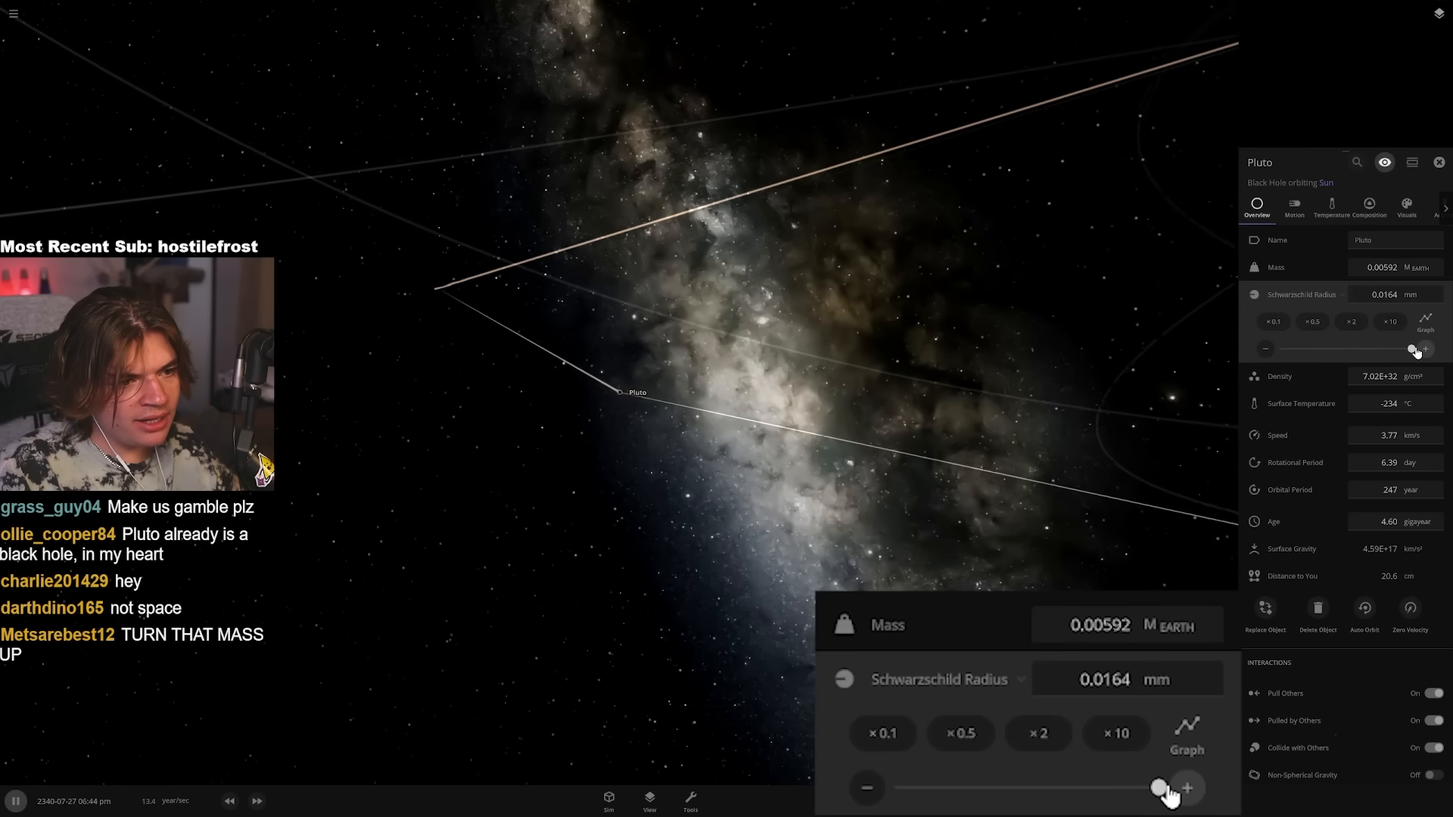
{"action": "left_click", "coordinate": [1186, 786]}
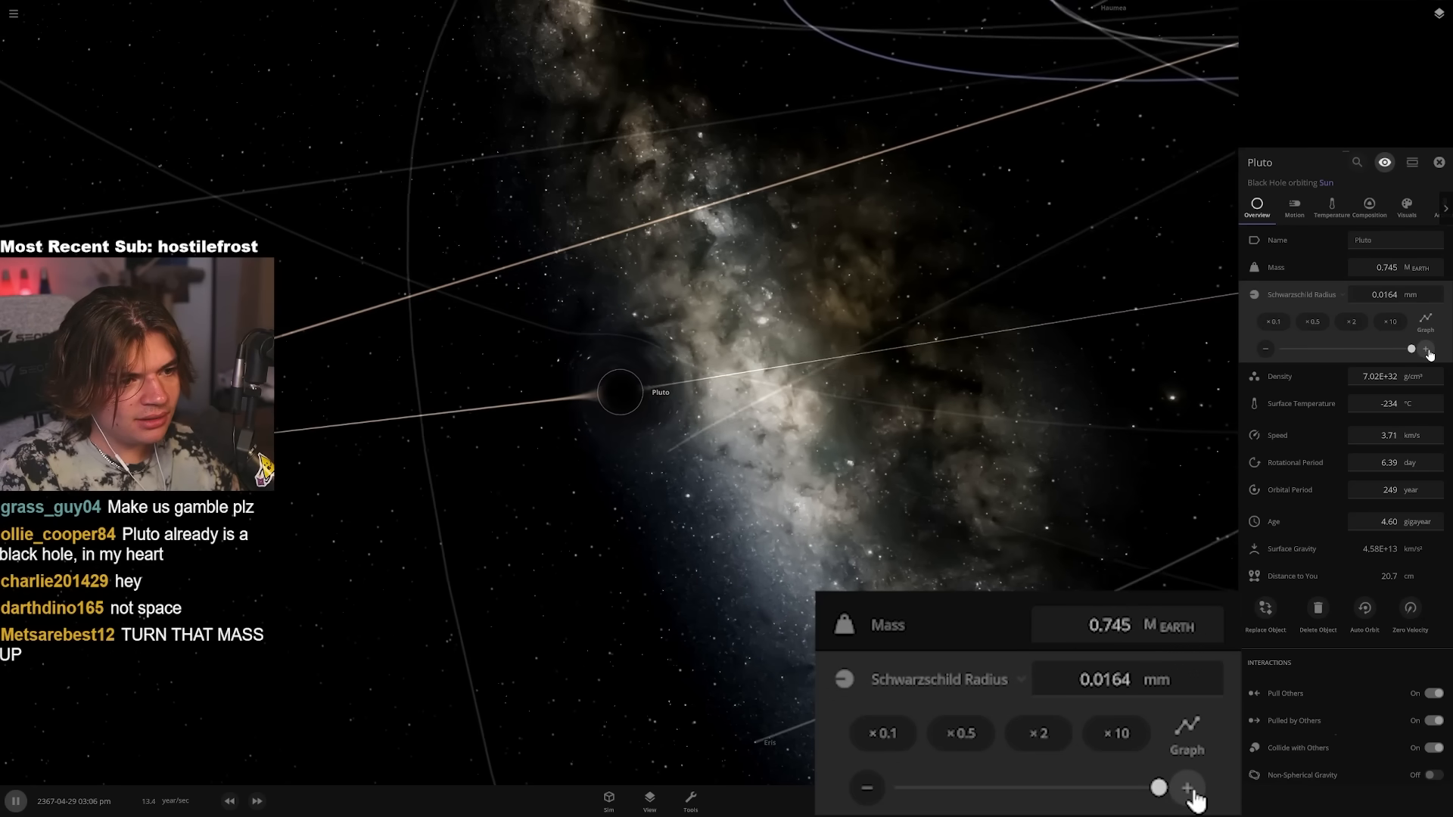
{"action": "left_click", "coordinate": [1186, 787]}
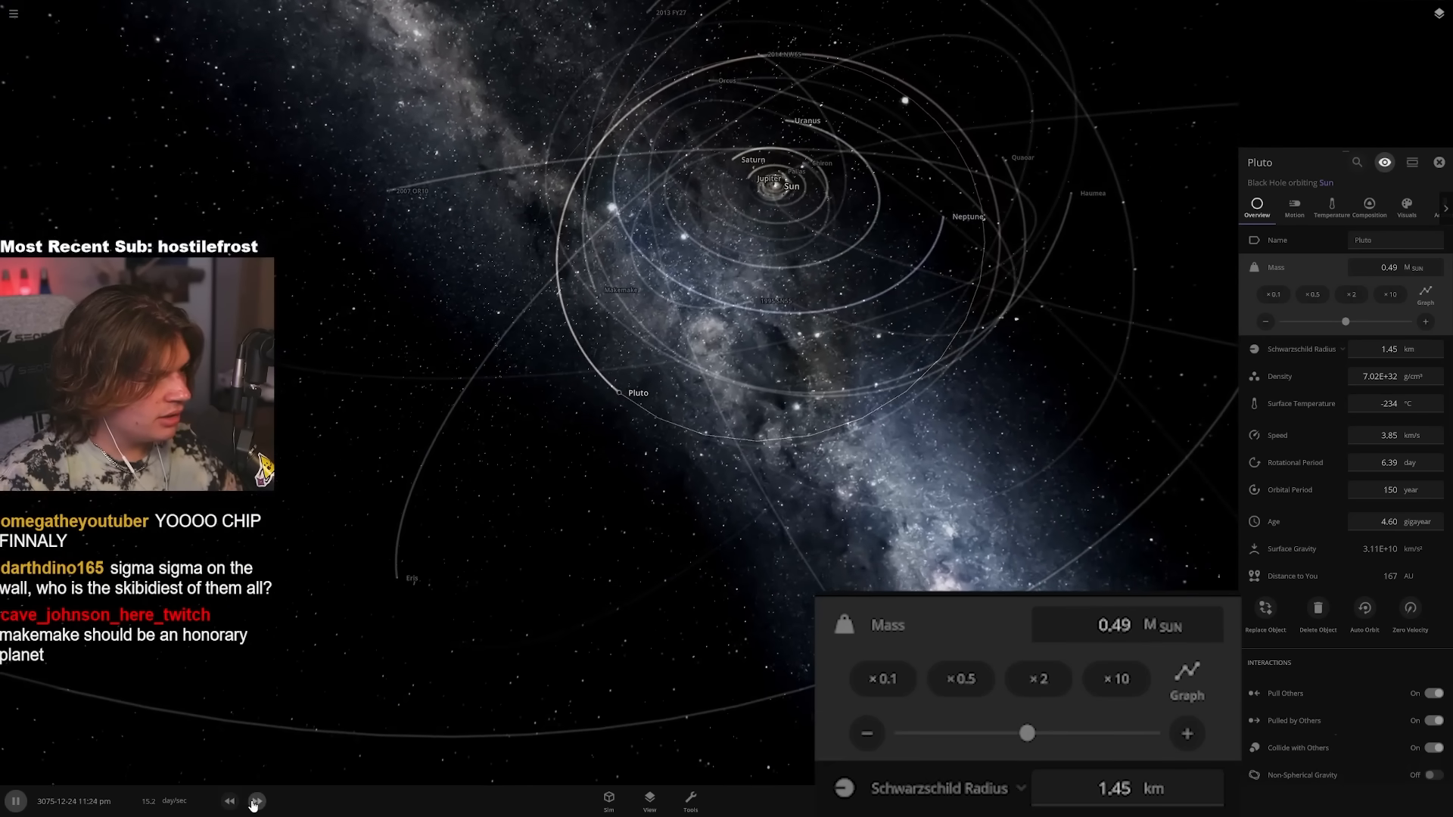
- Fast-forward the simulation while checking Earth and the Sun, then pause it
{"action": "left_click", "coordinate": [255, 800]}
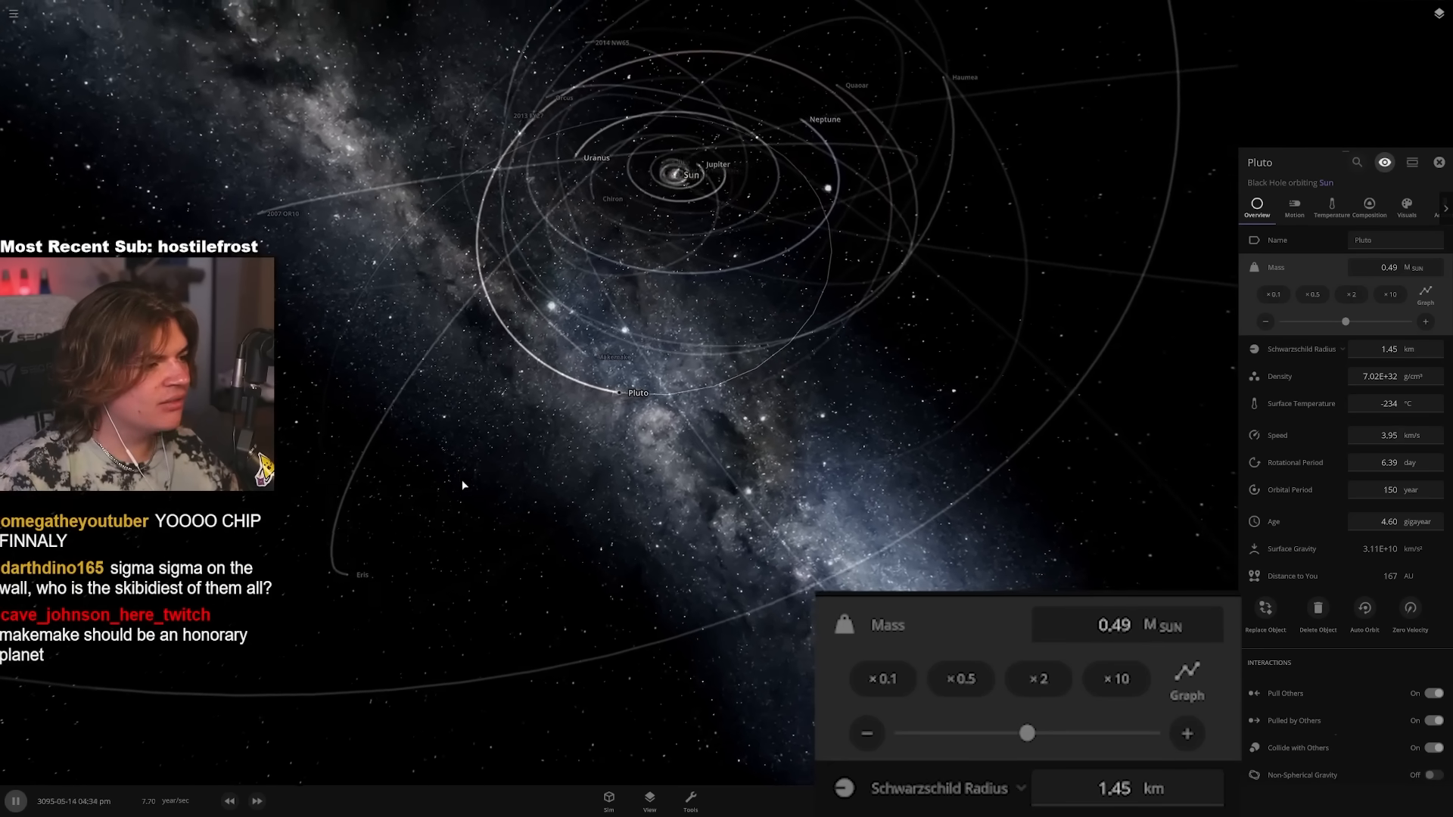
{"action": "left_click", "coordinate": [258, 800]}
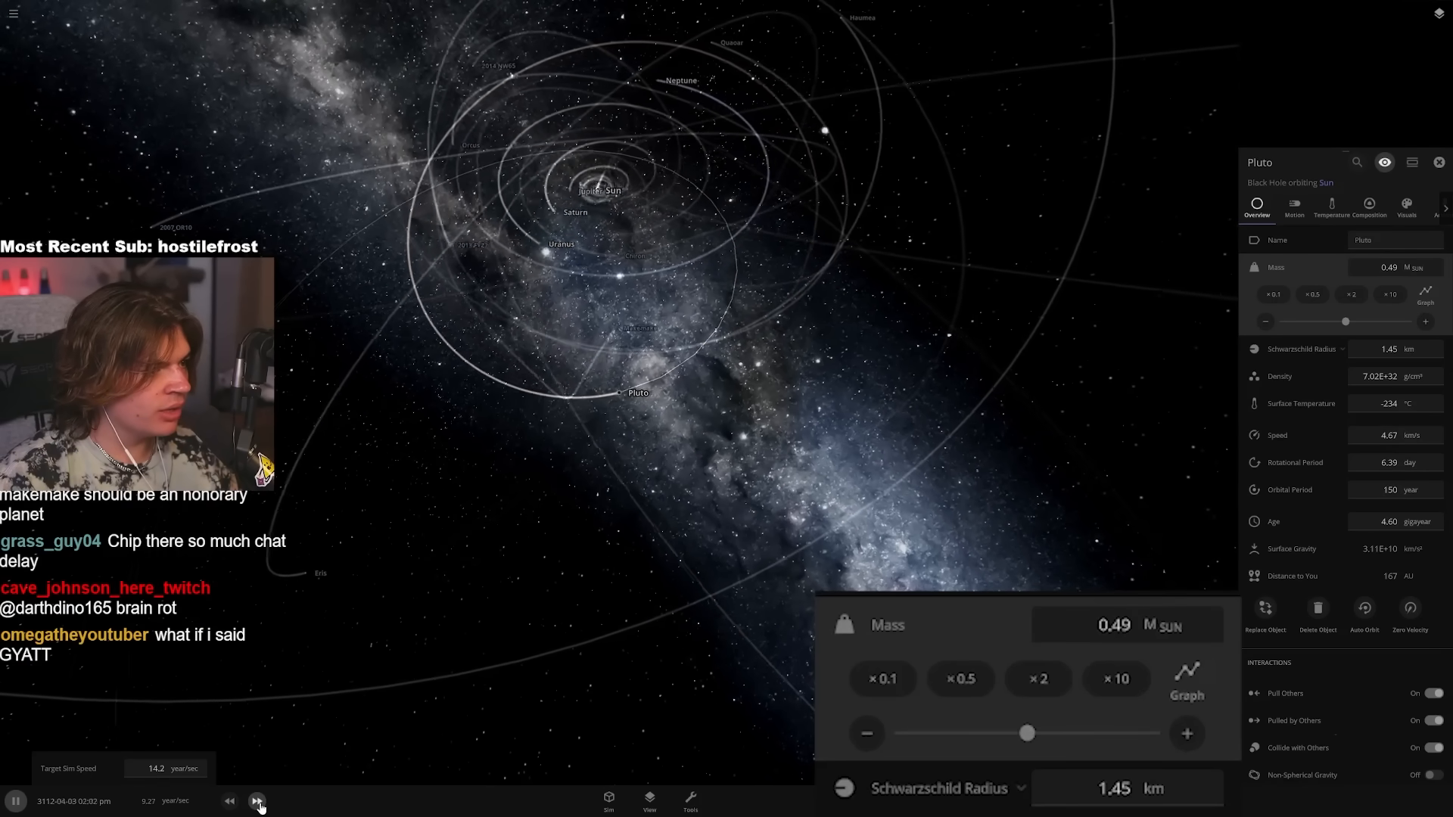
{"action": "left_click", "coordinate": [257, 802]}
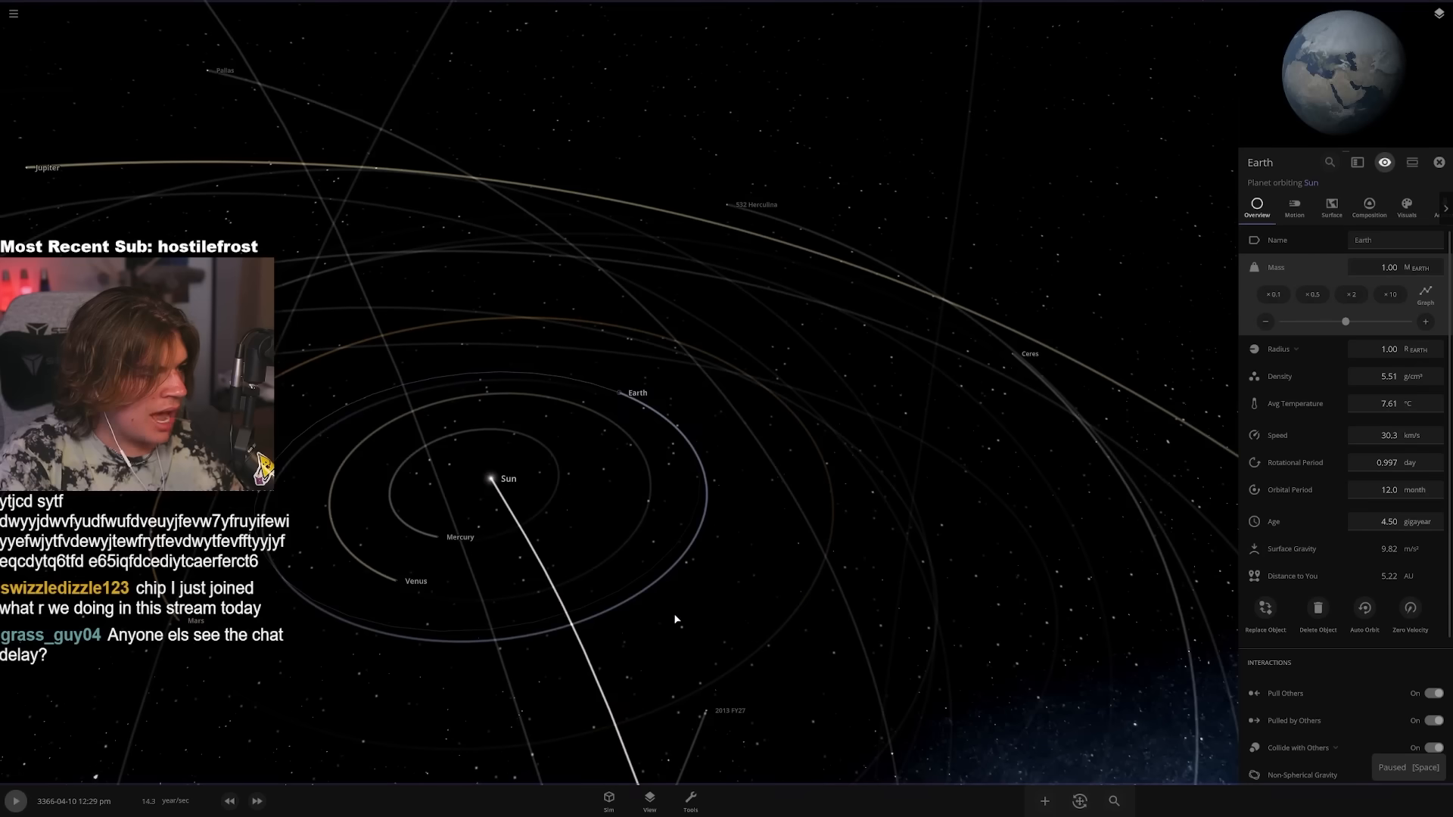
{"action": "left_click", "coordinate": [15, 800]}
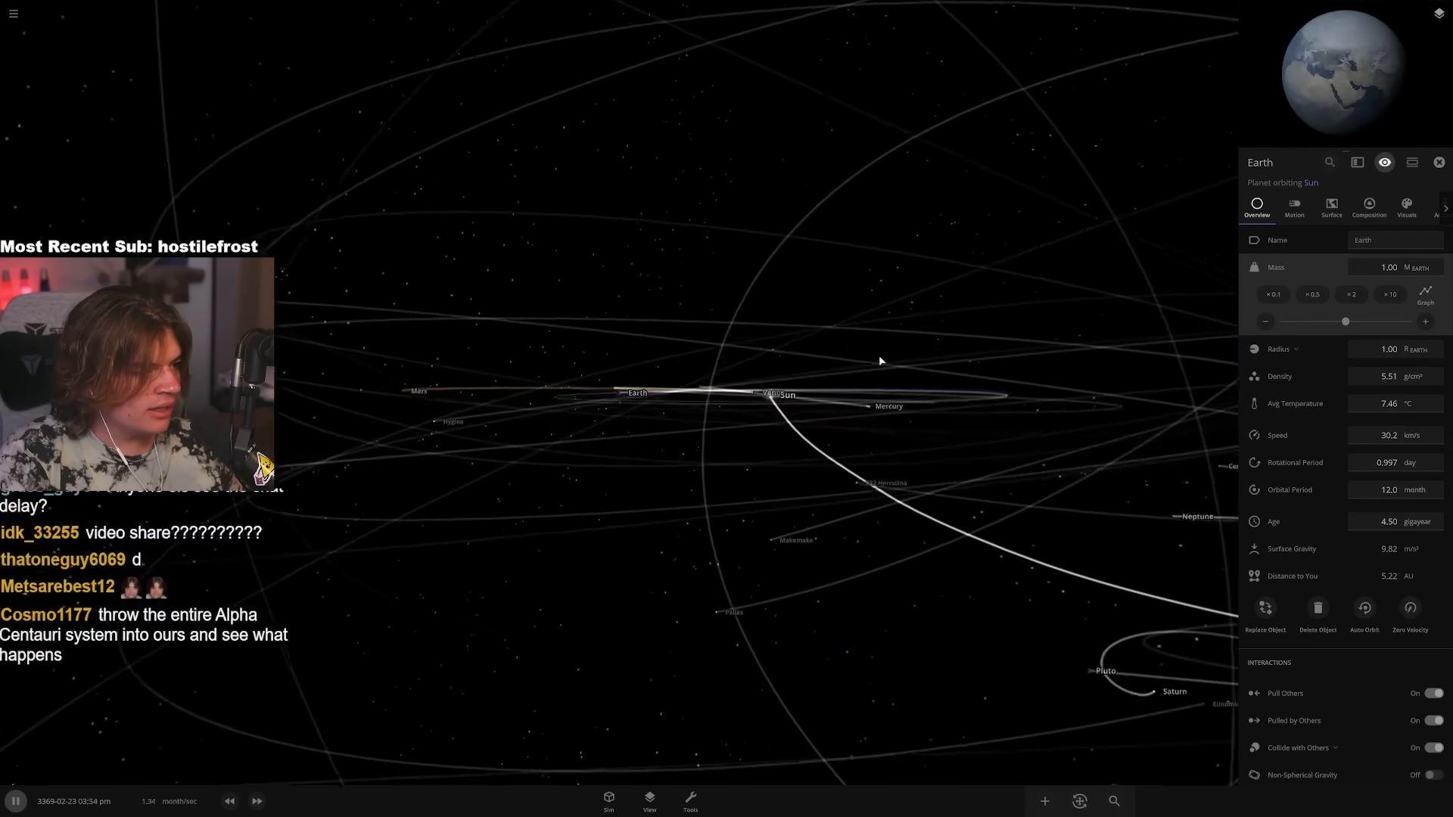
{"action": "left_click", "coordinate": [1368, 208]}
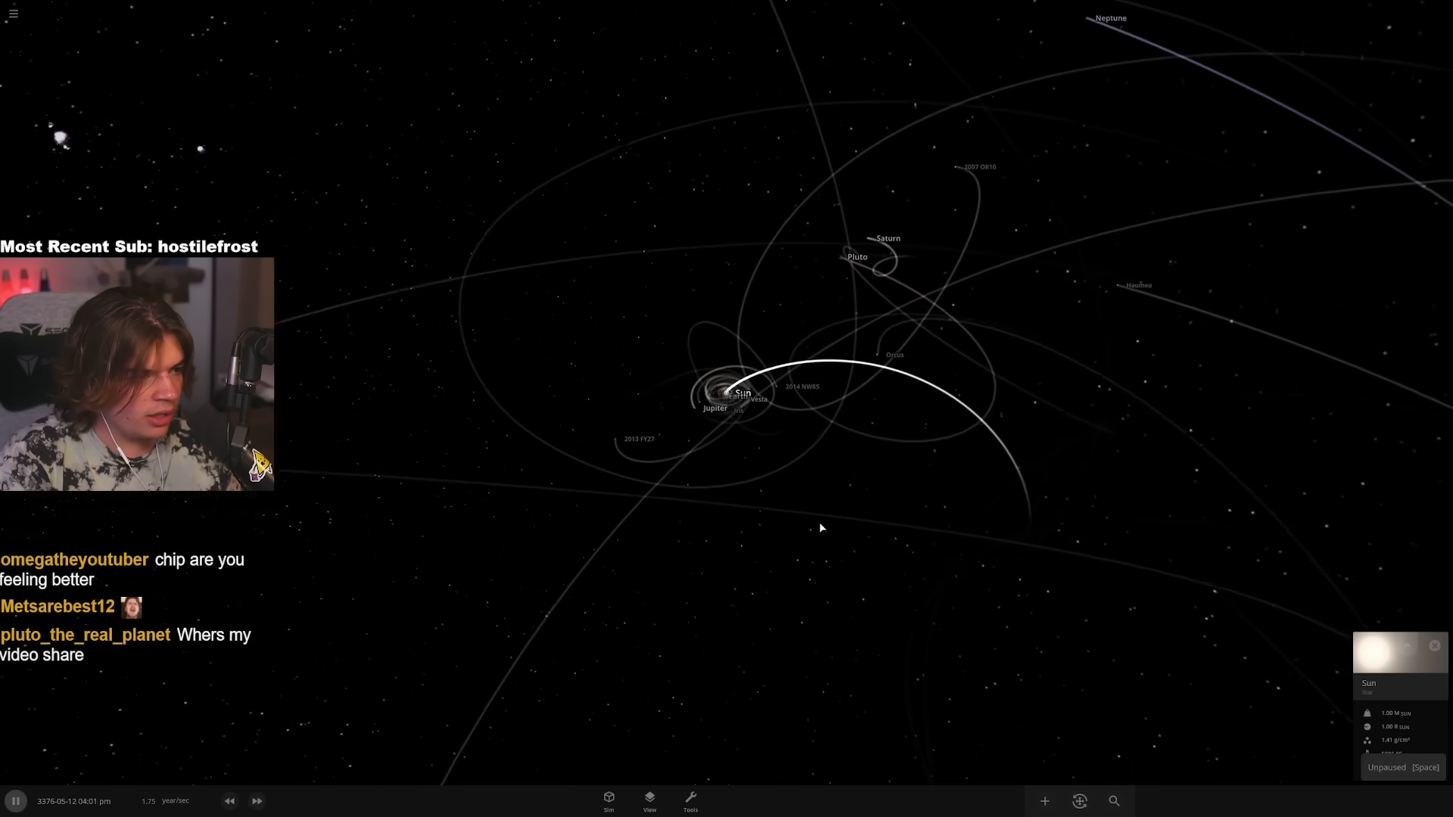
{"action": "left_click", "coordinate": [257, 801]}
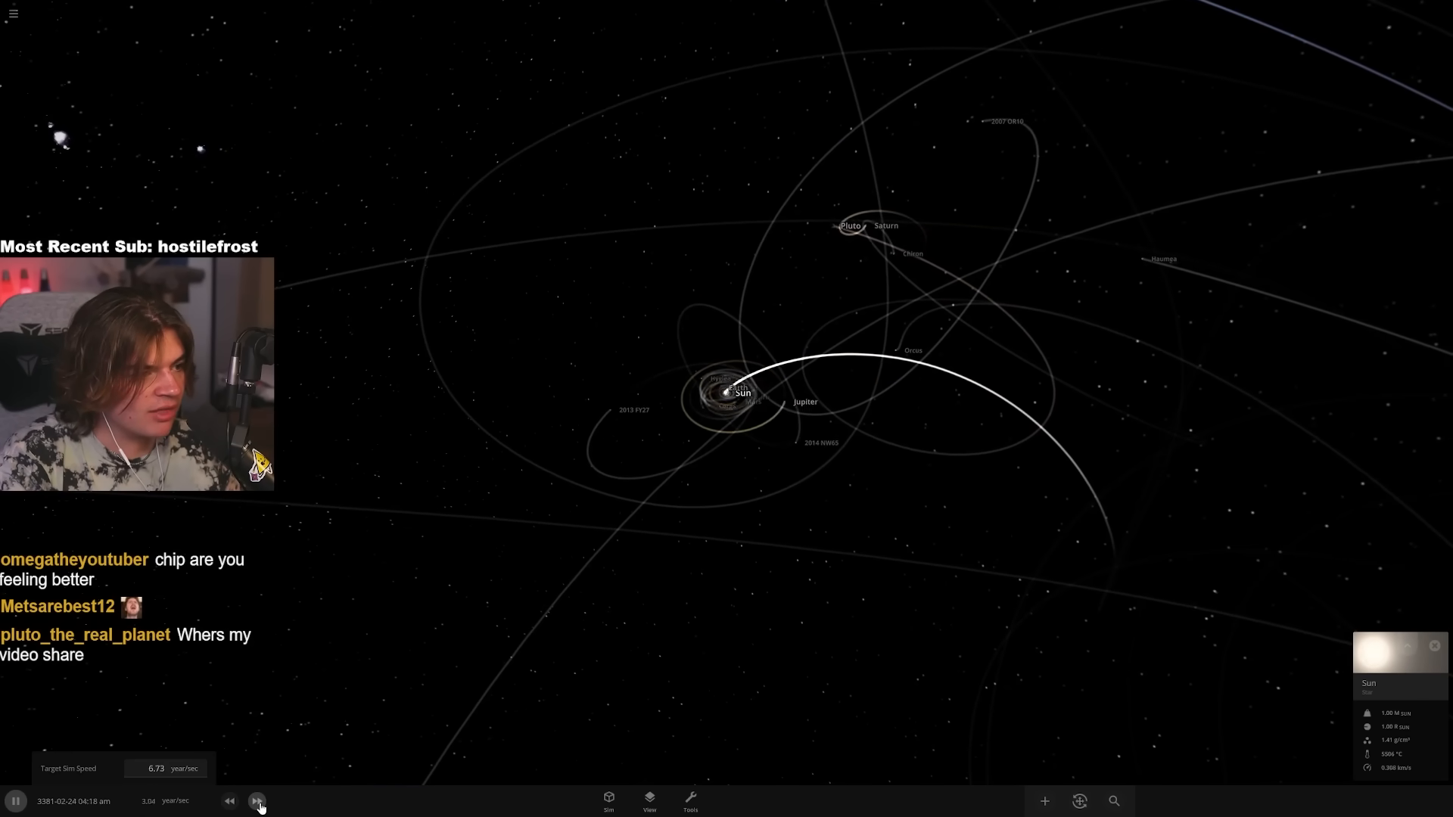
{"action": "left_click", "coordinate": [258, 800]}
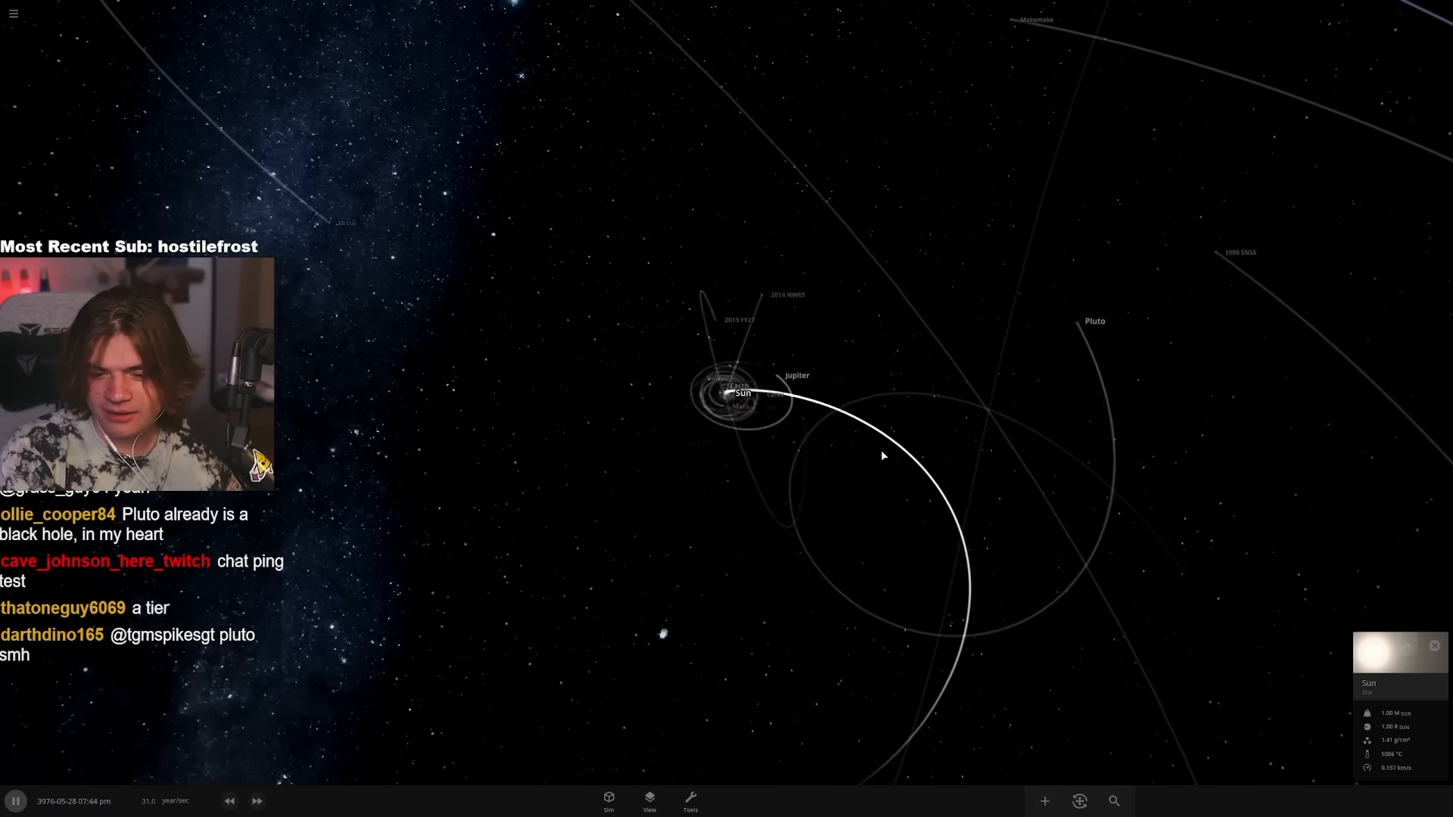
{"action": "key", "text": "space"}
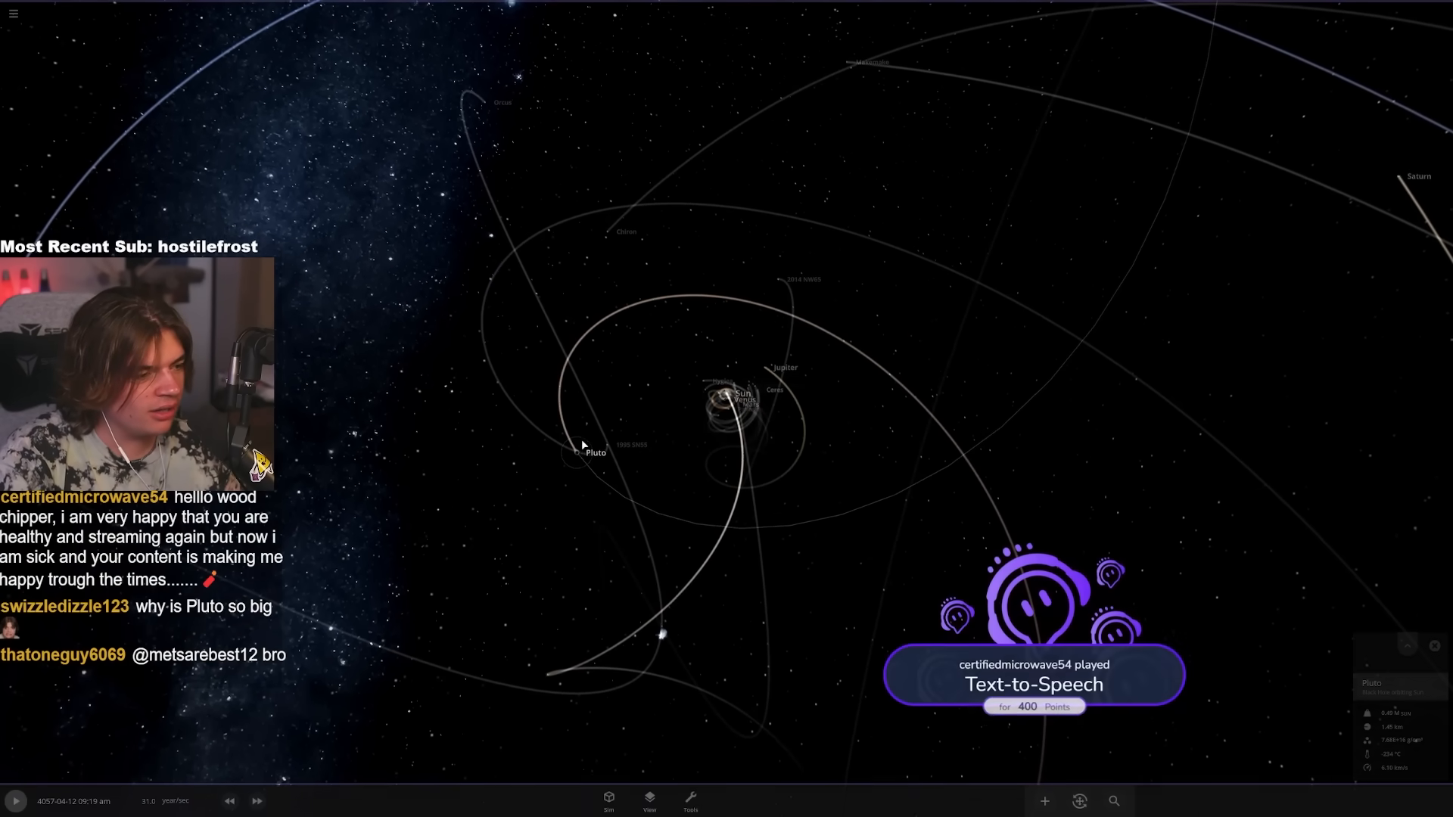
- Select Pluto and raise its mass to about 10.4 solar masses
{"action": "left_click", "coordinate": [593, 452]}
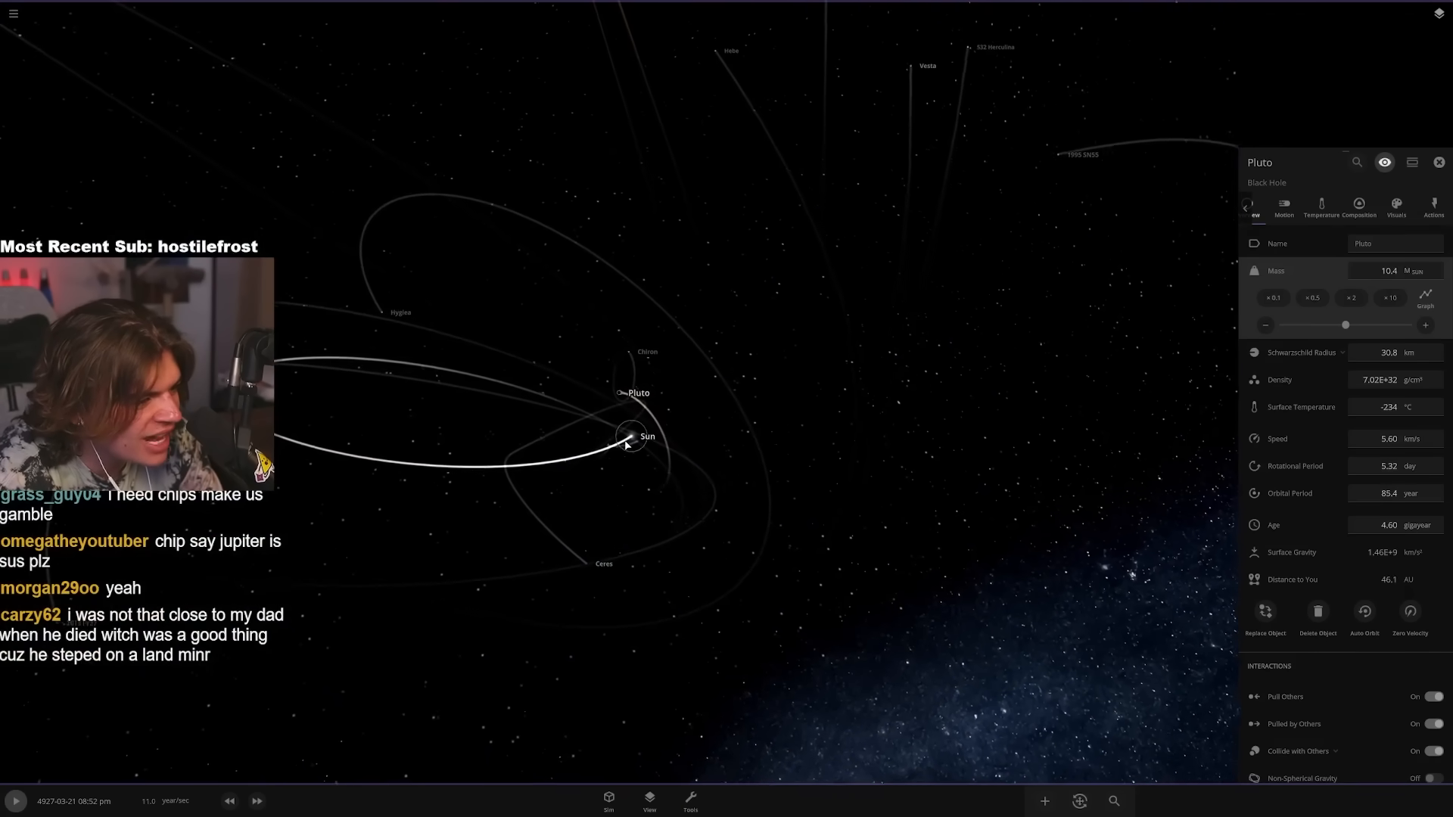
- Select the Sun and place Io from the library on a collision path toward Venus
{"action": "left_click", "coordinate": [630, 436]}
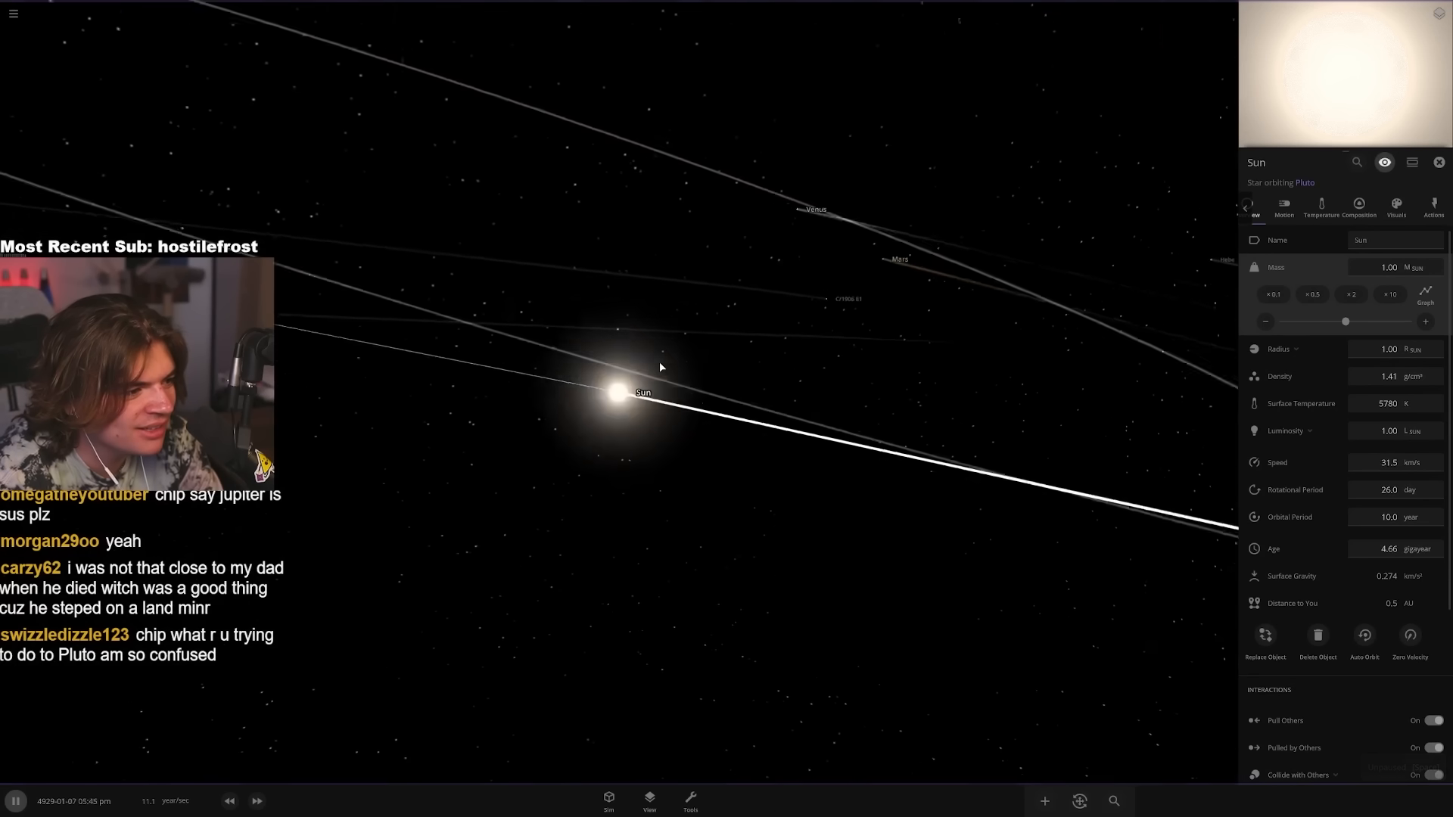
{"action": "scroll", "scroll_direction": "down", "scroll_amount": 3}
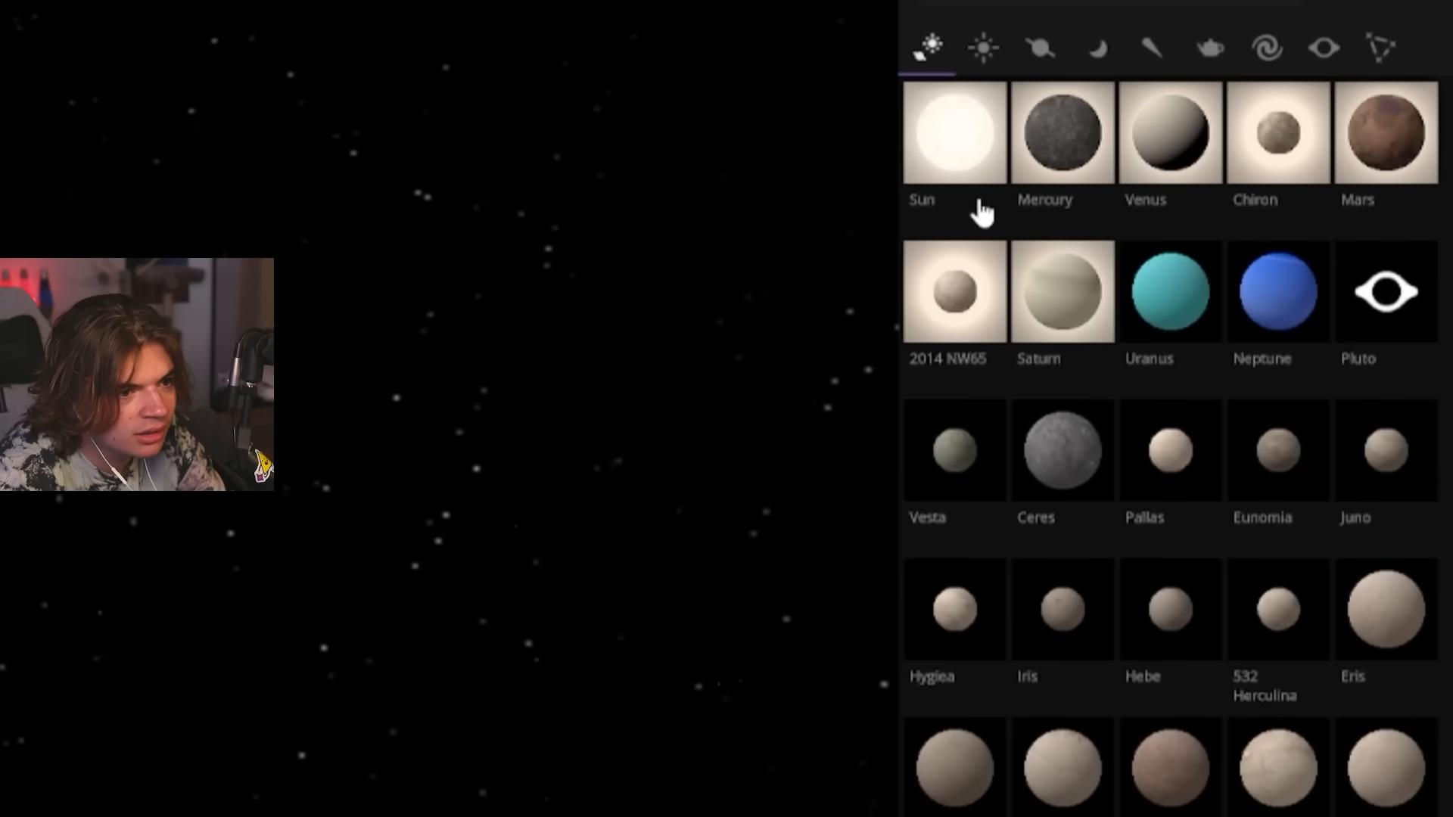
{"action": "scroll", "scroll_direction": "down", "scroll_amount": 3}
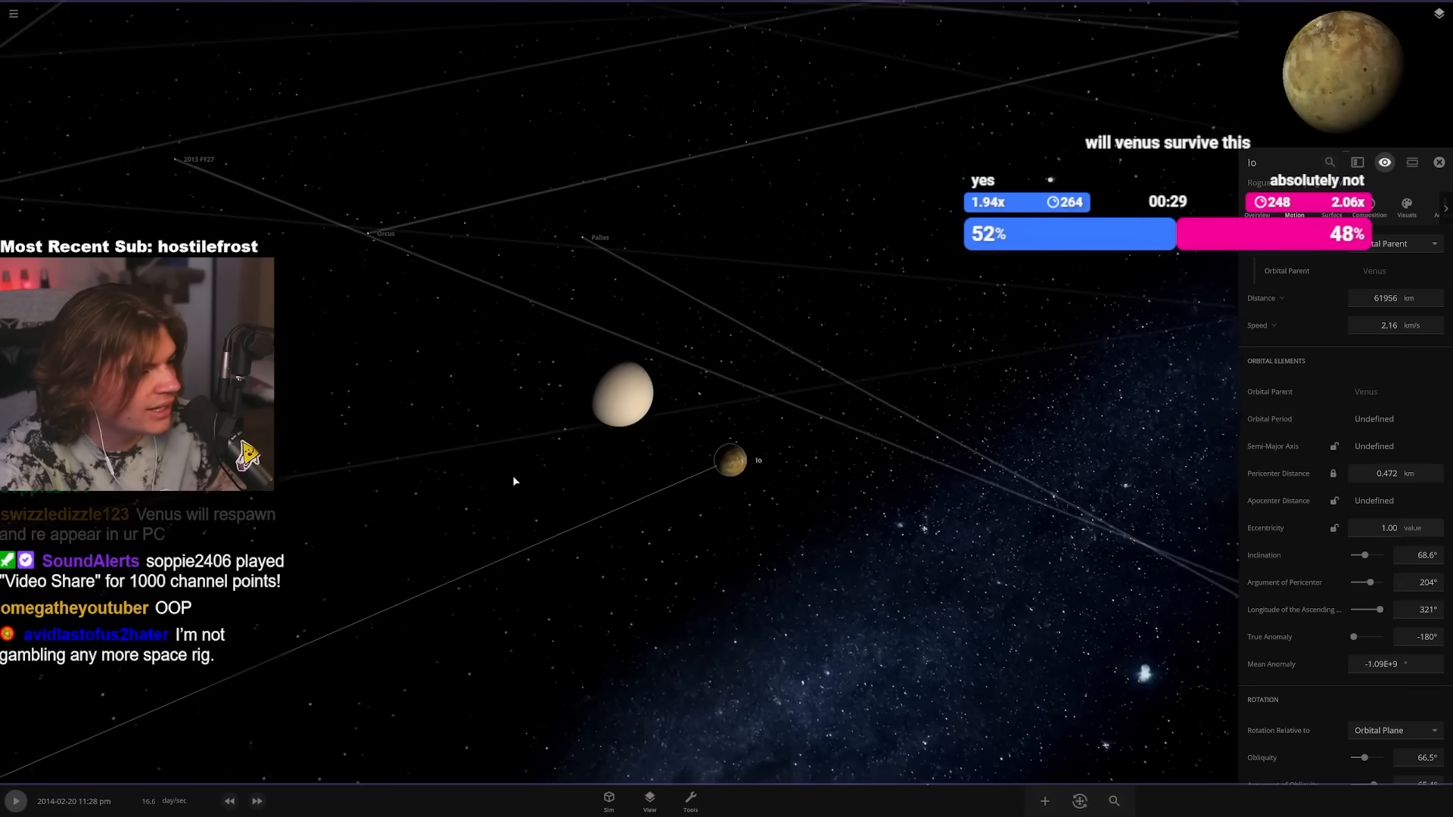
- Resume the simulation so Io smashes into Venus
{"action": "left_click", "coordinate": [1394, 324]}
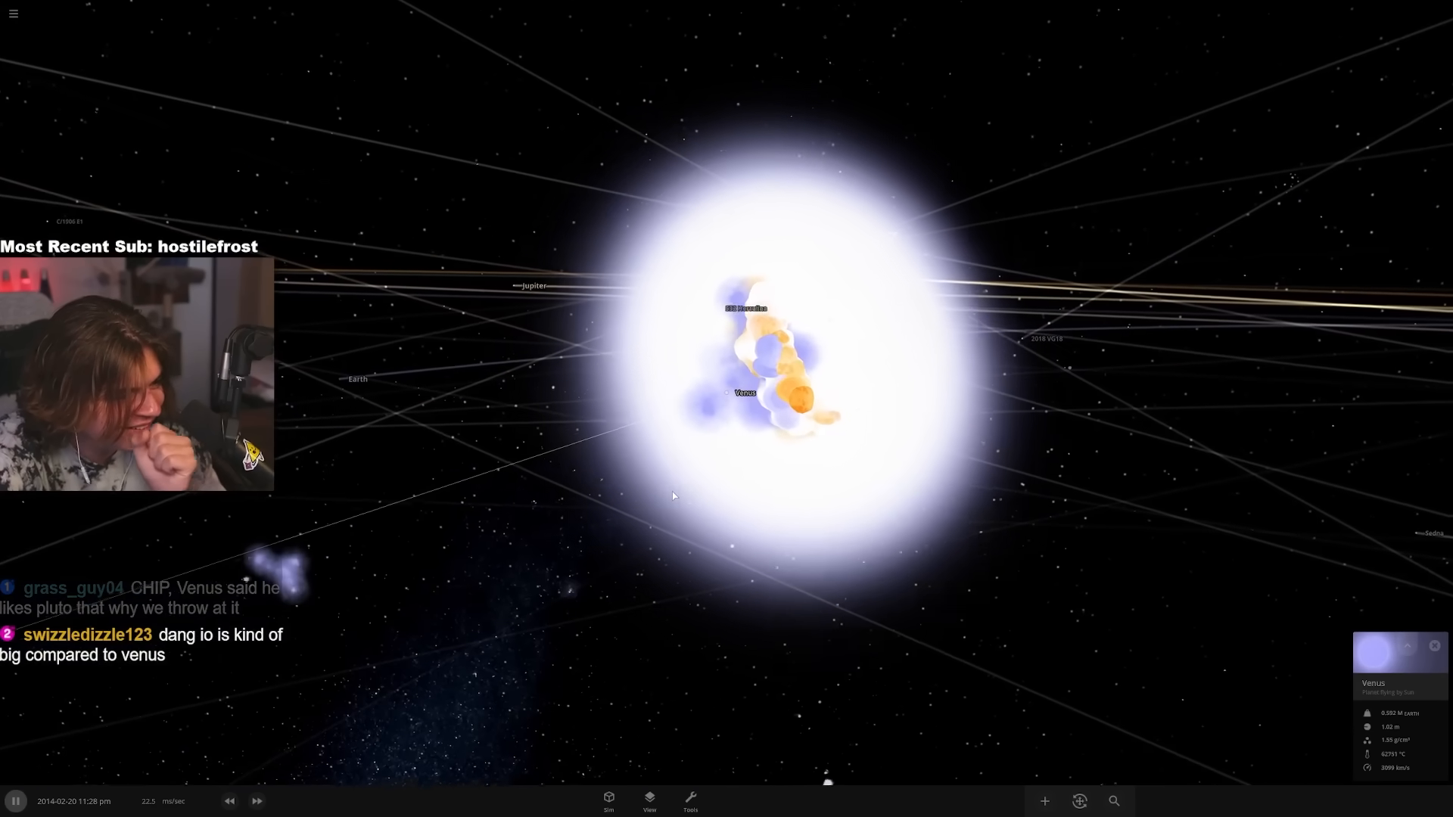
- Focus on Venus and bring up the Toys category of objects to add
{"action": "left_click", "coordinate": [256, 800]}
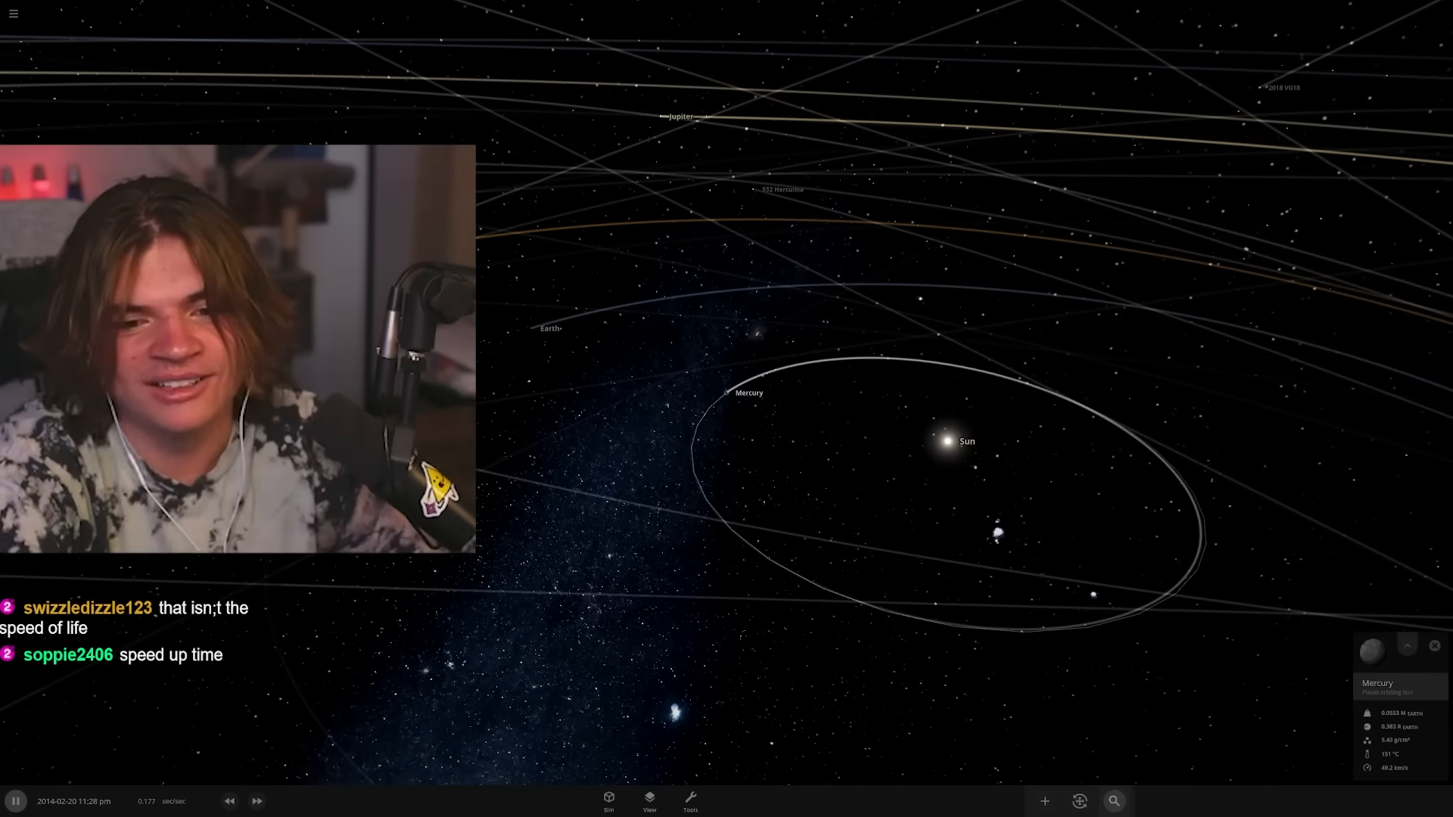
{"action": "left_click", "coordinate": [1112, 800]}
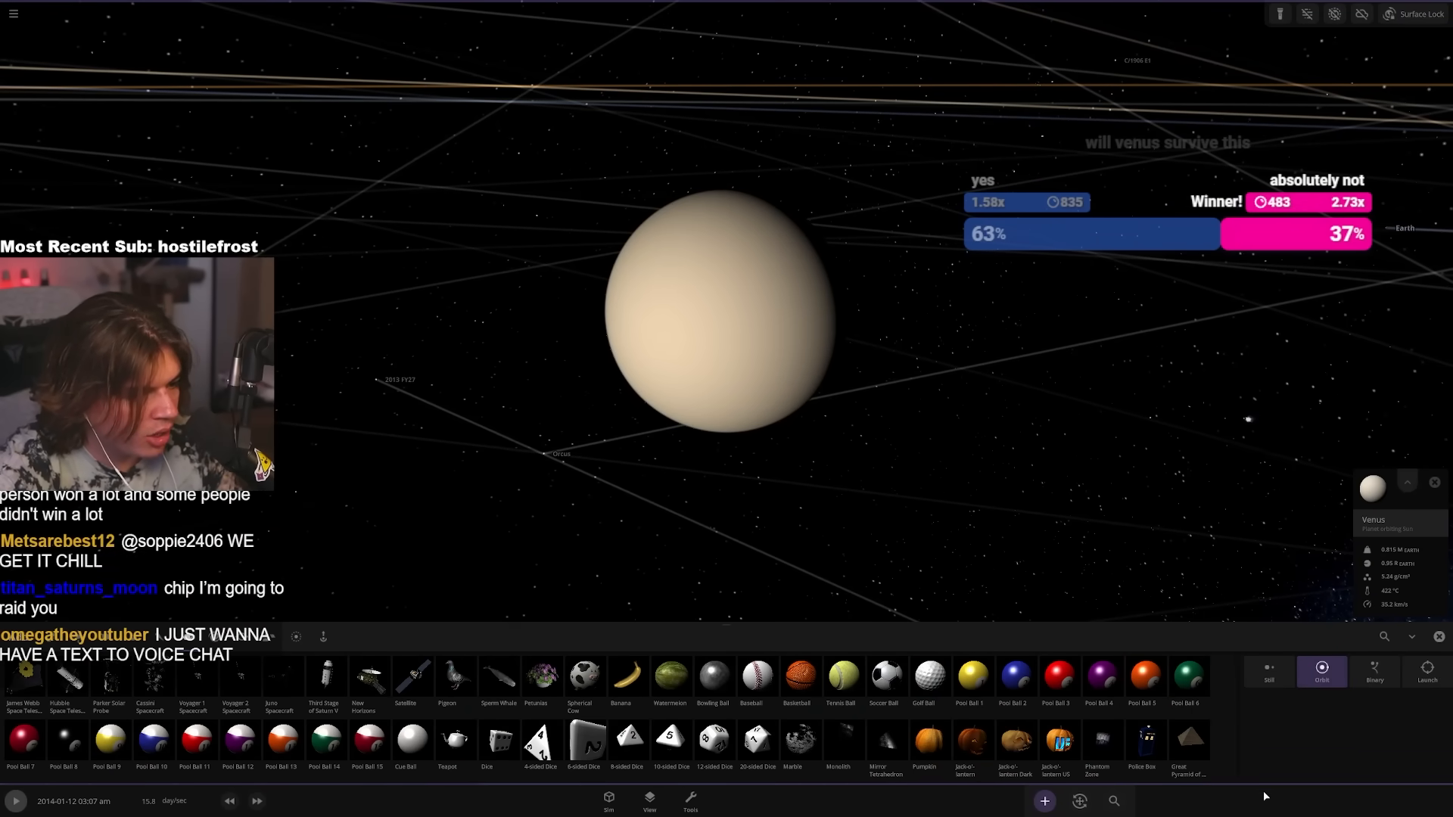
- Throw the Great Pyramid of Giza at Venus and bring up its Motion speed setting
{"action": "left_click", "coordinate": [1189, 742]}
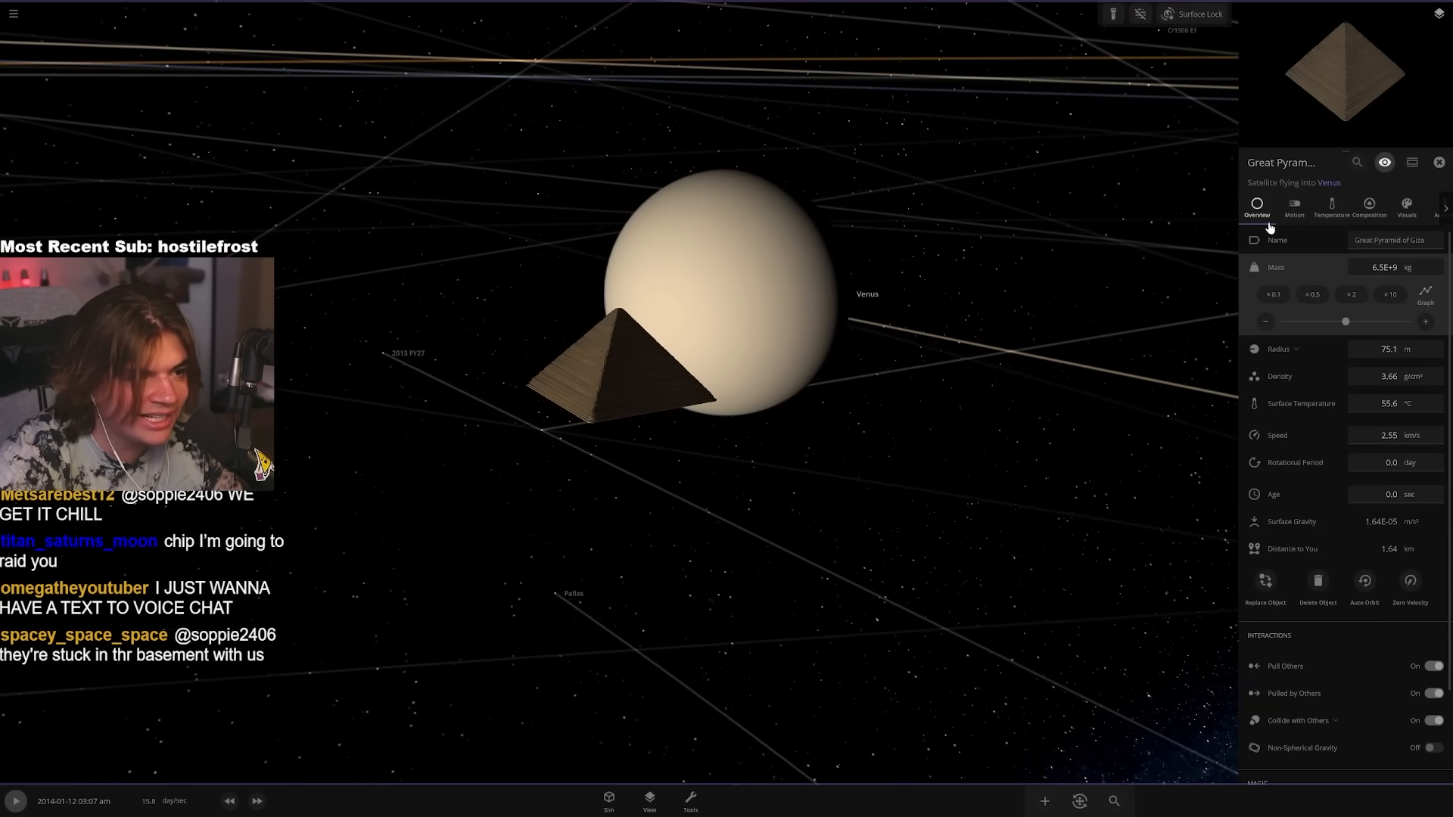
{"action": "left_click", "coordinate": [1293, 209]}
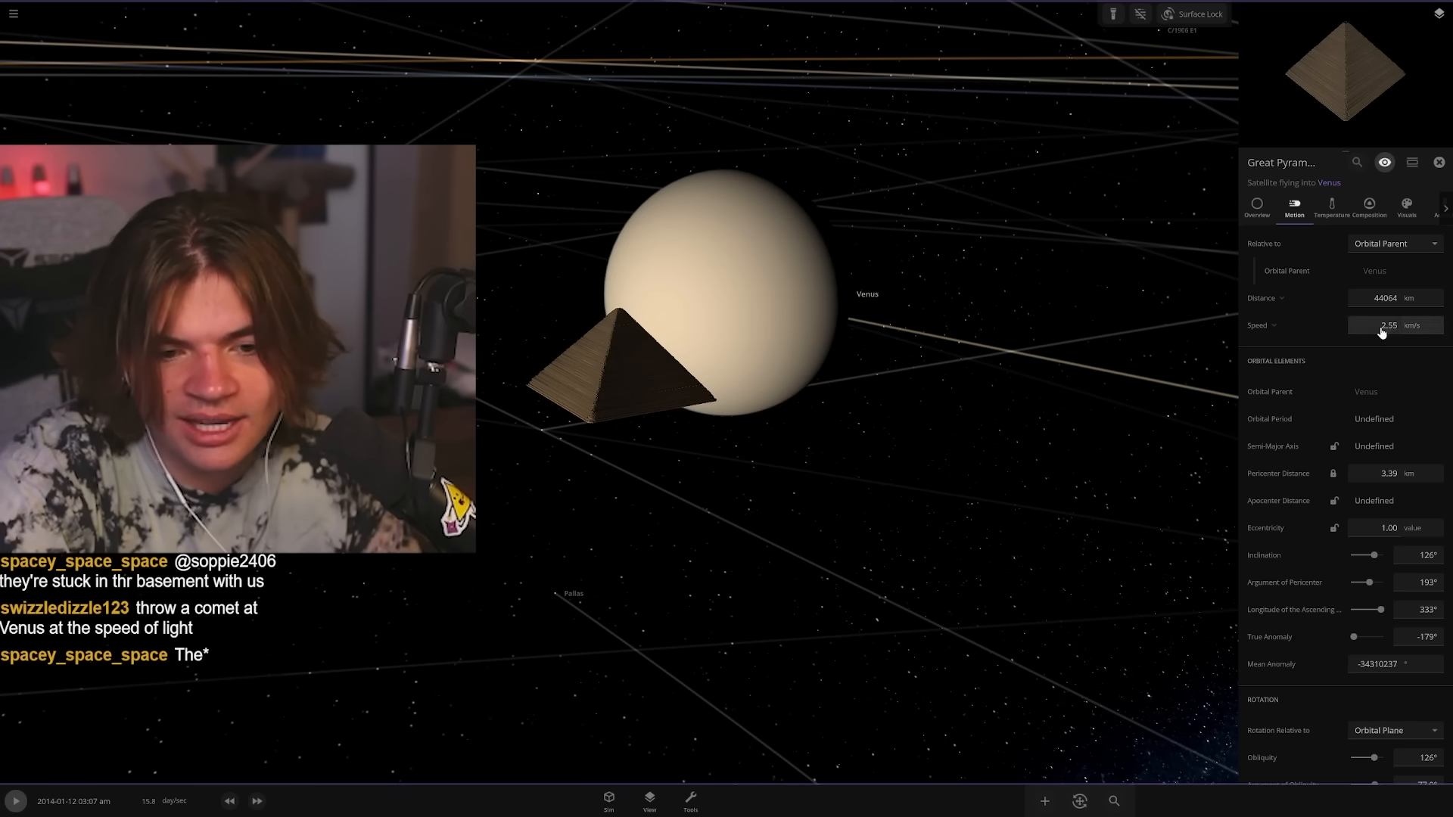
{"action": "left_click", "coordinate": [1394, 326]}
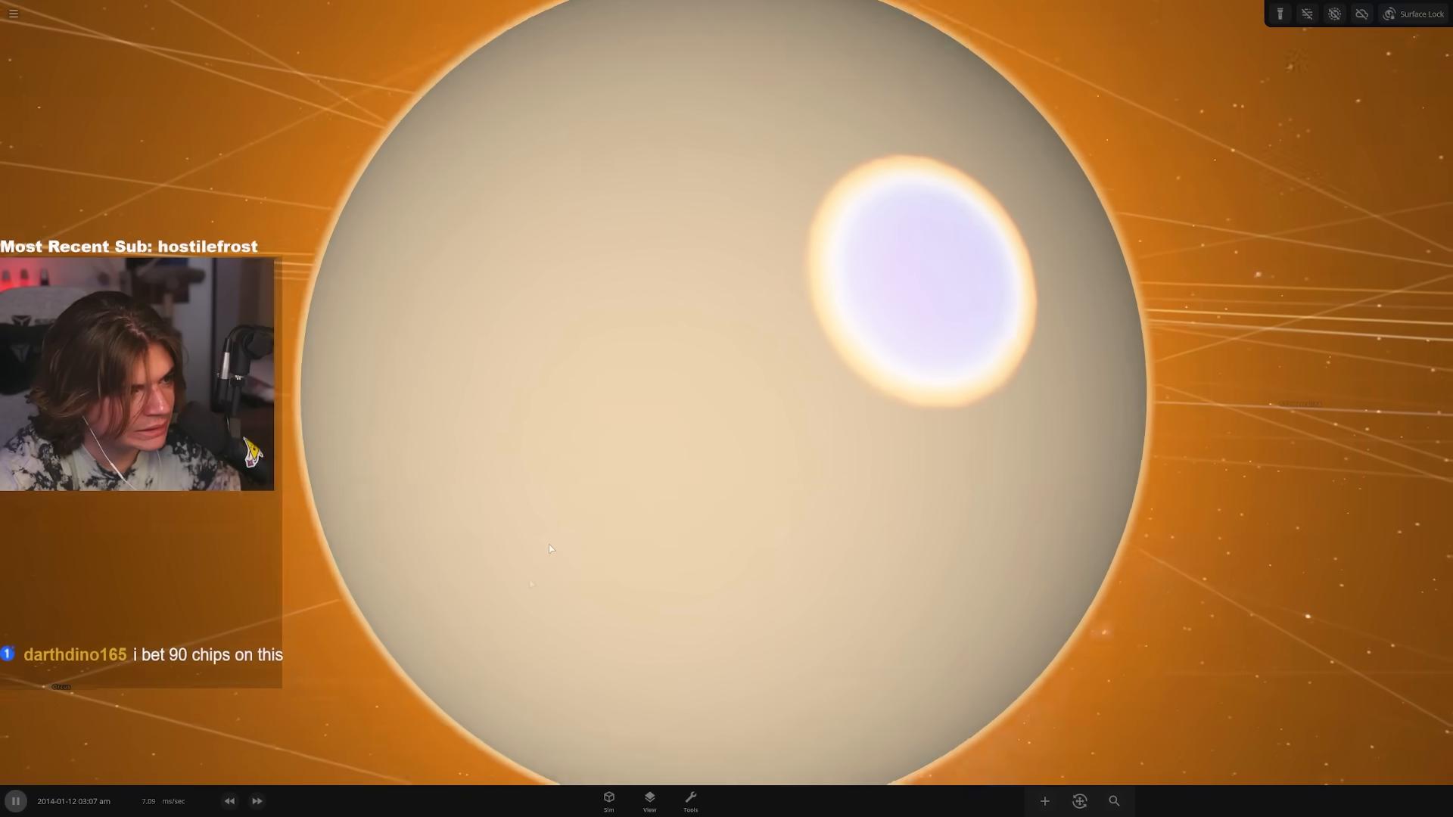
- Accelerate time several steps so the pyramid impact on Venus plays out and darkens it
{"action": "scroll", "scroll_direction": "down", "scroll_amount": 3}
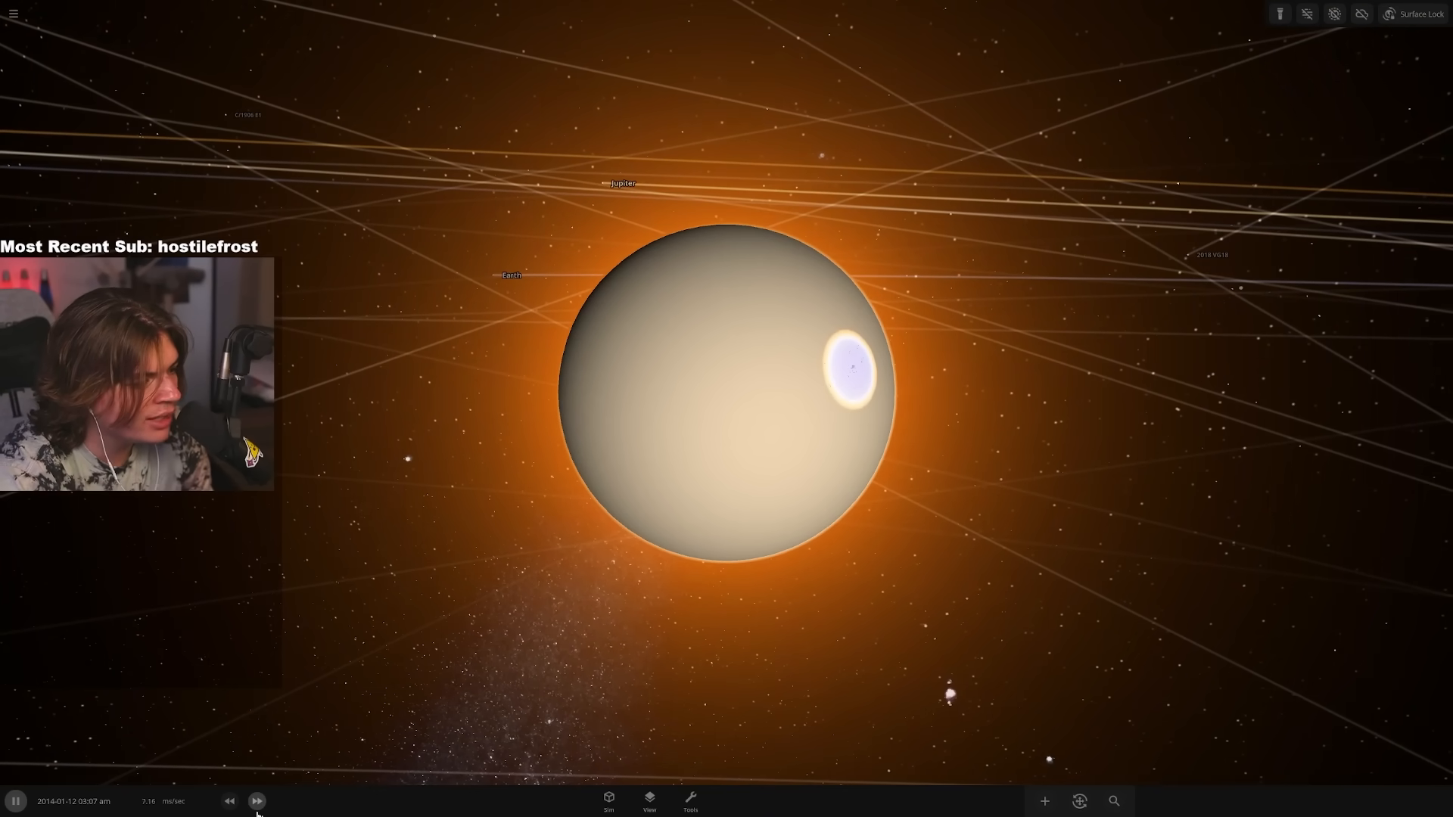
{"action": "left_click", "coordinate": [257, 801]}
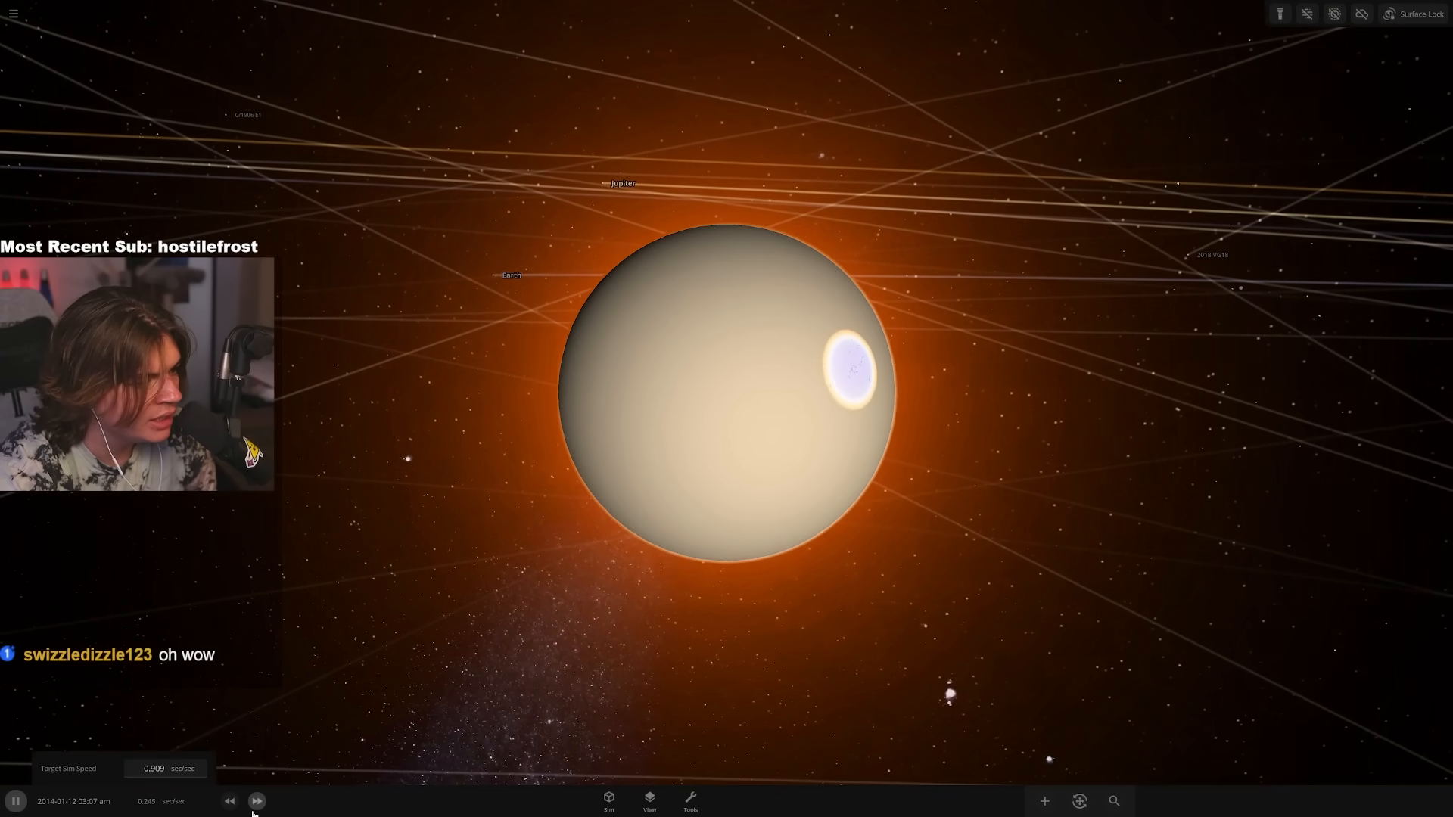
{"action": "left_click", "coordinate": [258, 801]}
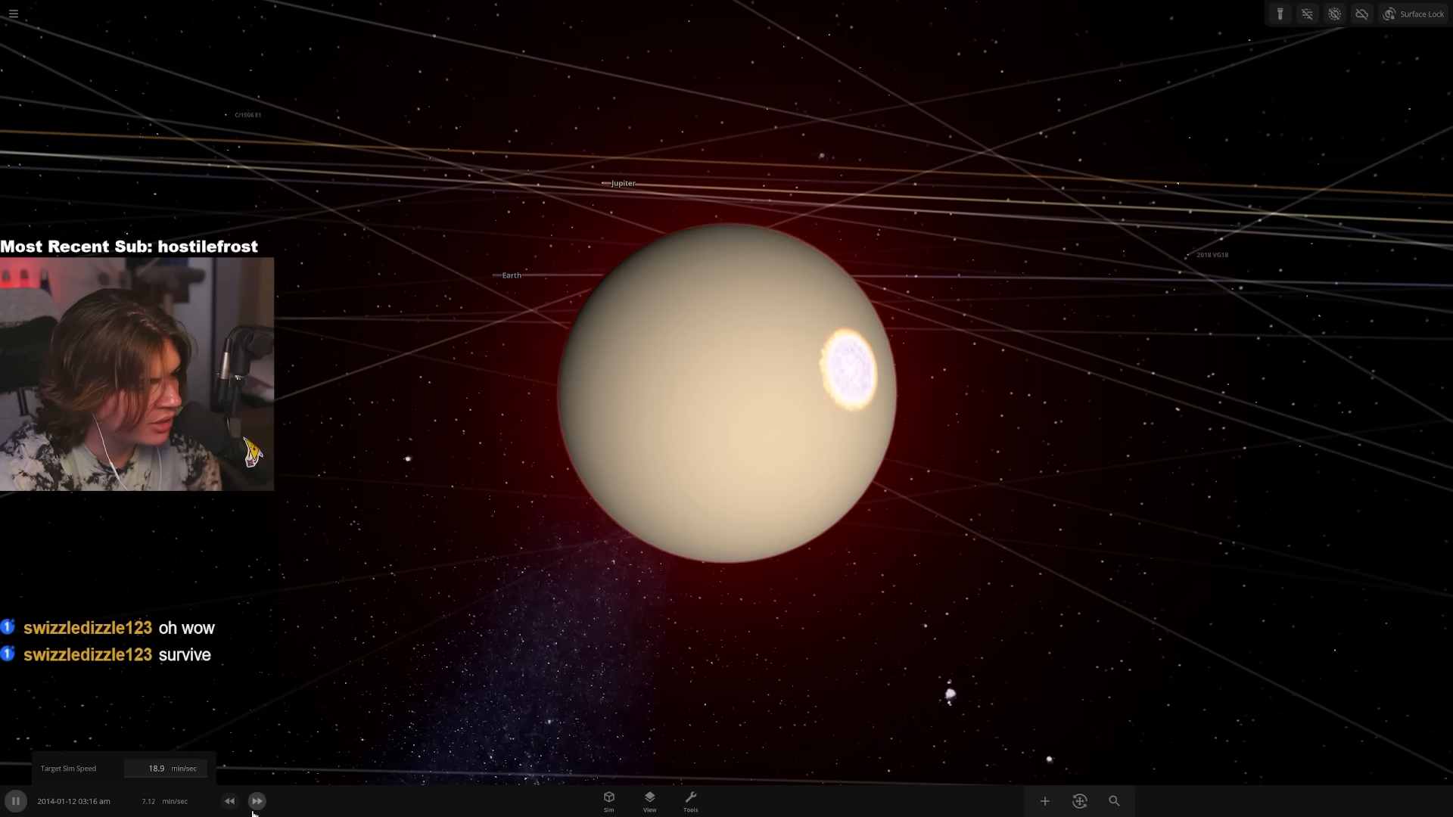
{"action": "left_click", "coordinate": [257, 800]}
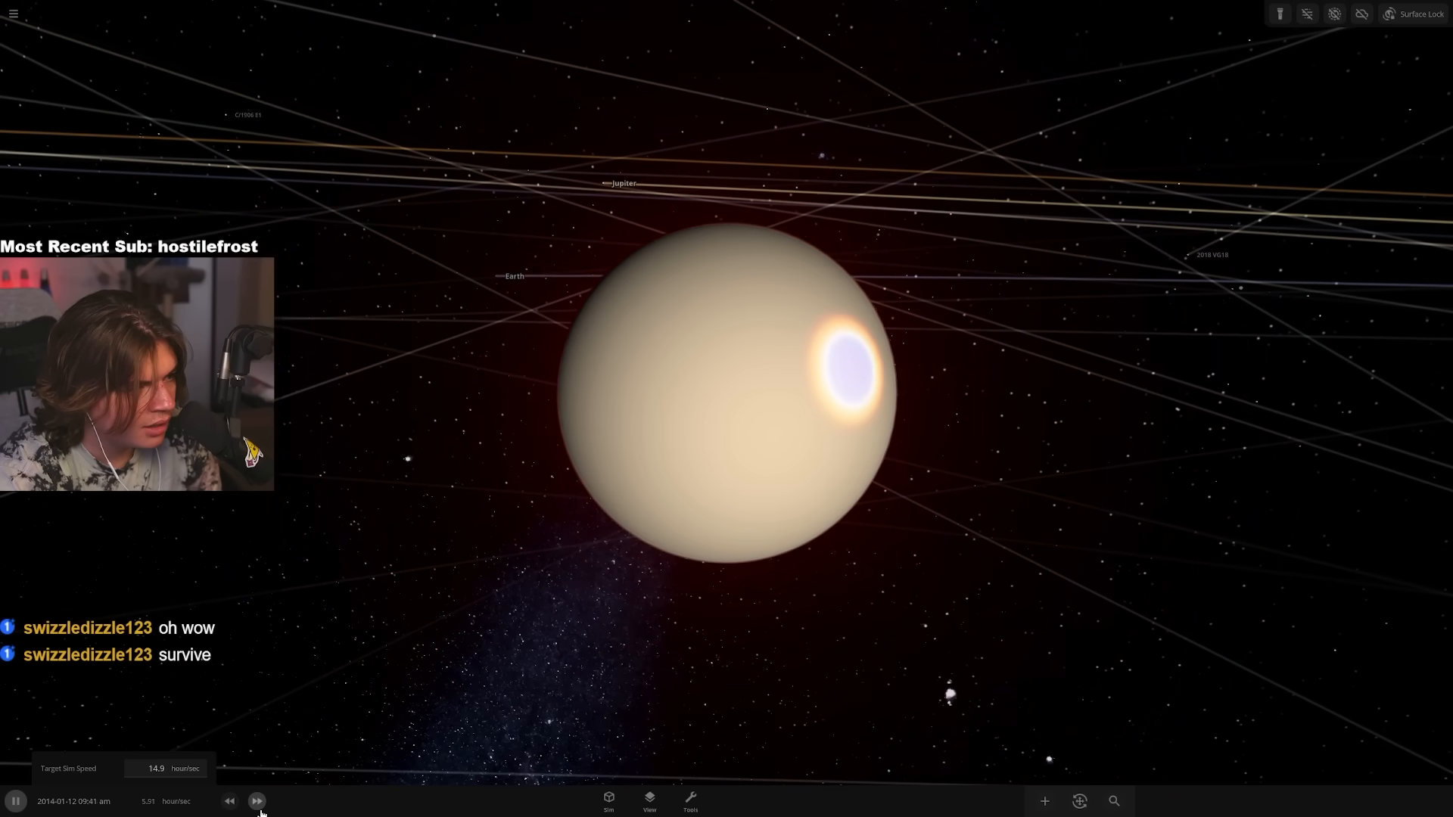
{"action": "left_click", "coordinate": [257, 800]}
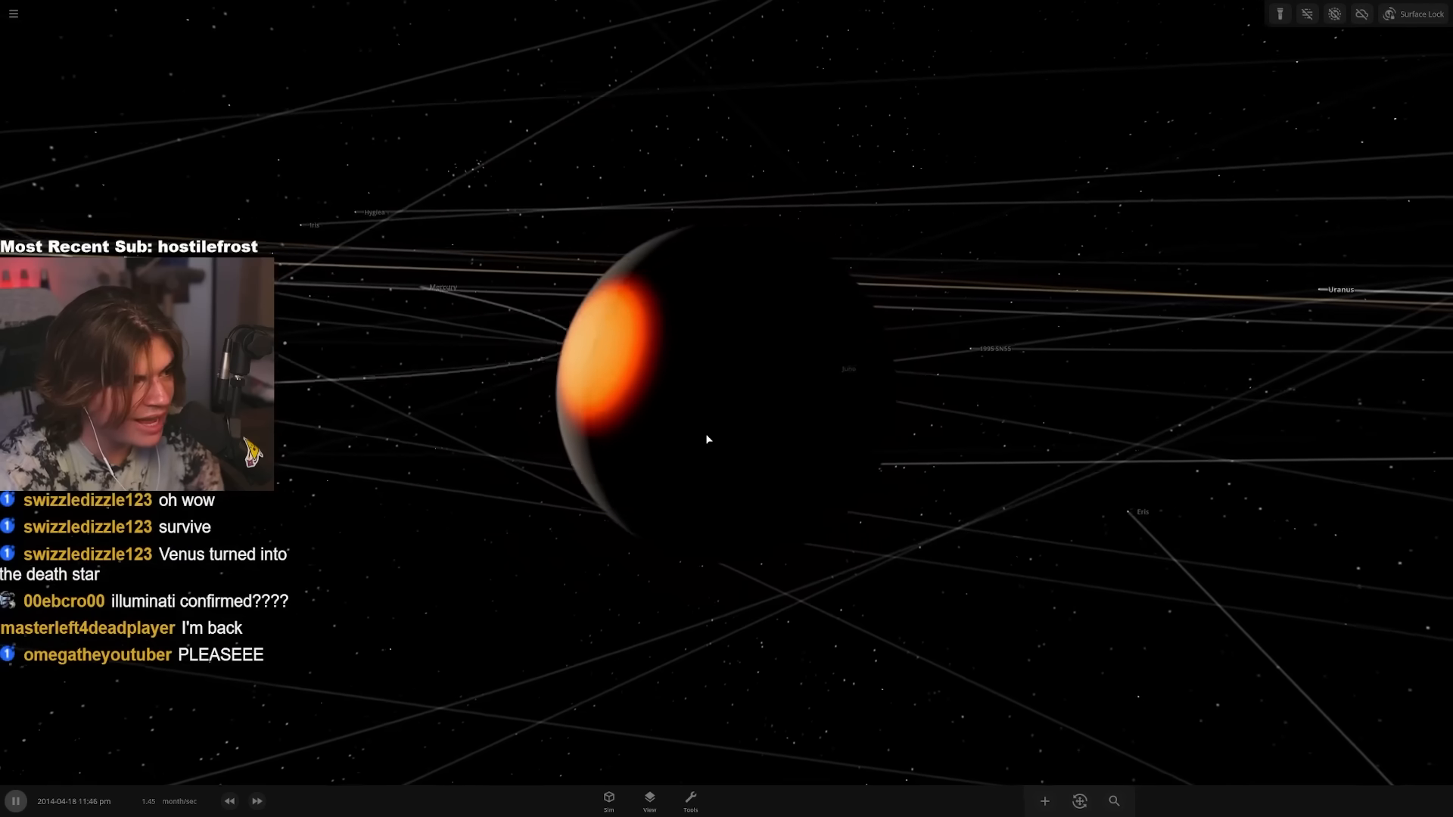
{"action": "left_click", "coordinate": [614, 380]}
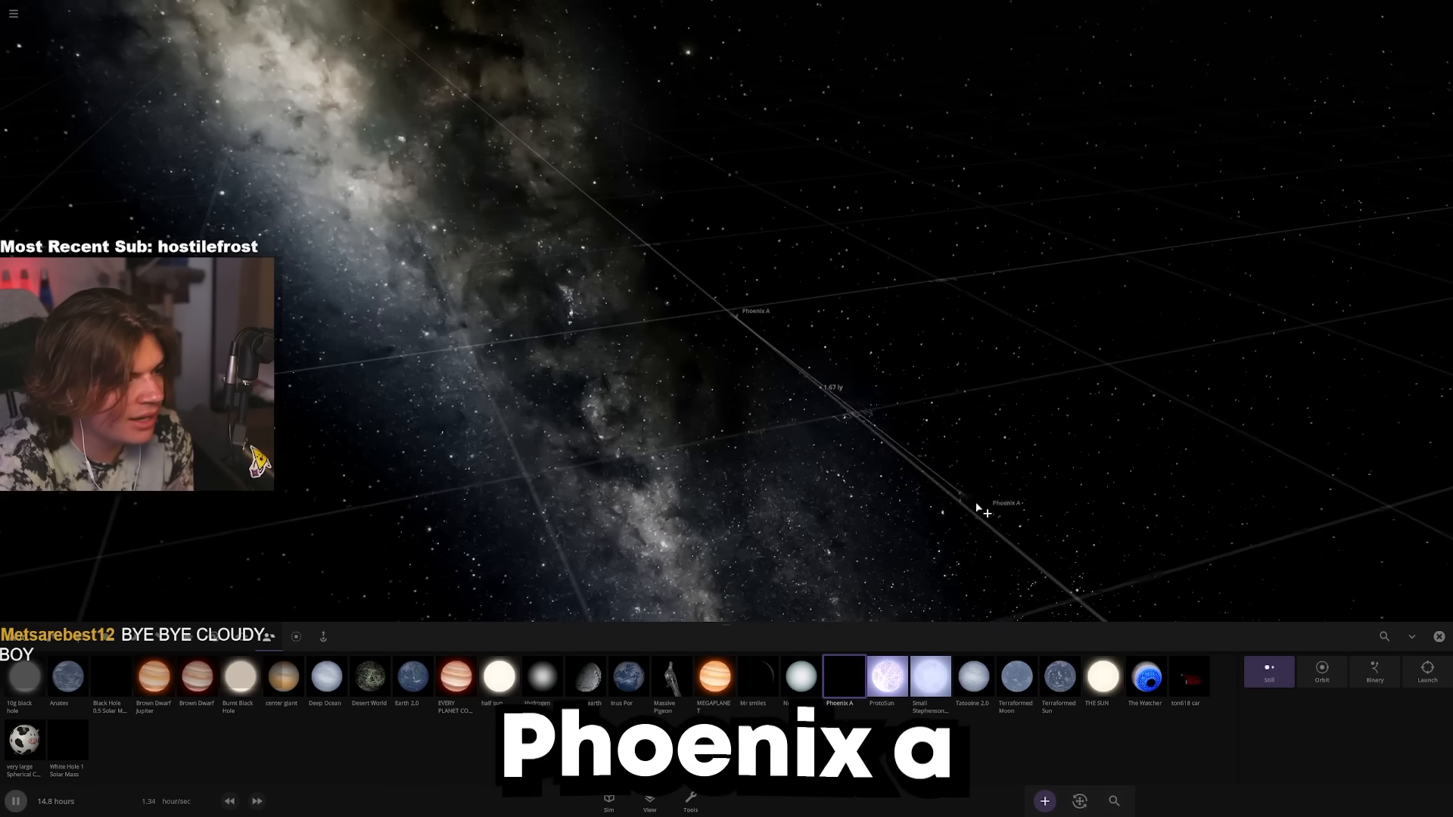
- Spawn Phoenix A from the catalog into empty space
{"action": "left_click", "coordinate": [1427, 672]}
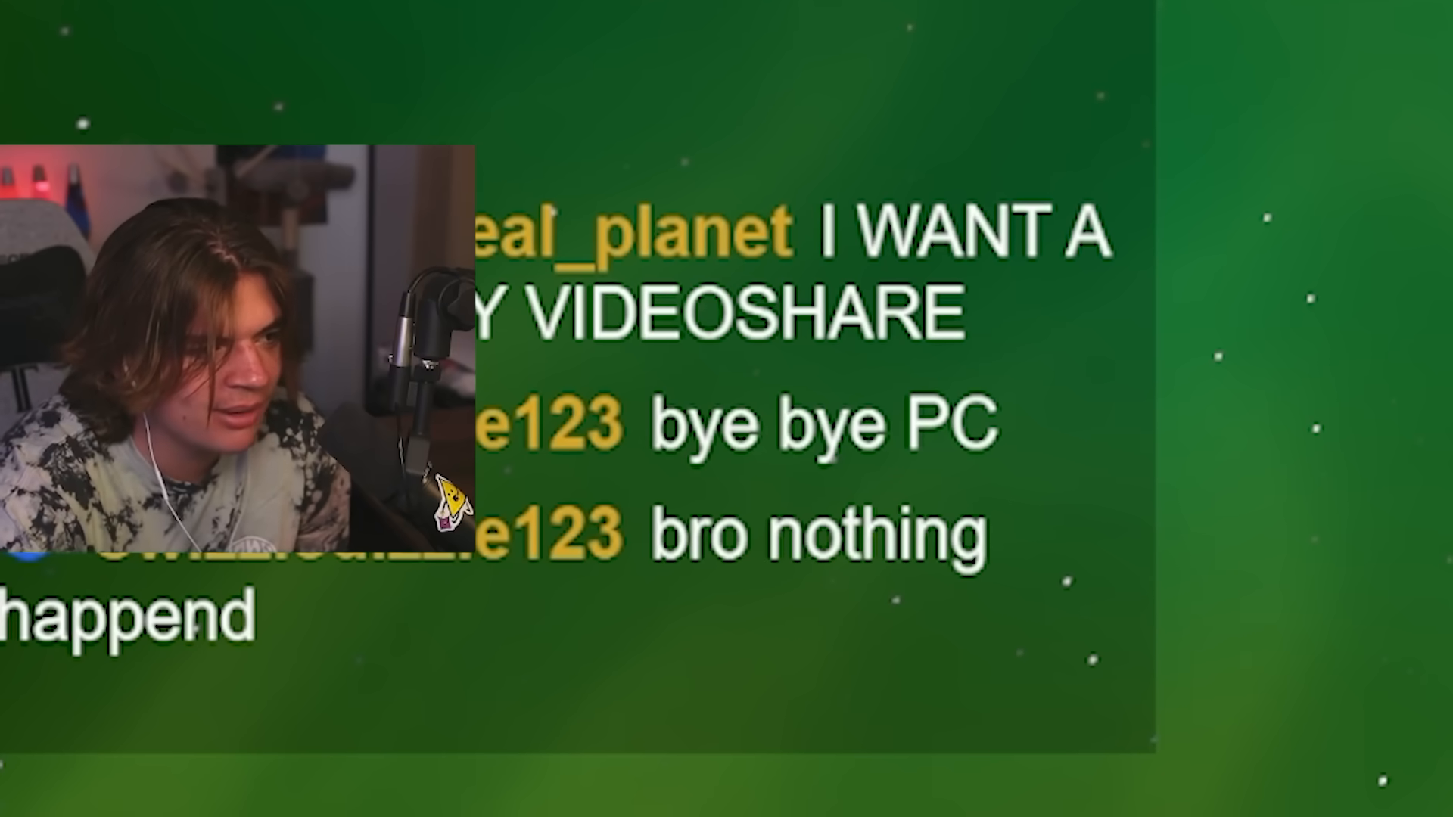
- Show the View and Tools panels, then return to the star catalog with Proxima Centauri
{"action": "left_click", "coordinate": [649, 799]}
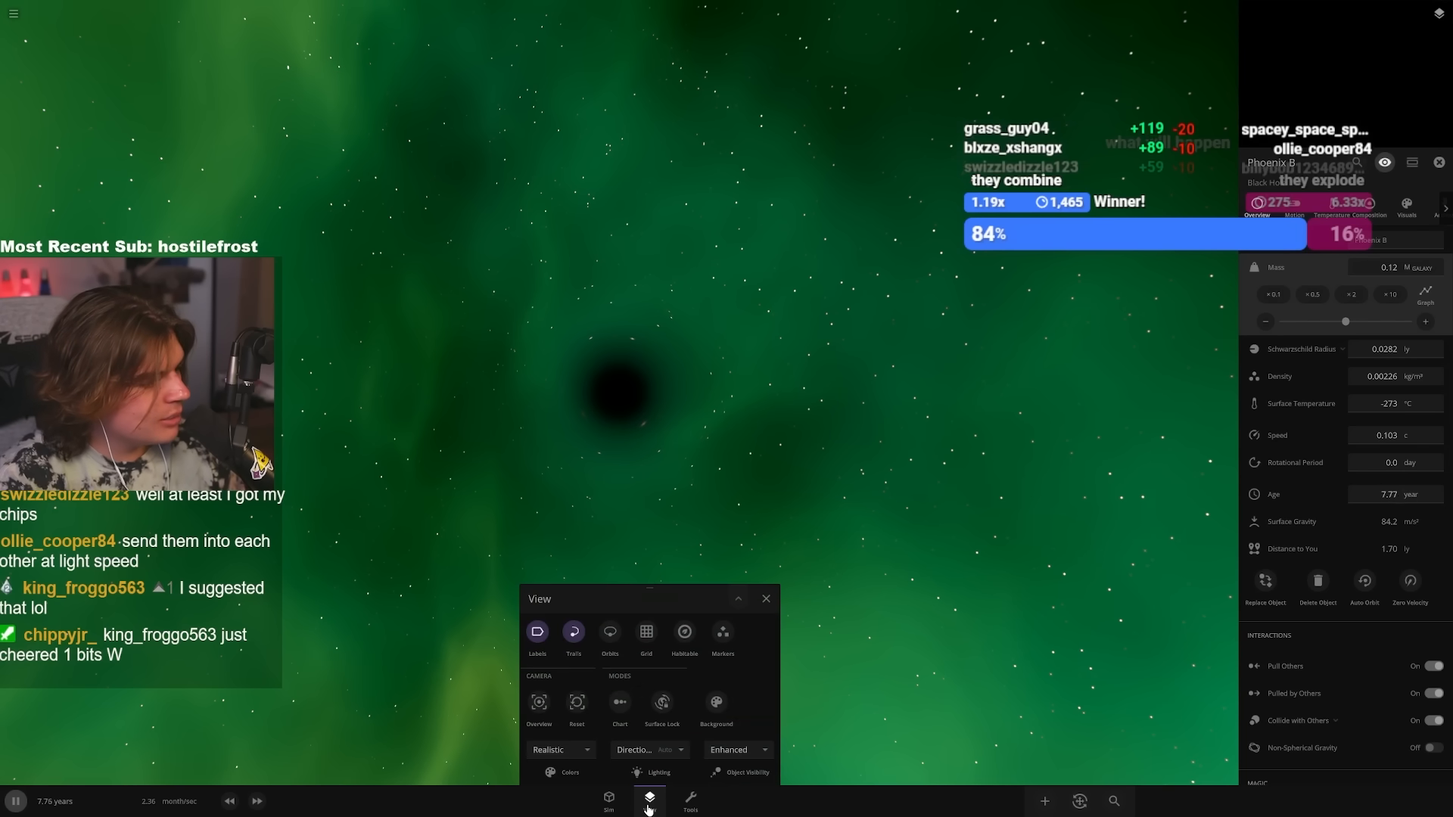
{"action": "left_click", "coordinate": [690, 799]}
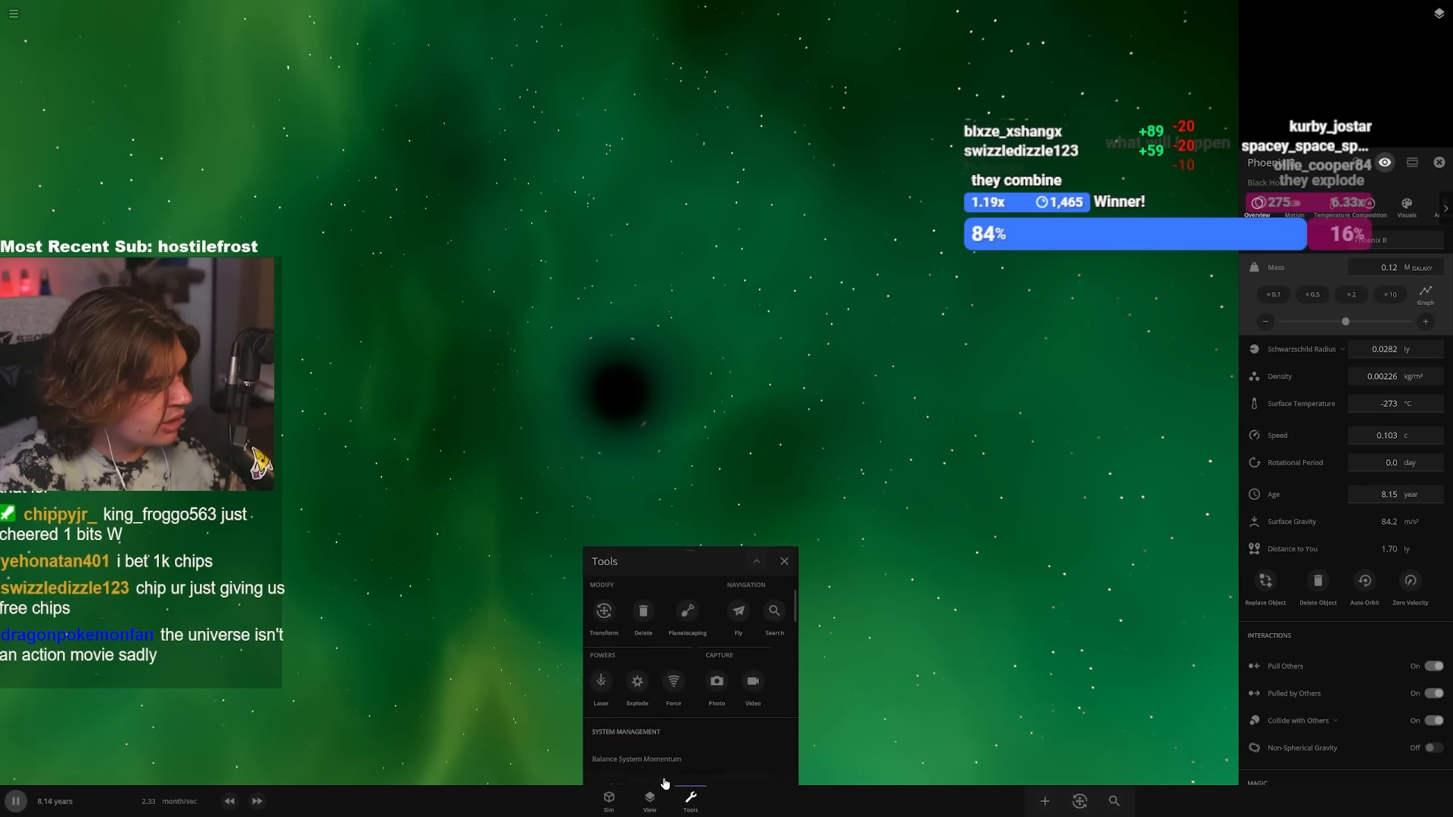
{"action": "left_click", "coordinate": [637, 681]}
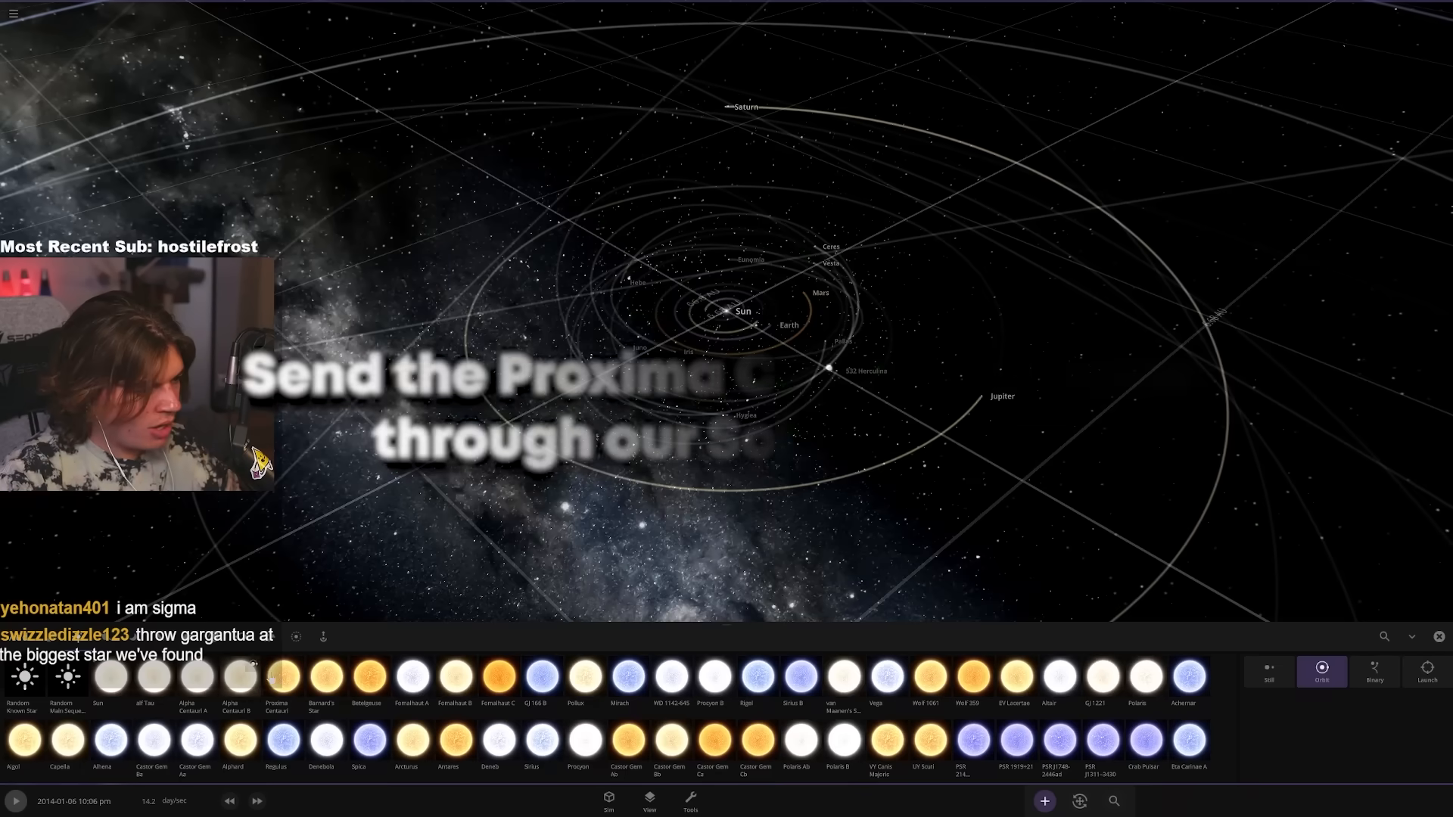
- Add Proxima Centauri with its planets just beyond Jupiter's orbit near the Solar System
{"action": "left_click", "coordinate": [1426, 672]}
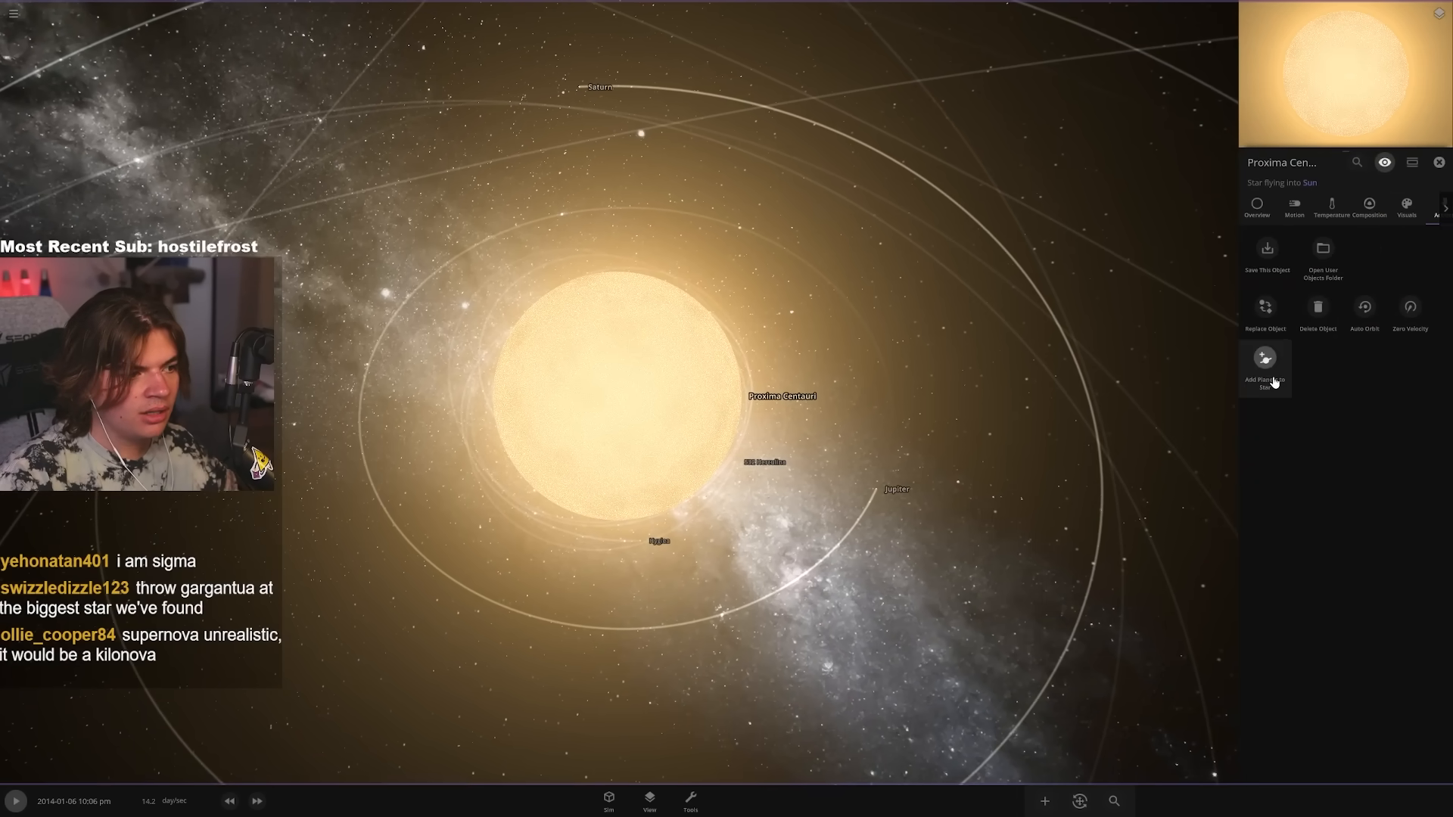
{"action": "left_click", "coordinate": [1265, 362]}
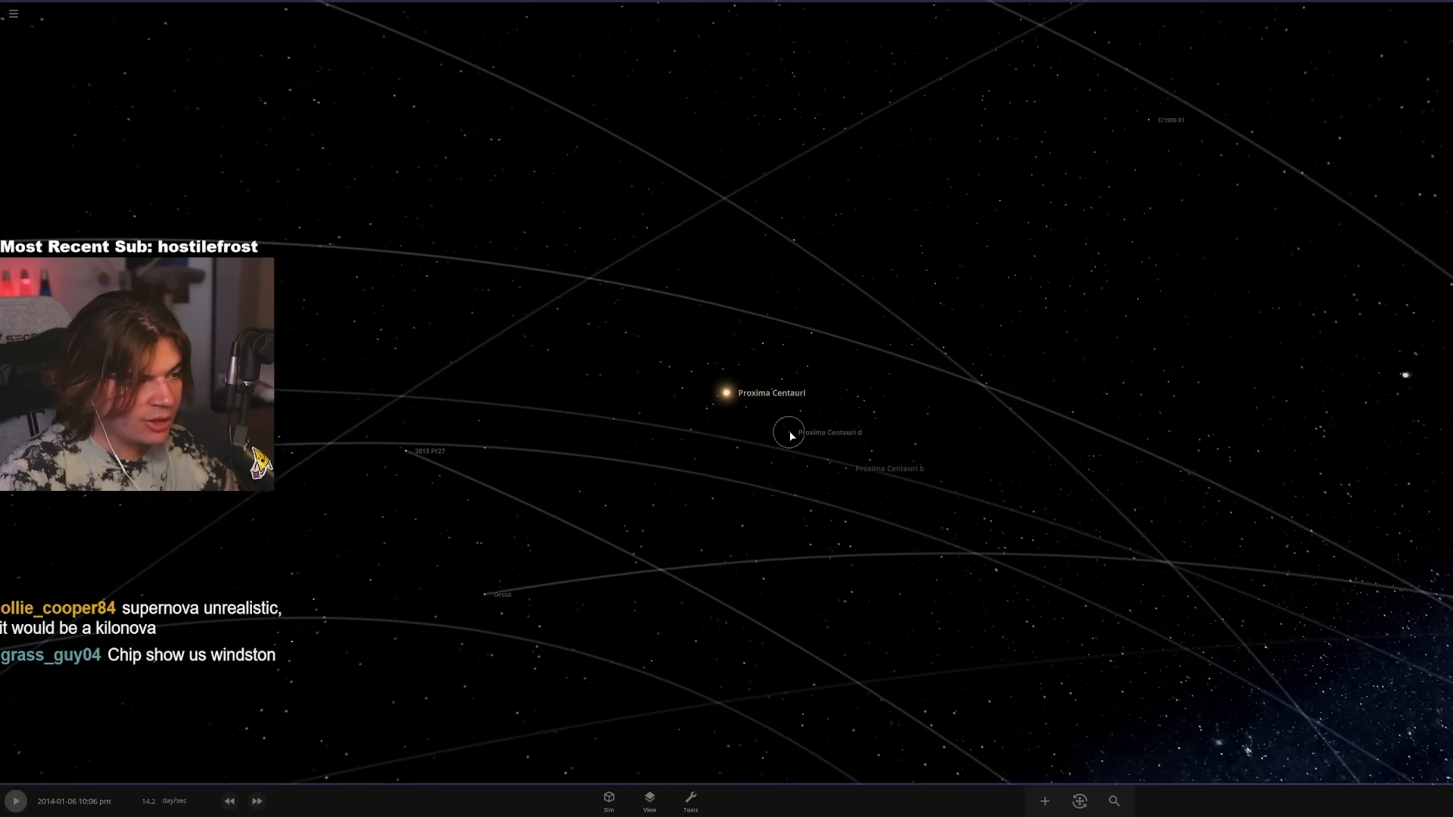
{"action": "left_click", "coordinate": [788, 432]}
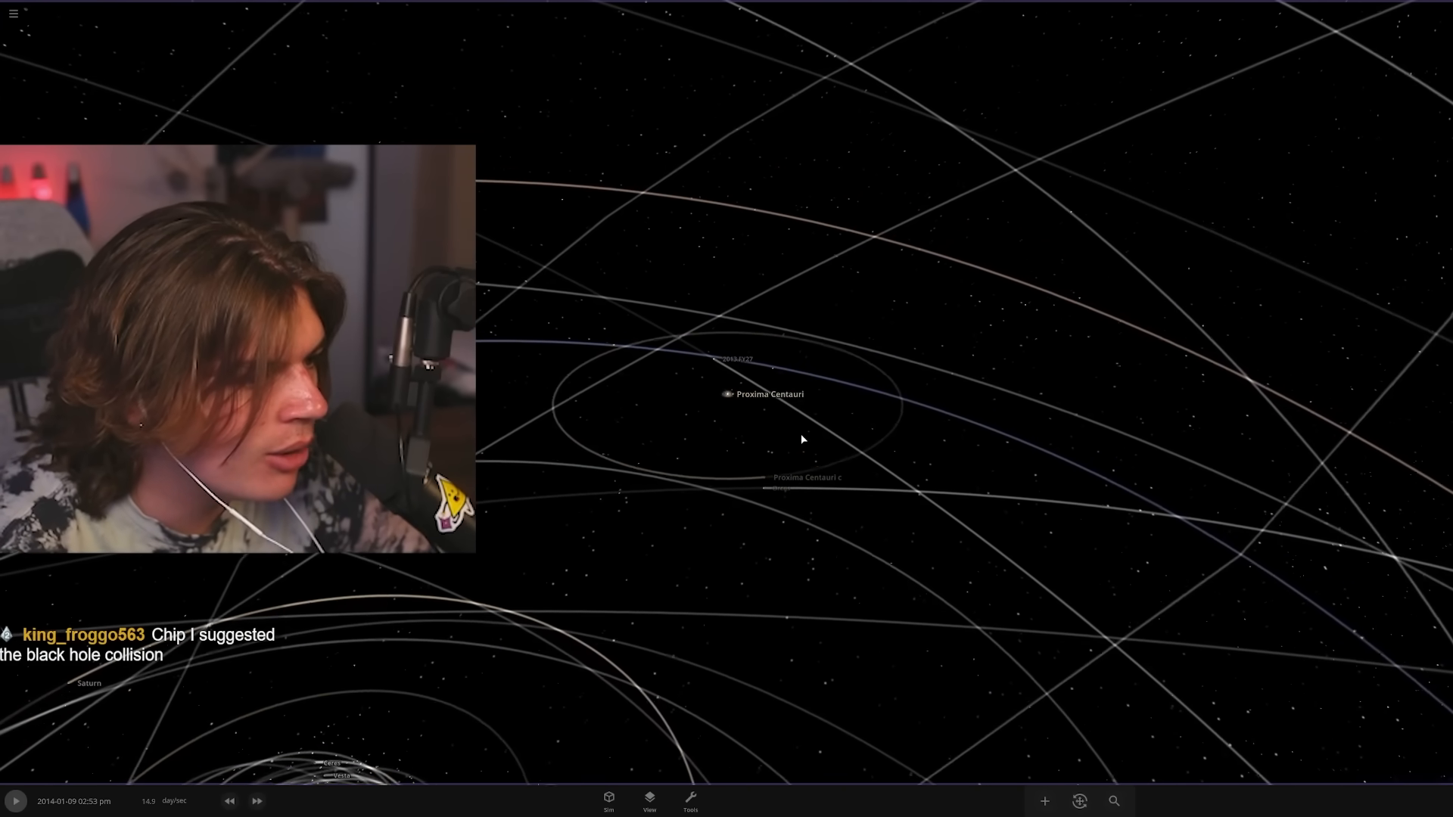
{"action": "left_click", "coordinate": [229, 800]}
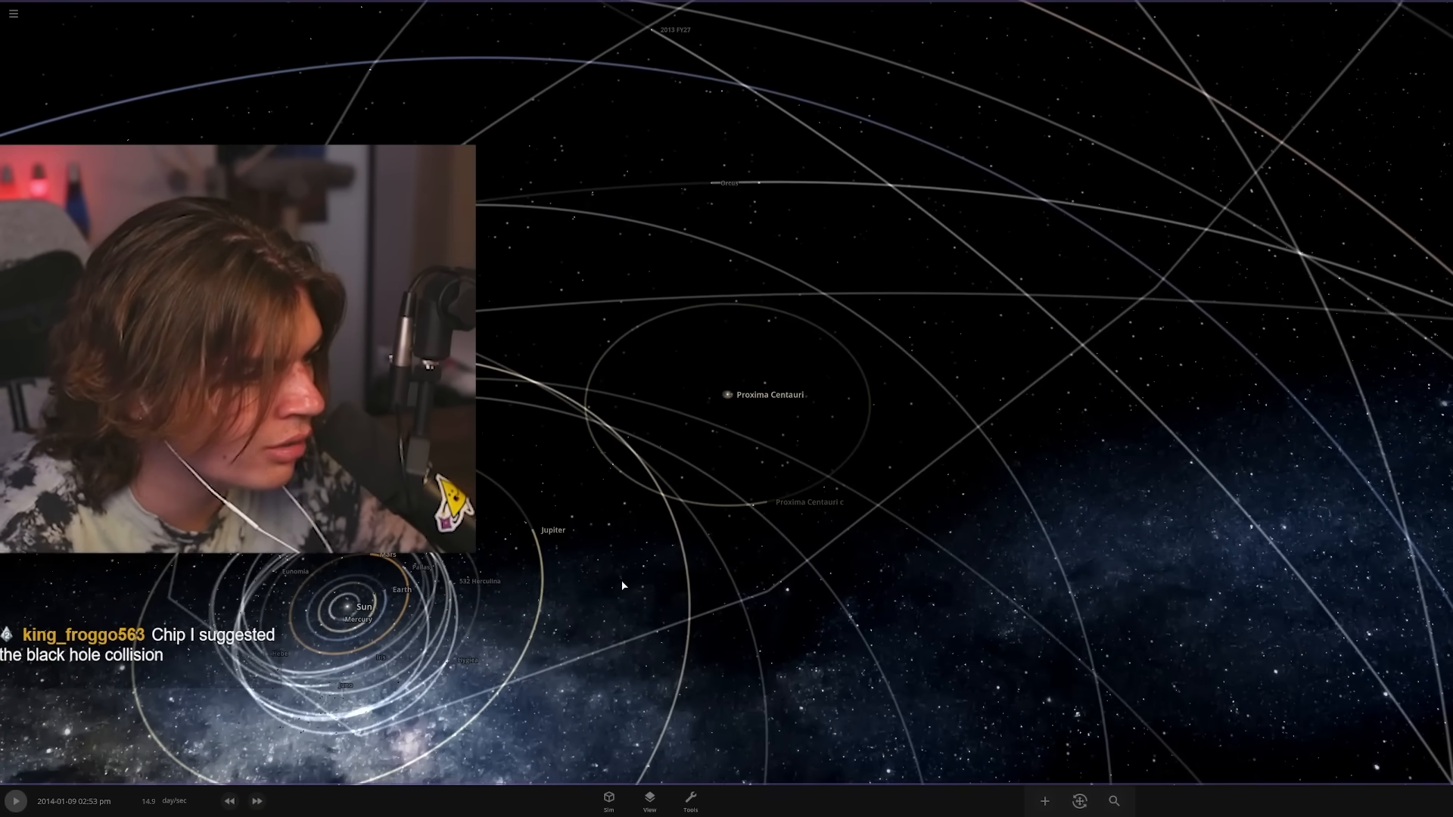
- Run time at adjusted speed and tweak the display options as Proxima Centauri approaches
{"action": "left_click", "coordinate": [475, 790]}
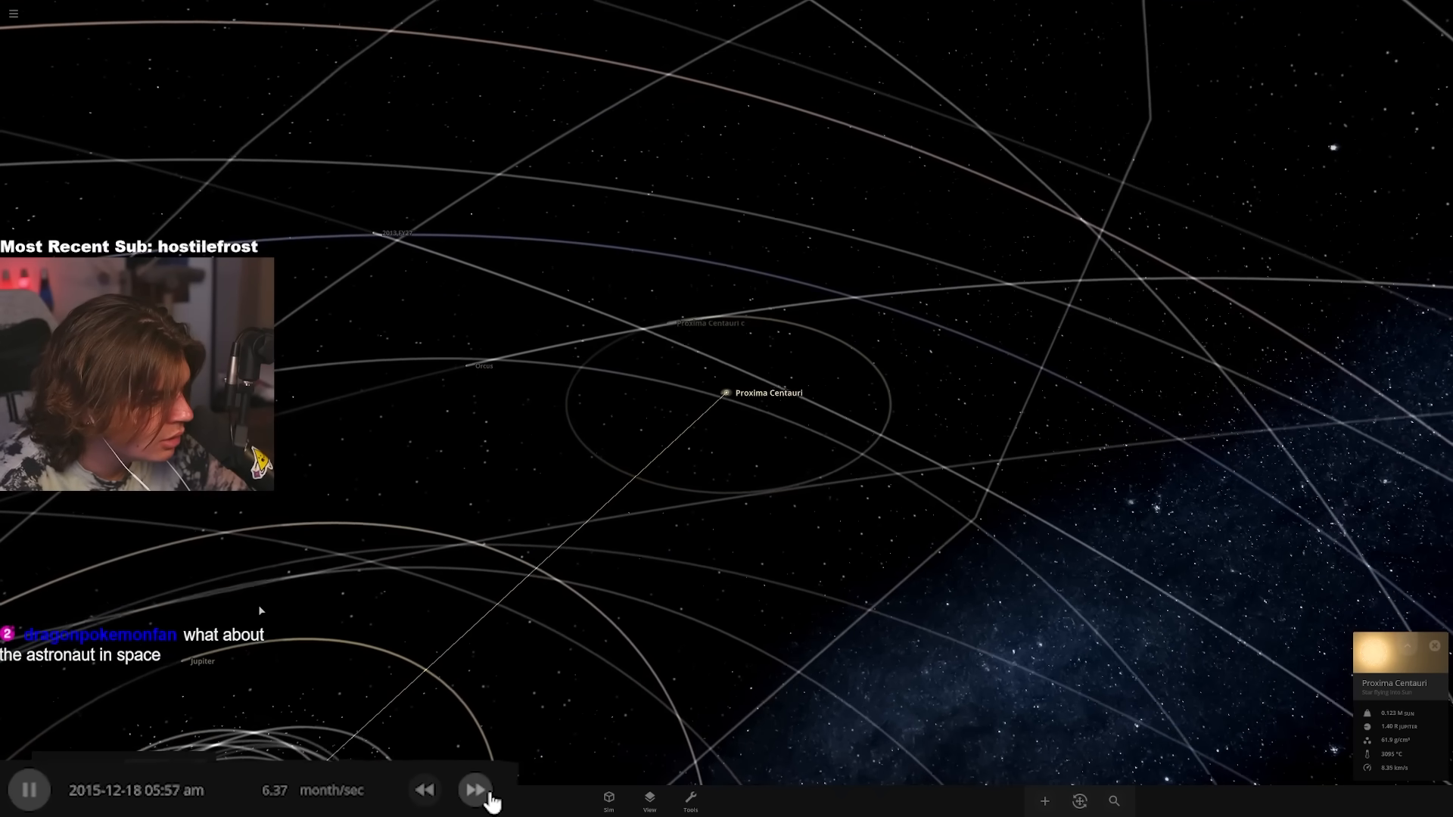
{"action": "left_click", "coordinate": [473, 790]}
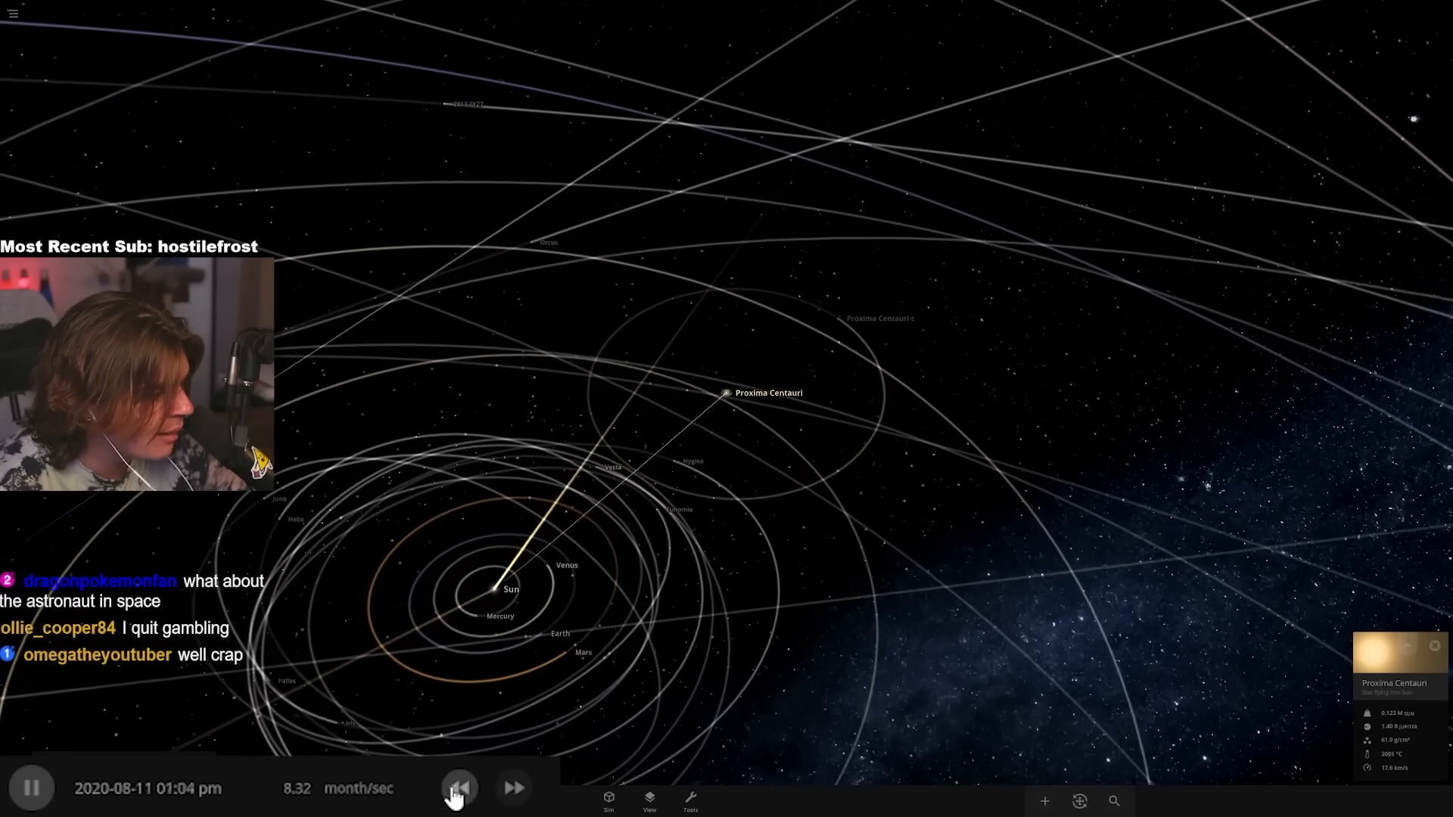
{"action": "left_click", "coordinate": [459, 786]}
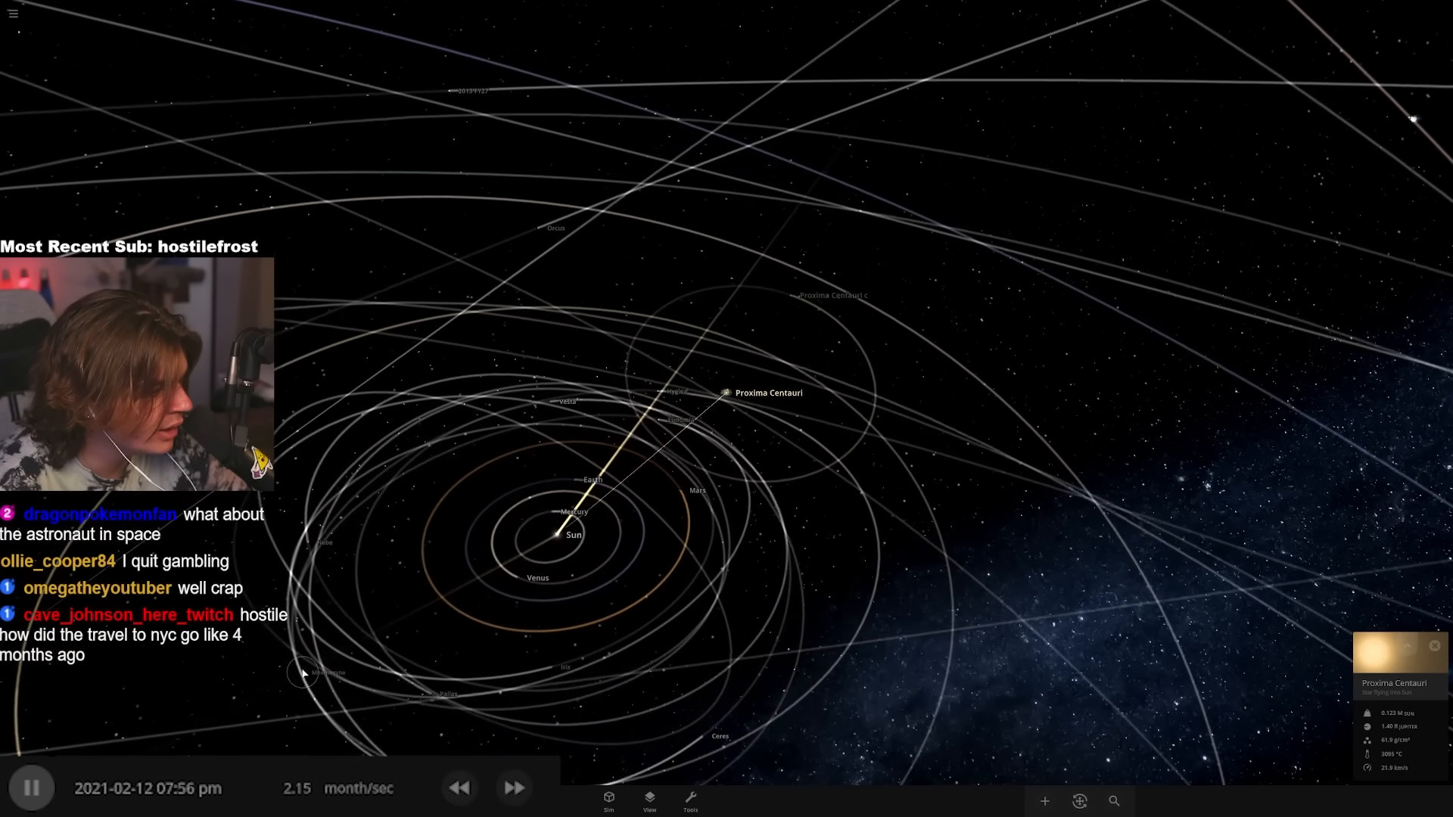
{"action": "left_click", "coordinate": [457, 787]}
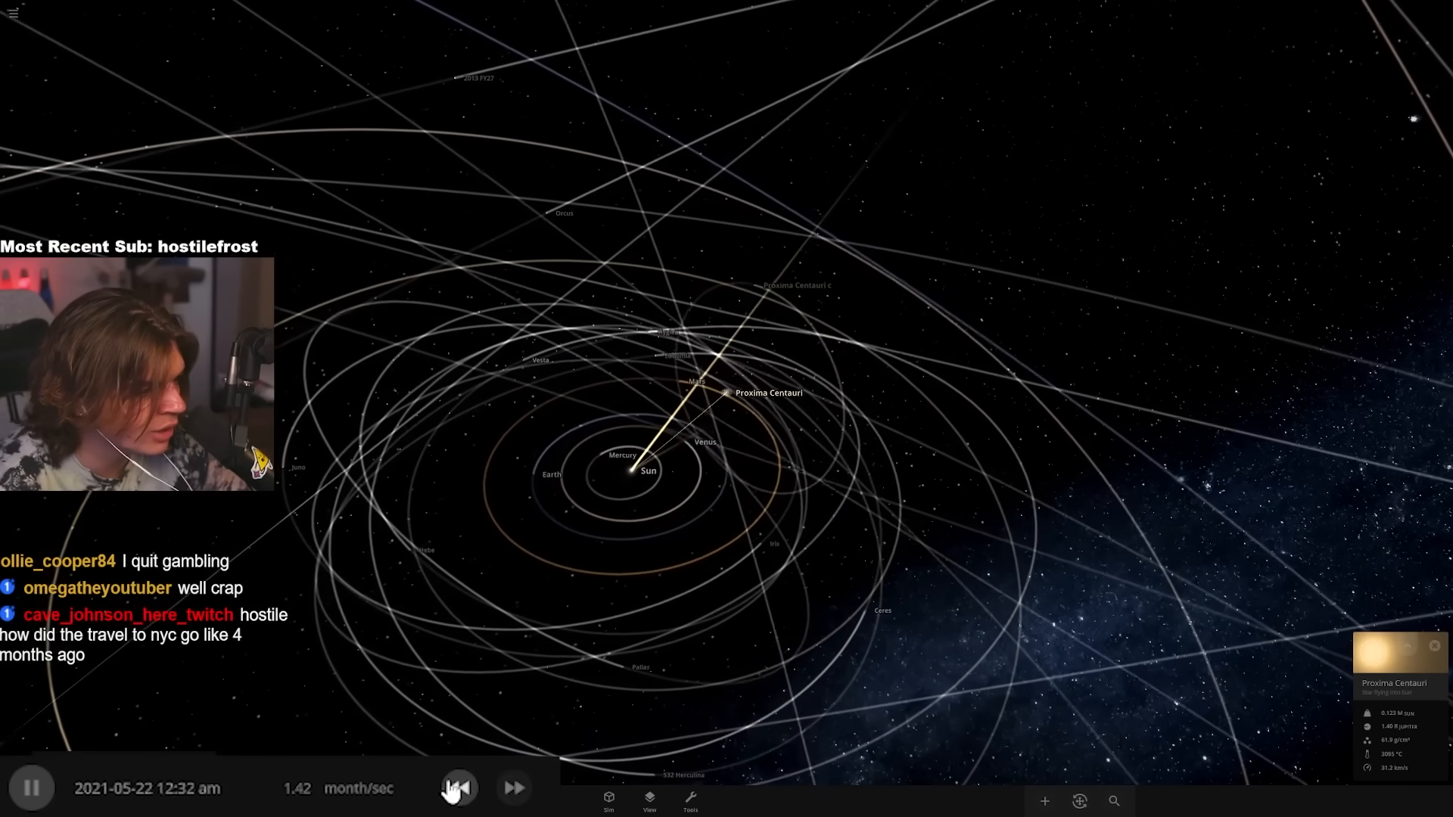
{"action": "left_click", "coordinate": [649, 801]}
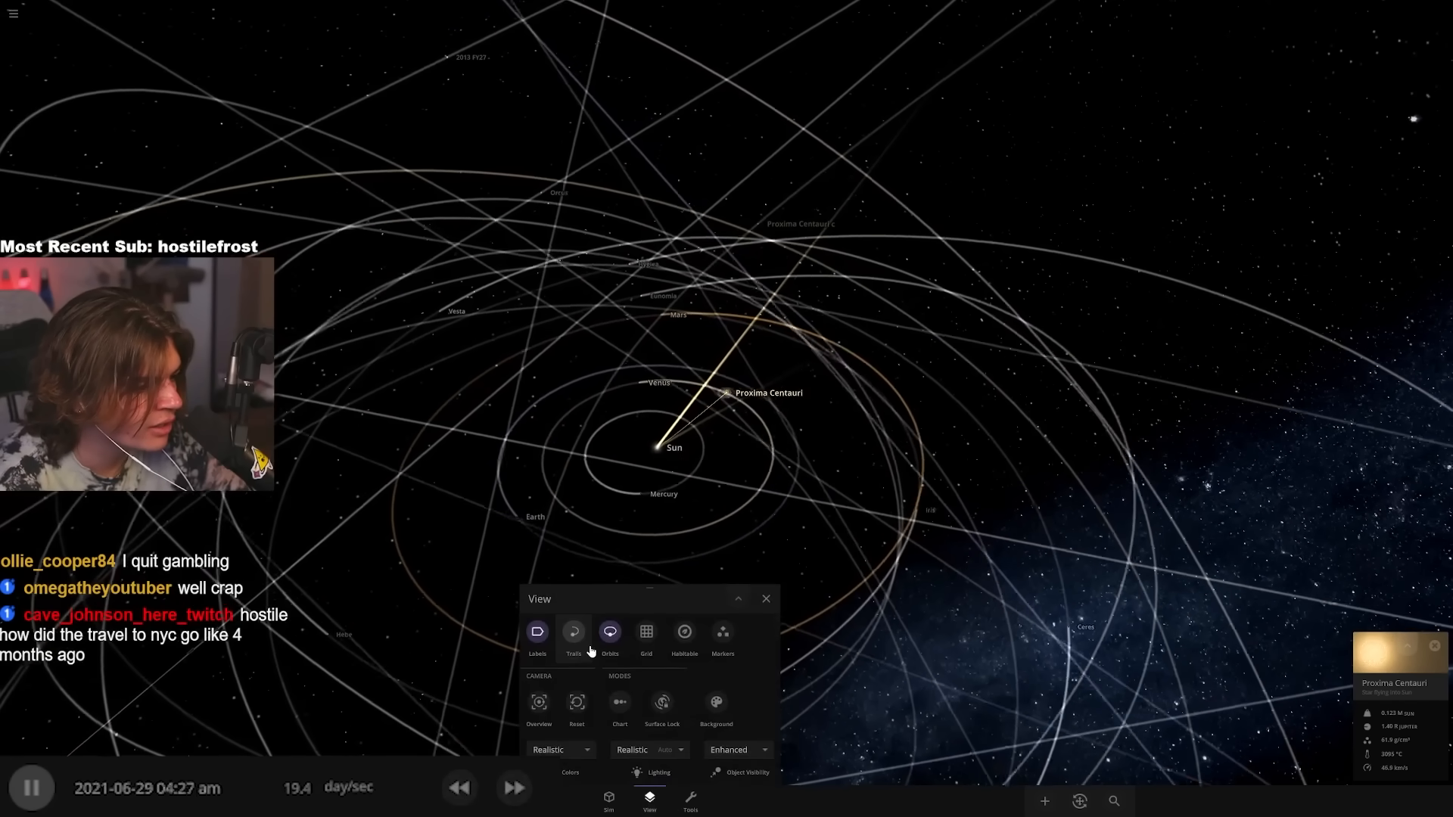
{"action": "left_click", "coordinate": [766, 599]}
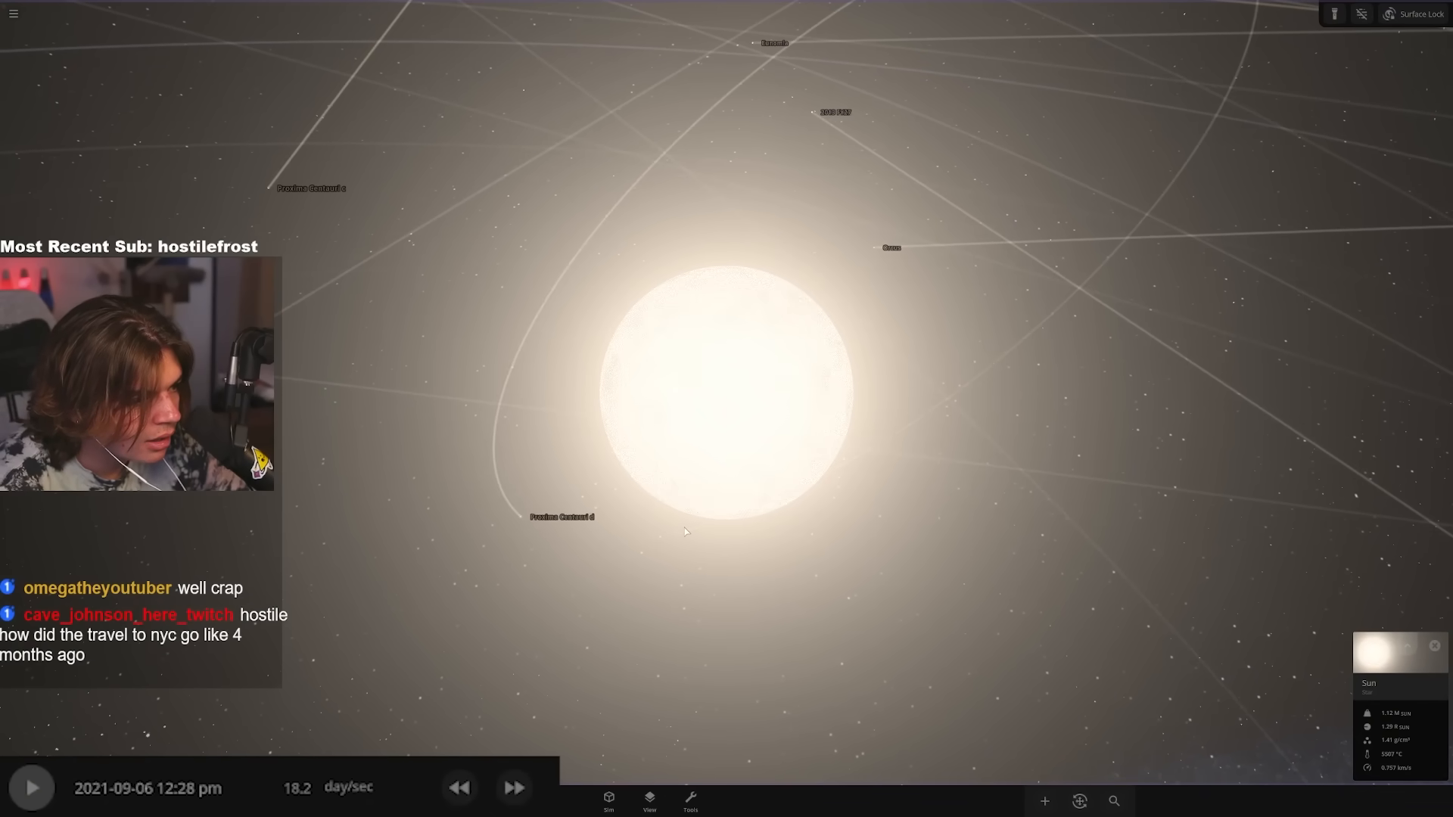
{"action": "scroll", "scroll_direction": "down", "scroll_amount": 3}
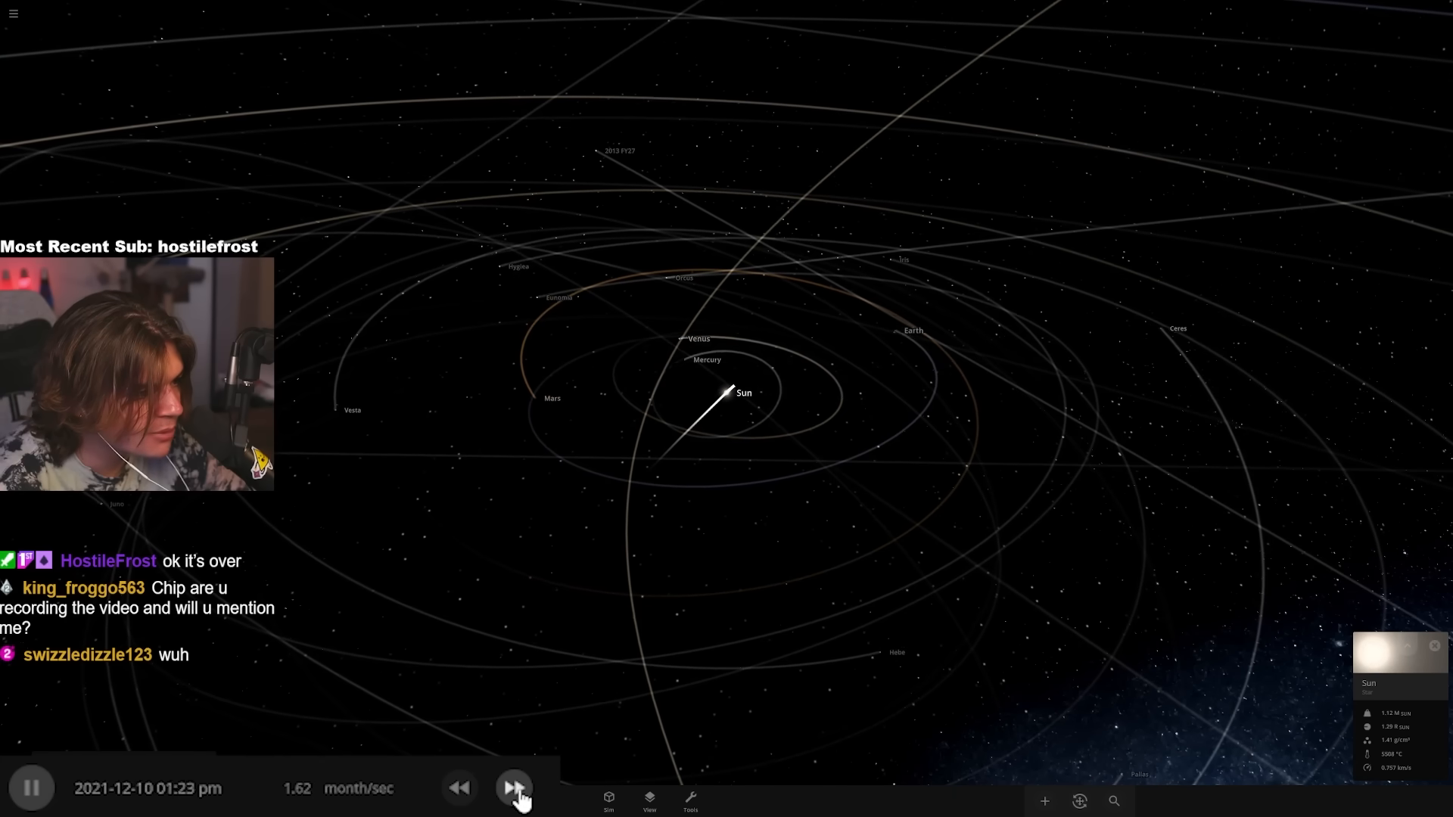
- Accelerate to years per second until 2120, then pause focused on Earth
{"action": "left_click", "coordinate": [514, 786]}
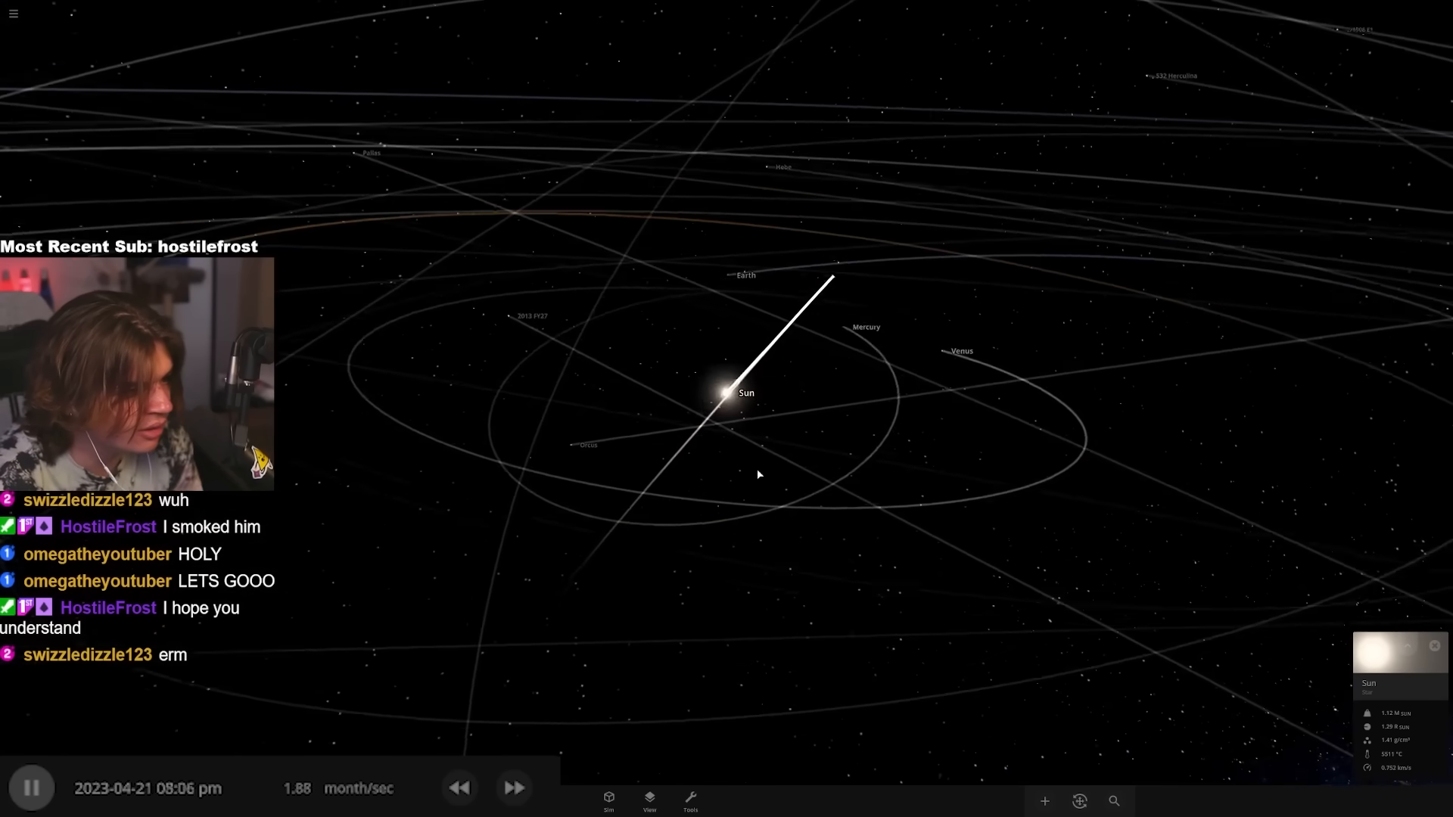
{"action": "left_click", "coordinate": [513, 787]}
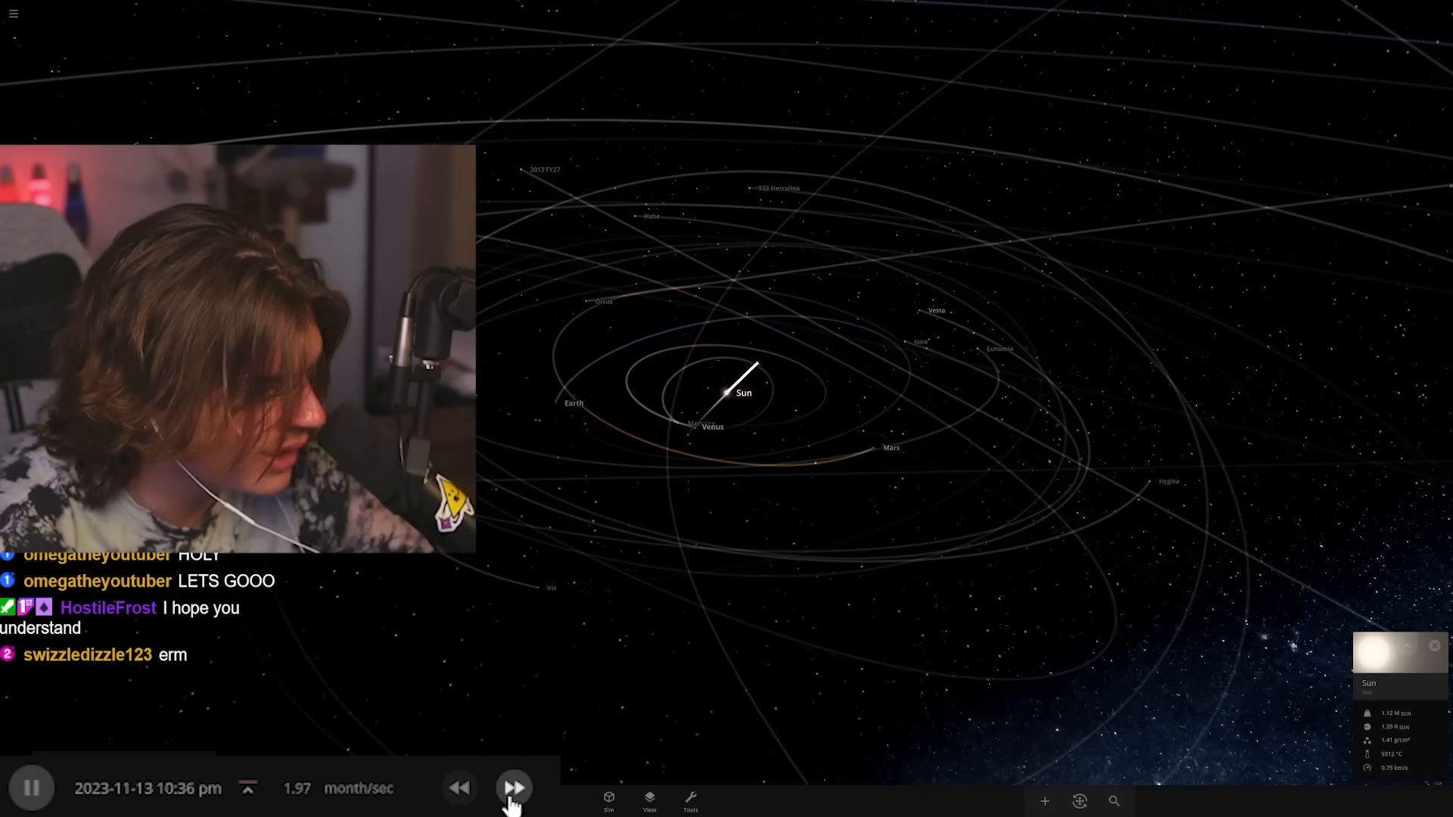
{"action": "left_click", "coordinate": [515, 787]}
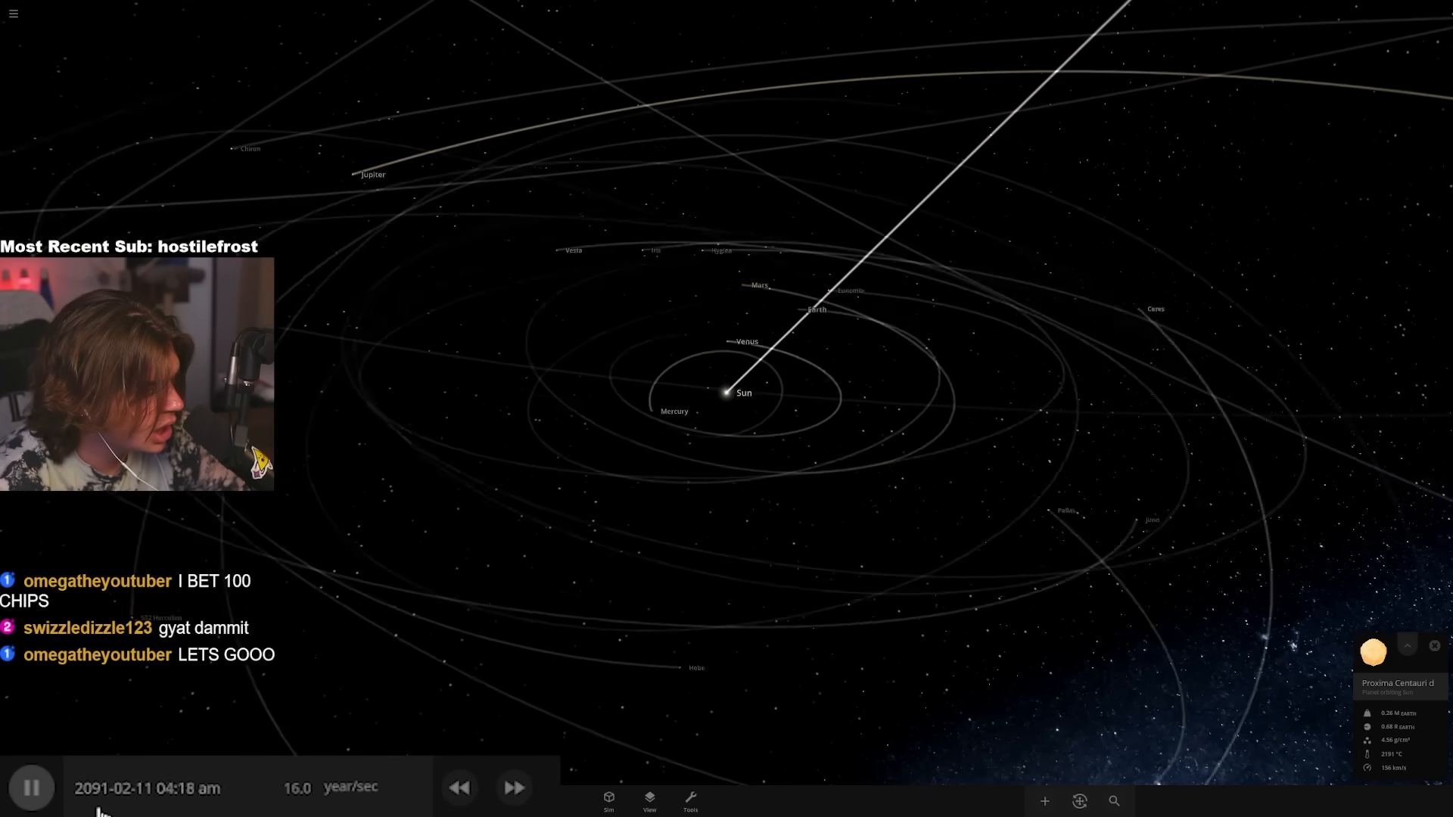
{"action": "left_click", "coordinate": [31, 787]}
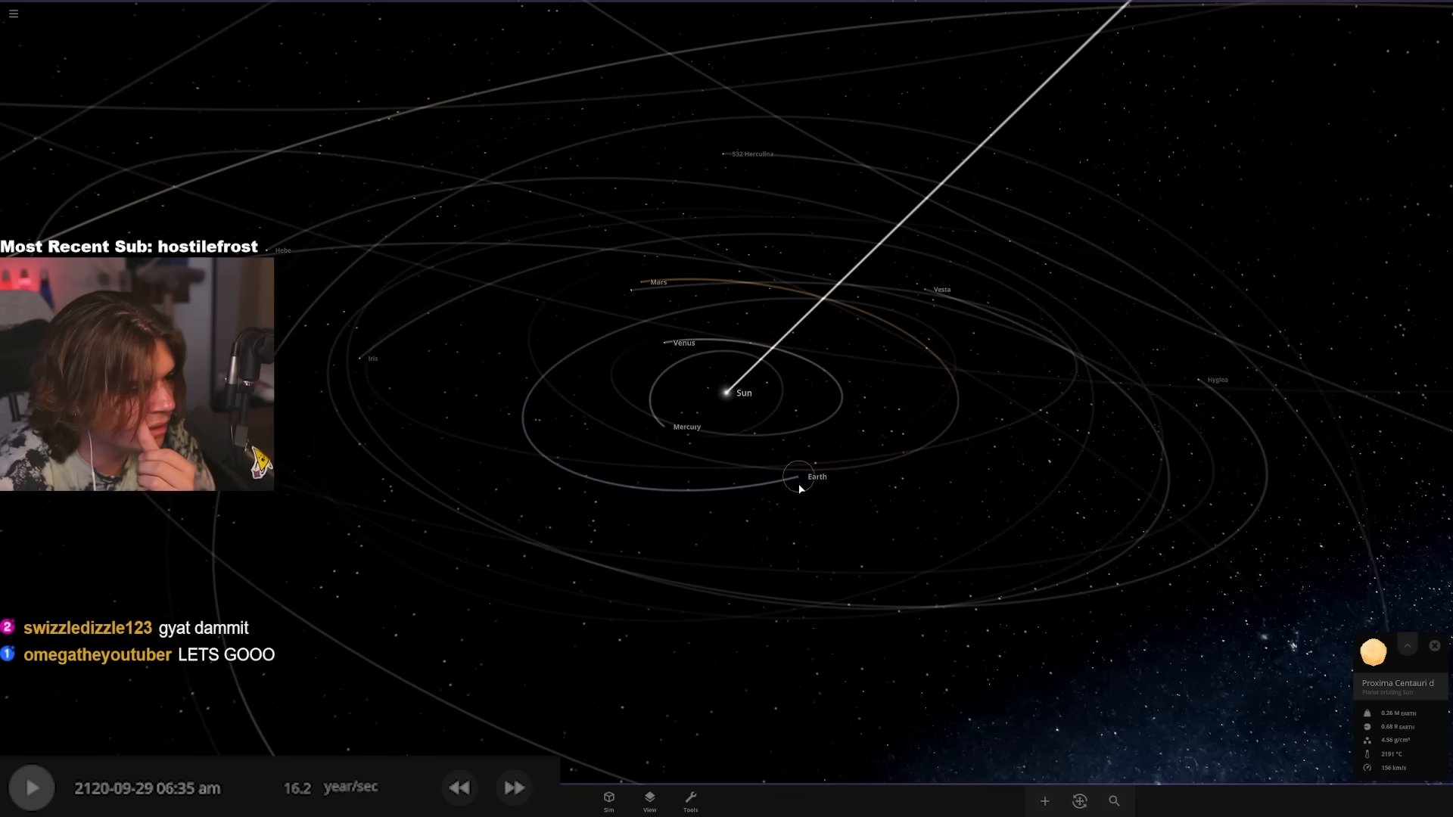
{"action": "left_click", "coordinate": [797, 472]}
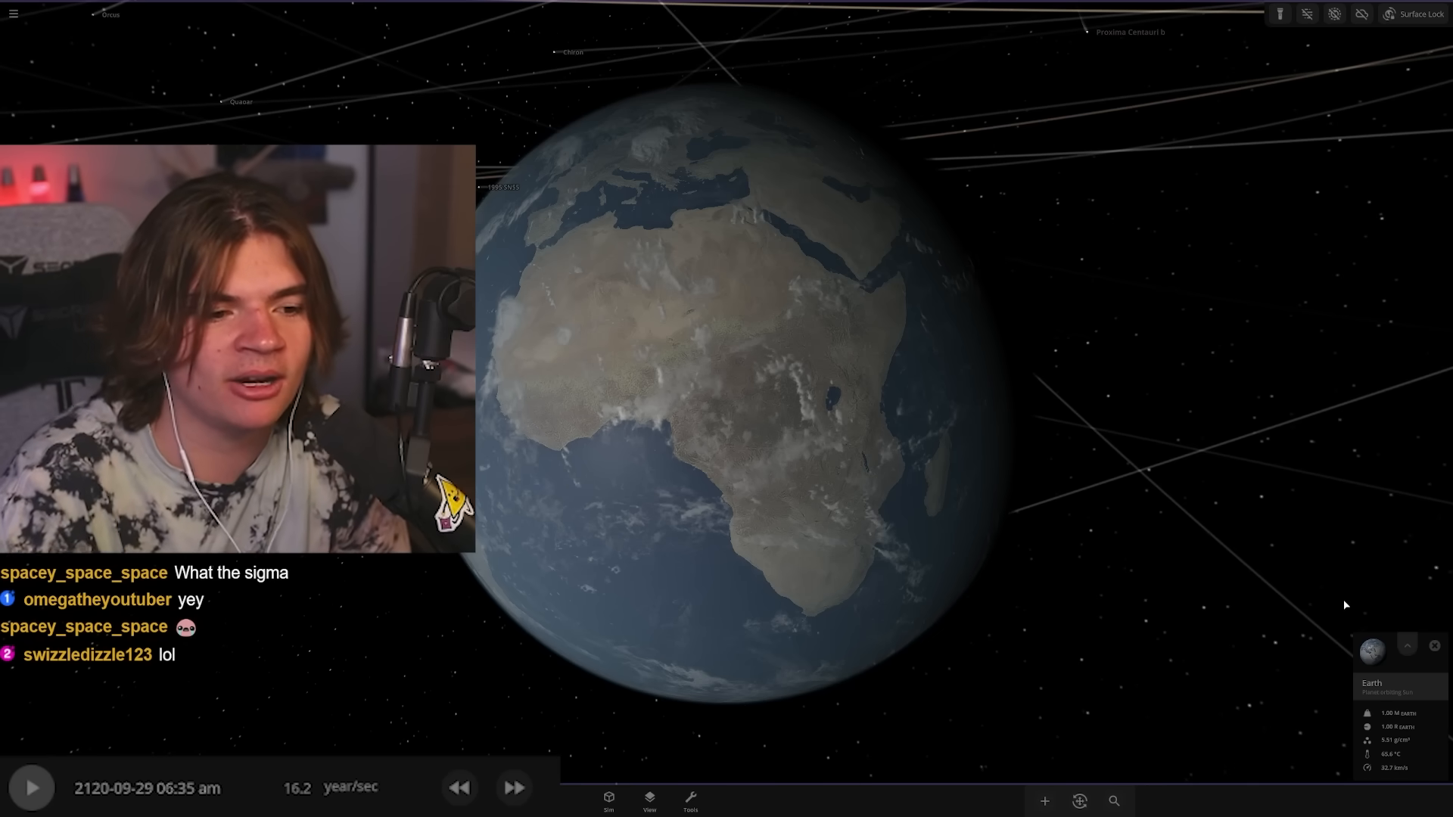
- Review Earth's Composition and Surface temperature readings in its properties panel
{"action": "left_click", "coordinate": [1372, 650]}
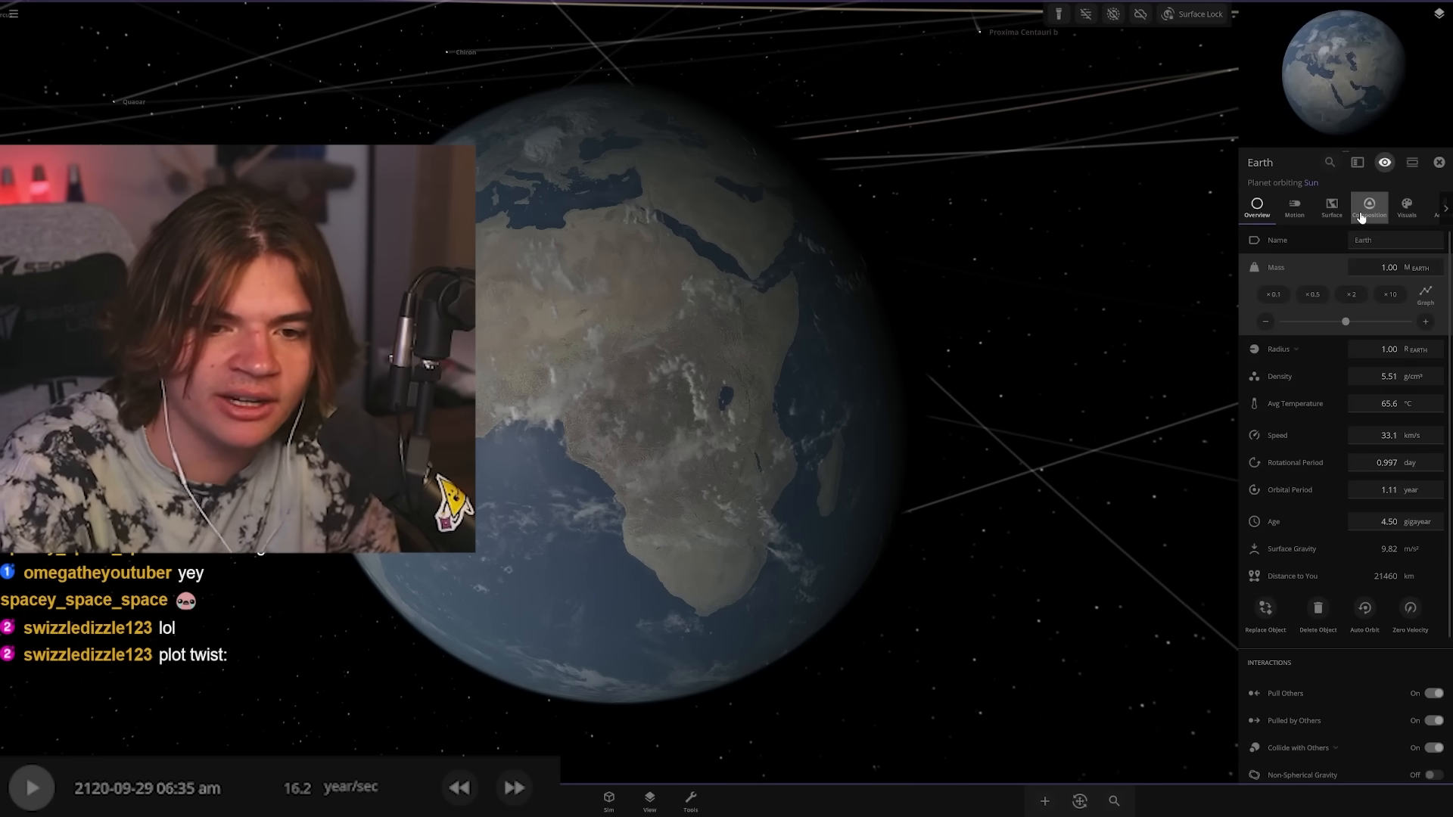
{"action": "left_click", "coordinate": [1368, 209]}
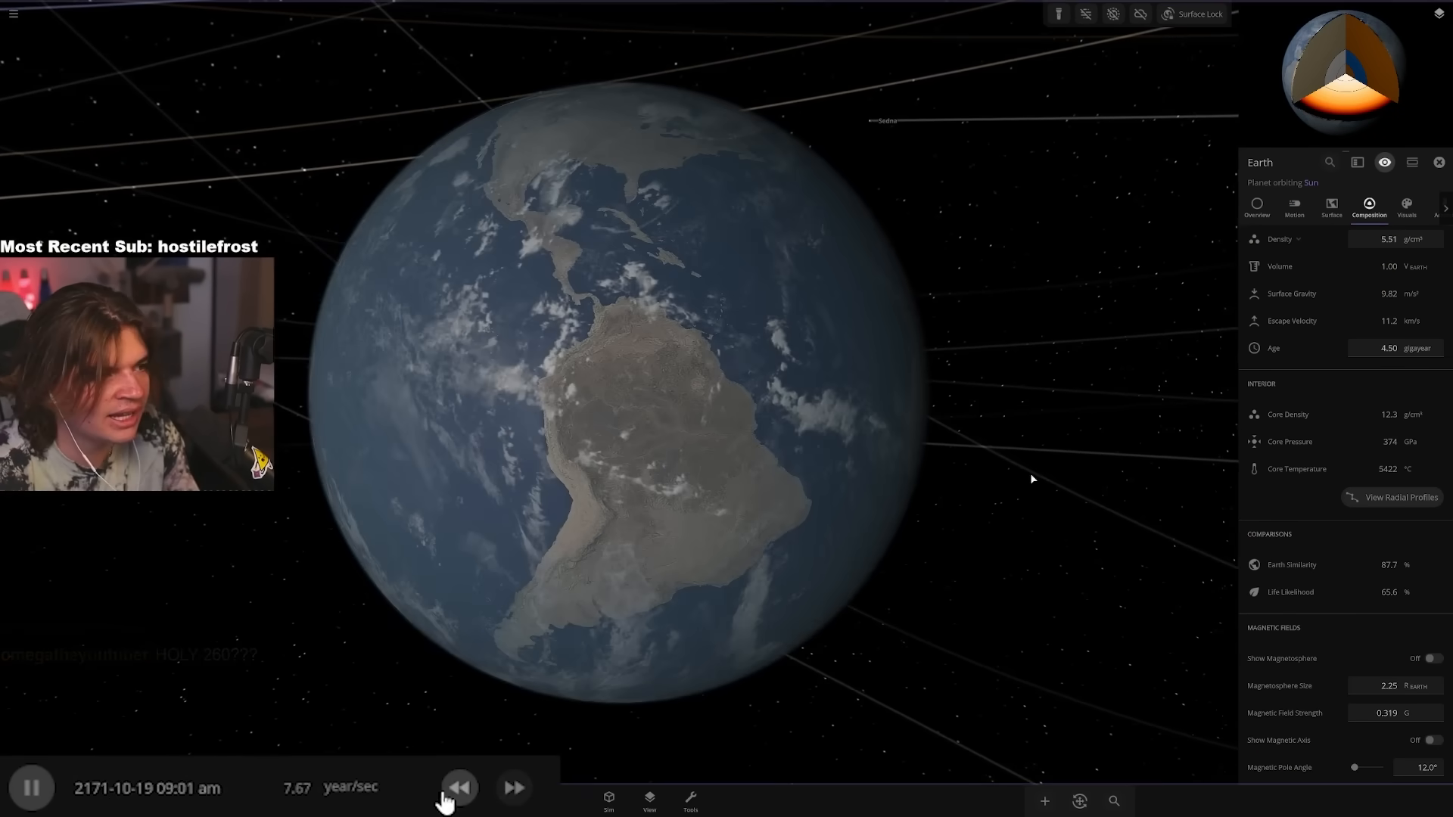
{"action": "left_click", "coordinate": [459, 786]}
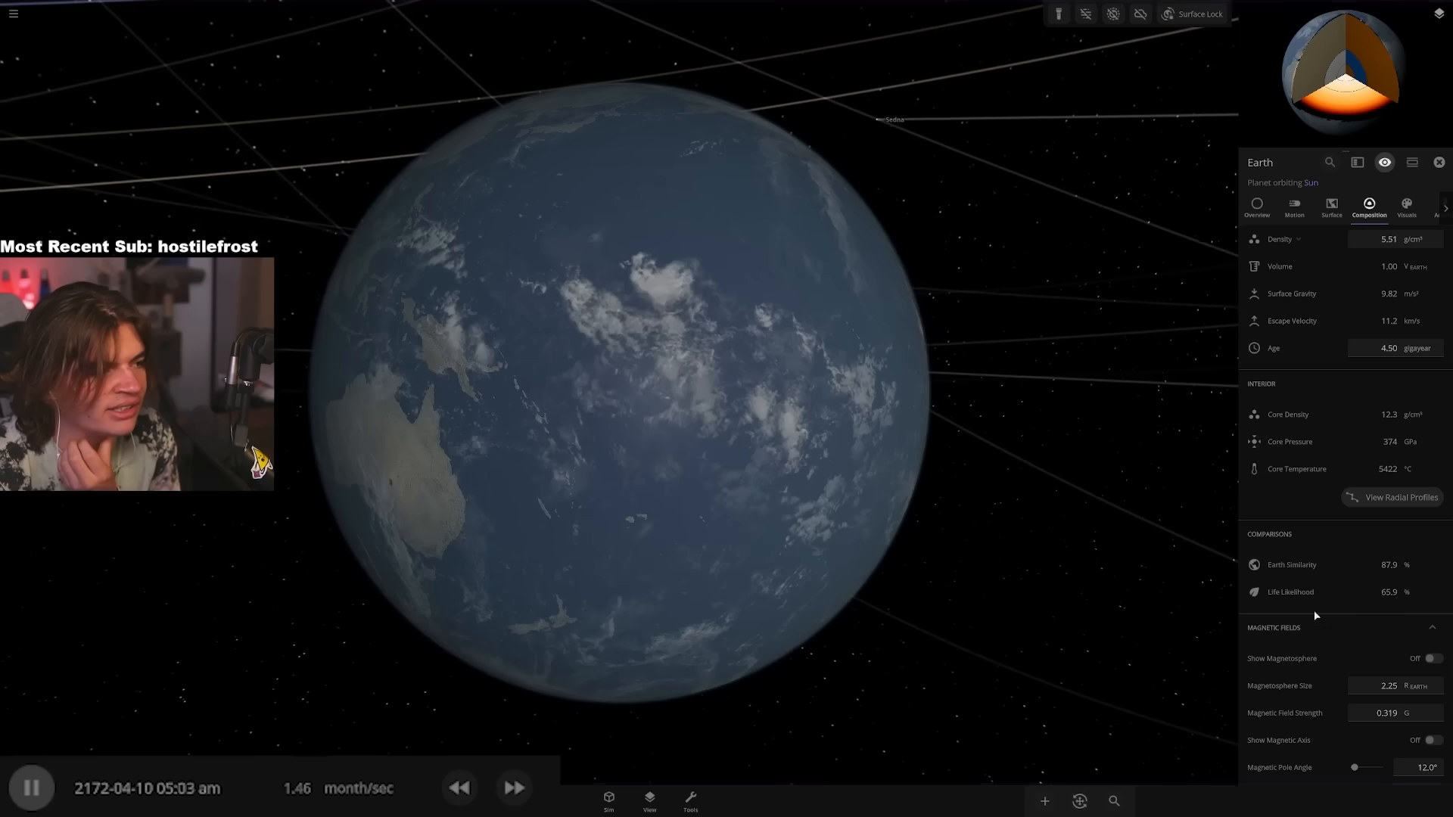
{"action": "left_click", "coordinate": [1330, 206]}
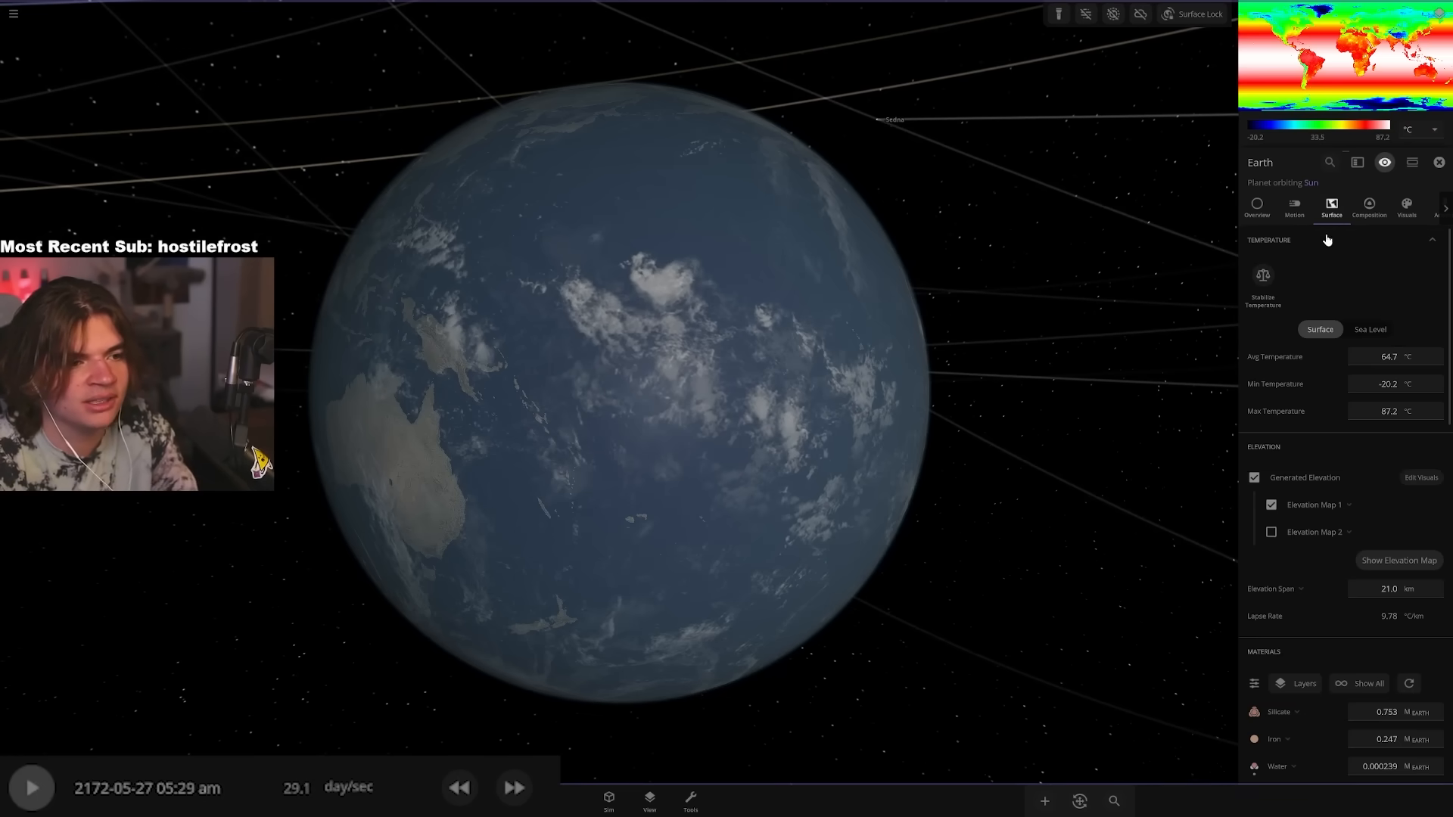
{"action": "left_click", "coordinate": [1368, 206]}
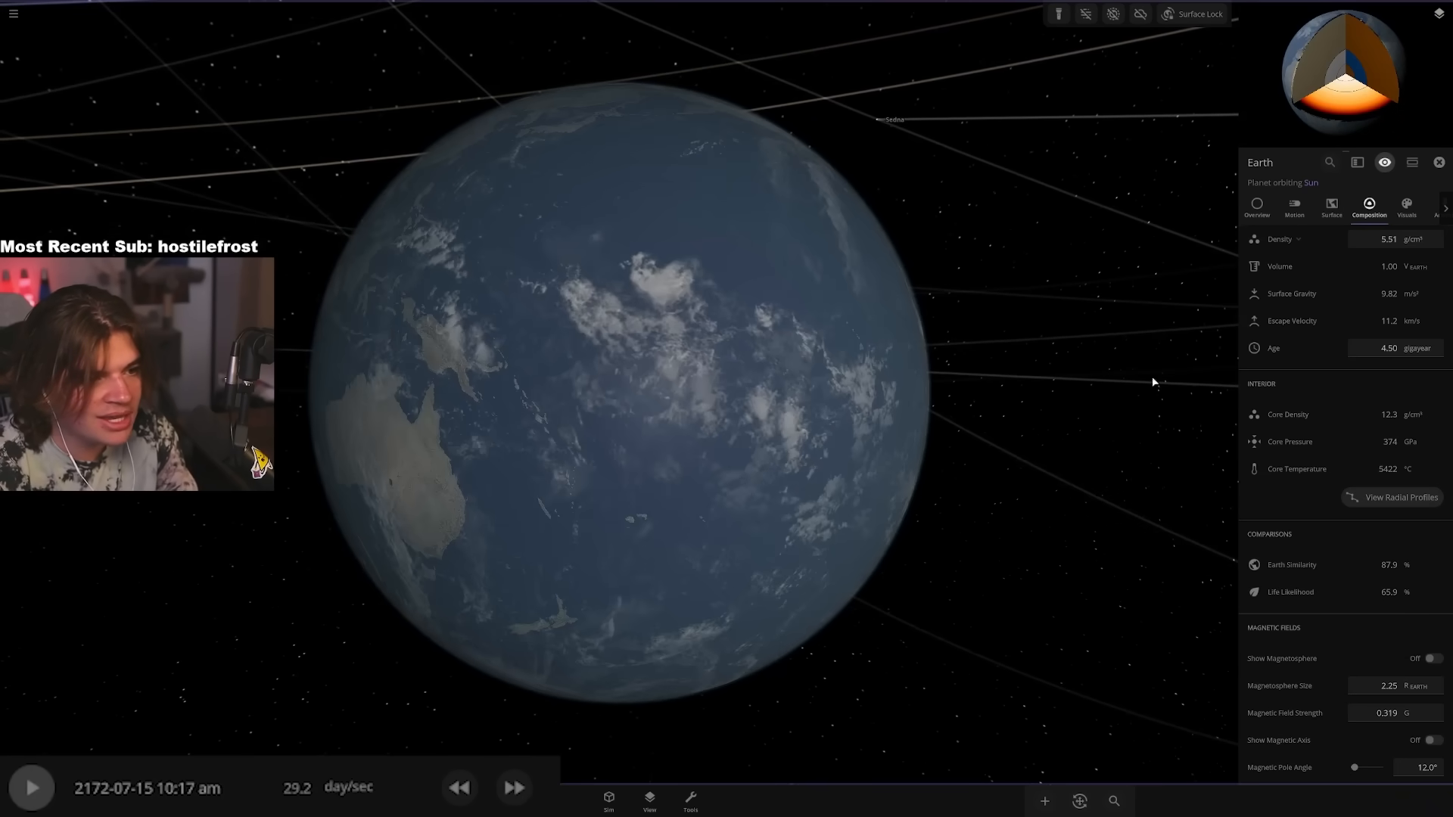
{"action": "left_click", "coordinate": [1330, 207]}
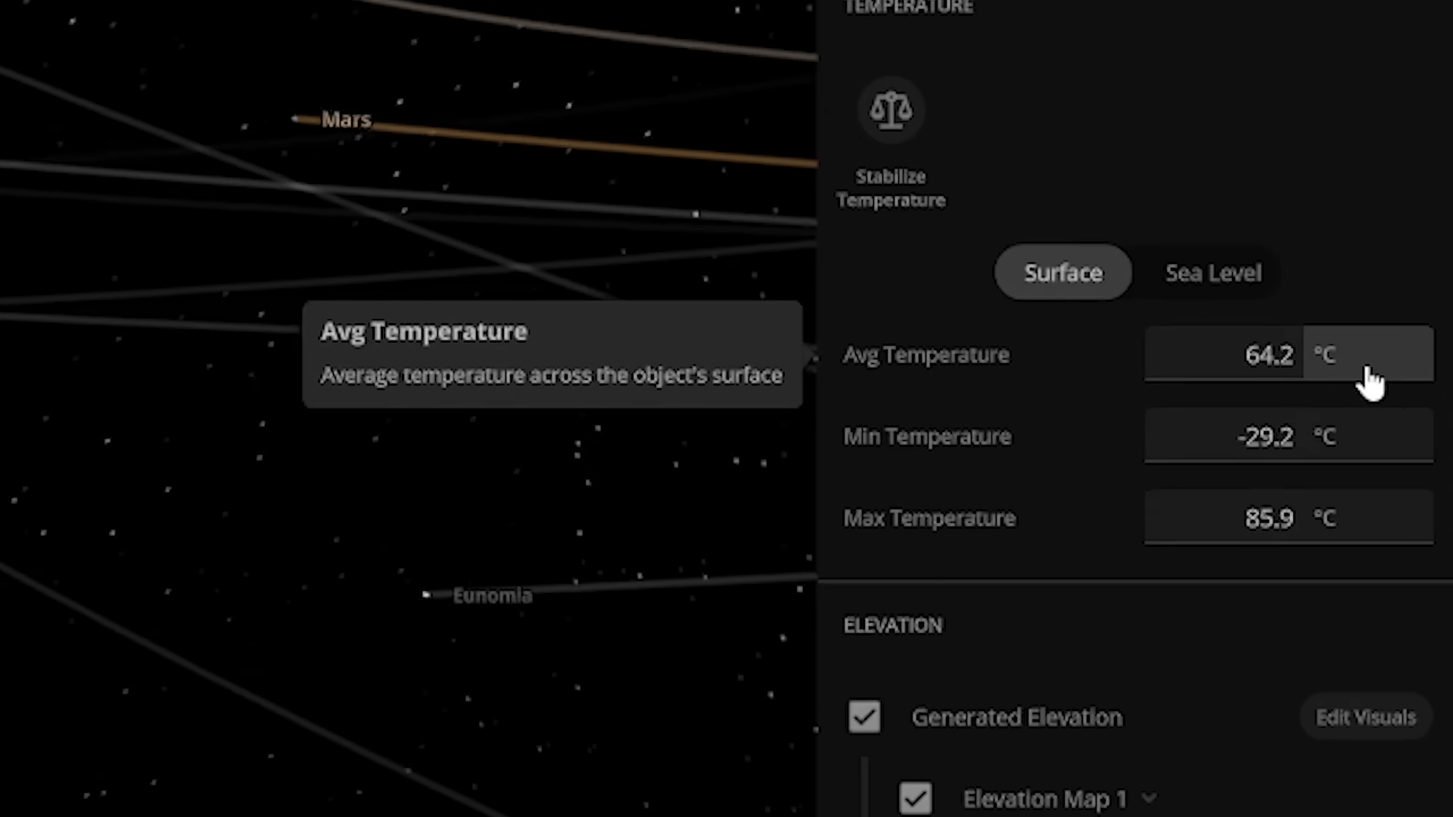
- Switch Earth's temperature readings to degrees Fahrenheit
{"action": "left_click", "coordinate": [1326, 354]}
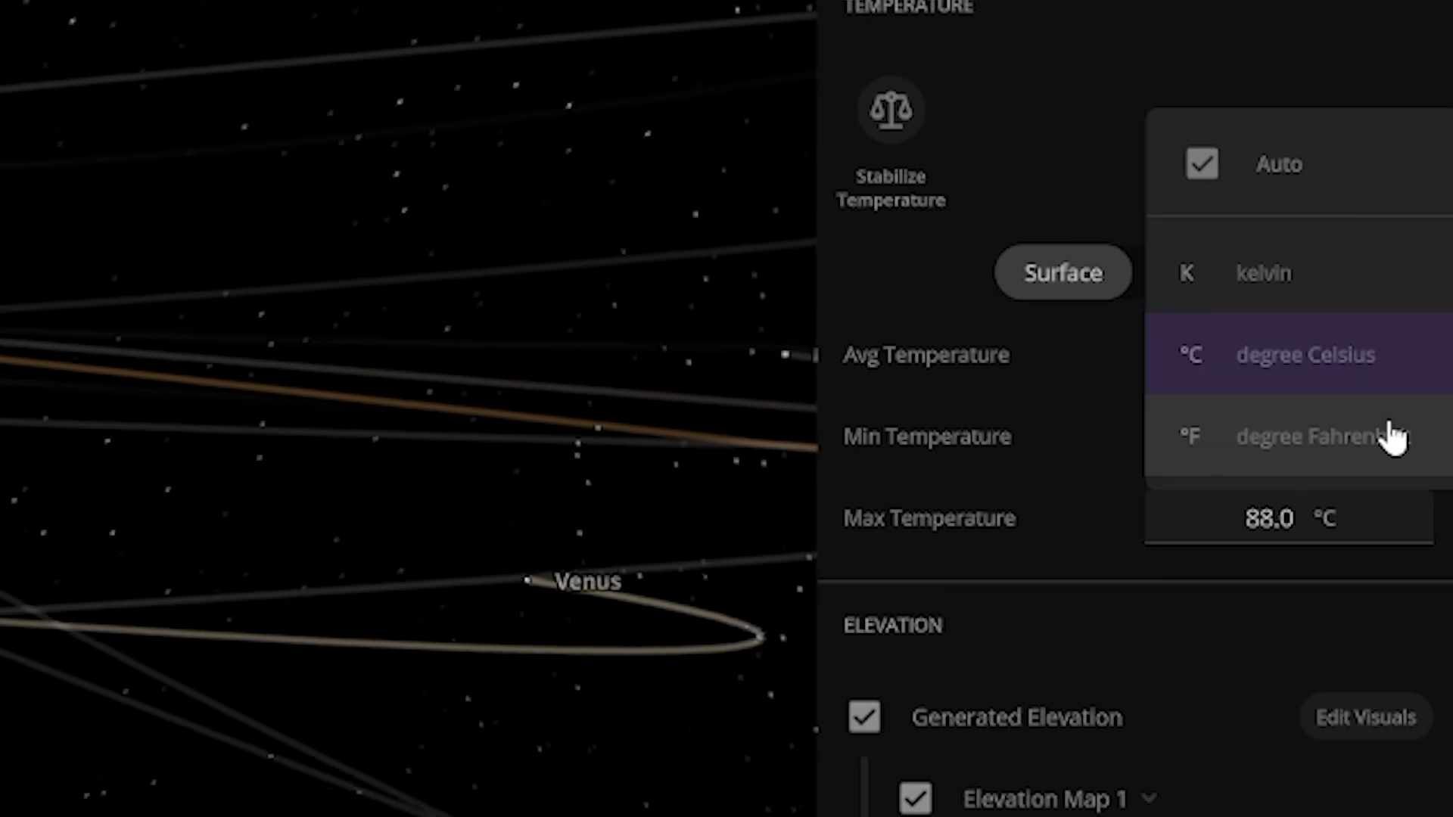
{"action": "left_click", "coordinate": [1301, 355]}
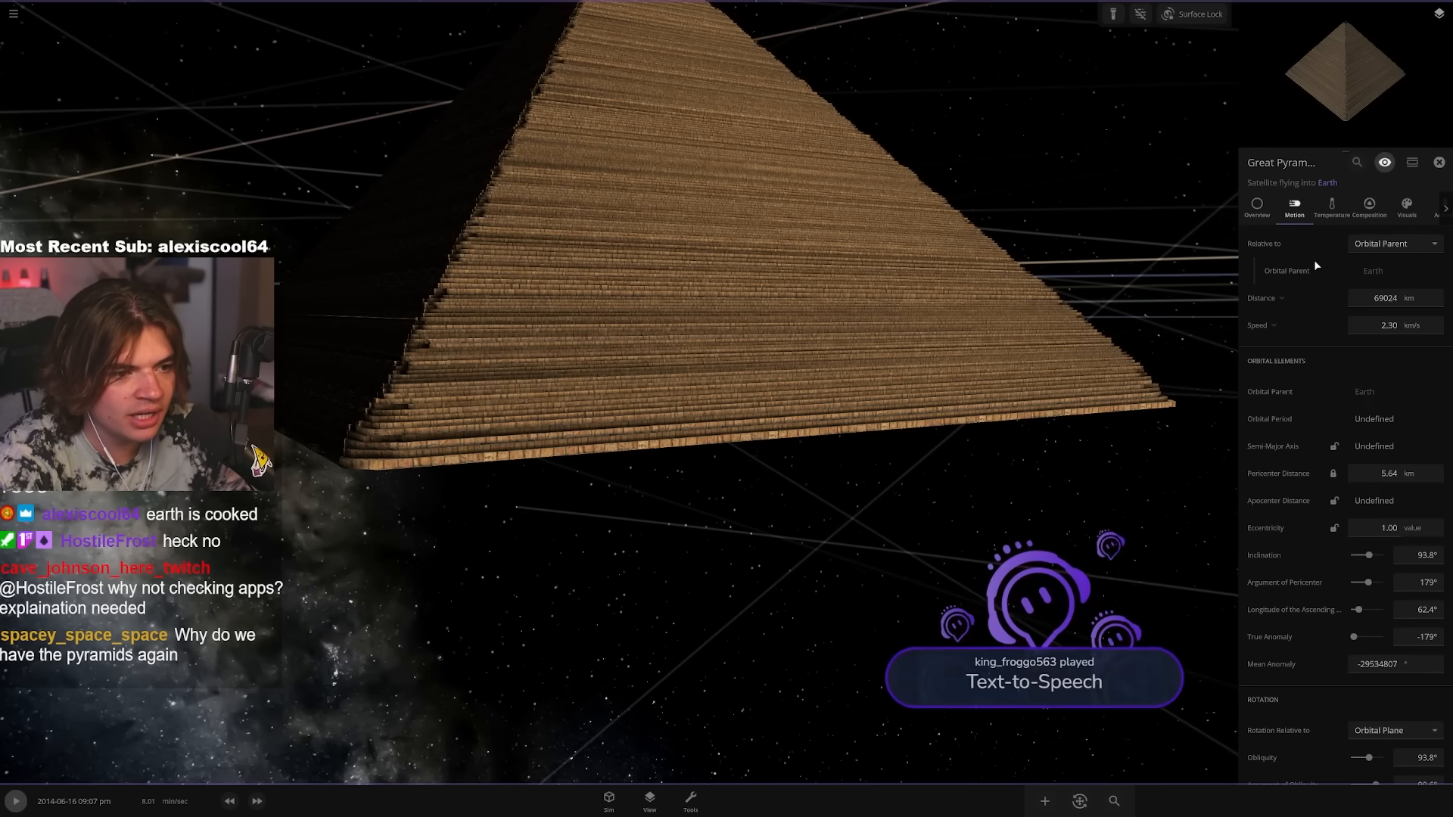
- Set the Great Pyramid's speed toward Earth to 100 c and slow the simulation
{"action": "left_click", "coordinate": [1387, 323]}
{"action": "type", "text": "100"}
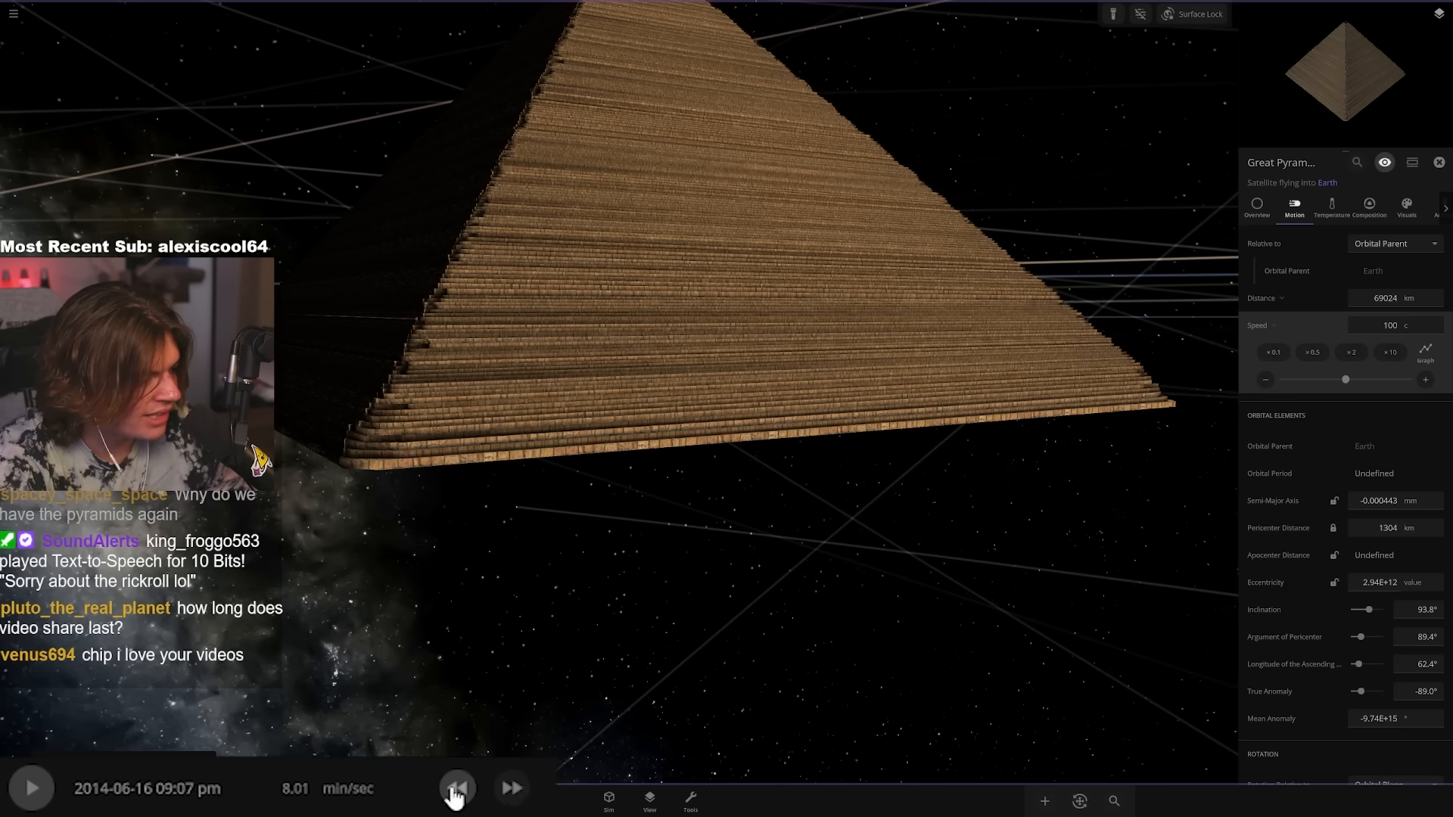
{"action": "left_click", "coordinate": [454, 787]}
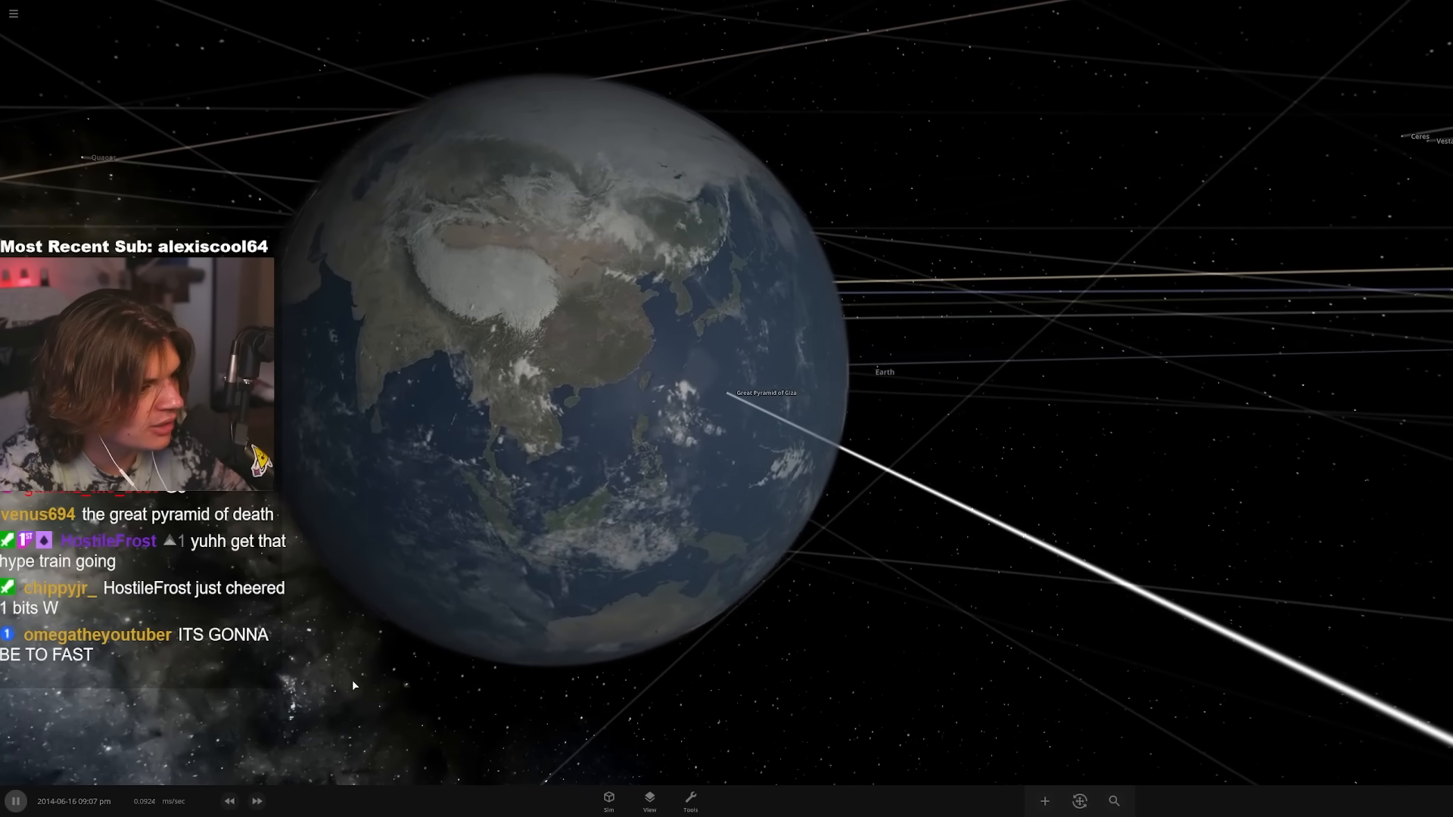
- Let the pyramid hit Earth and raise the simulation speed several times afterward
{"action": "scroll", "scroll_direction": "up", "scroll_amount": 3}
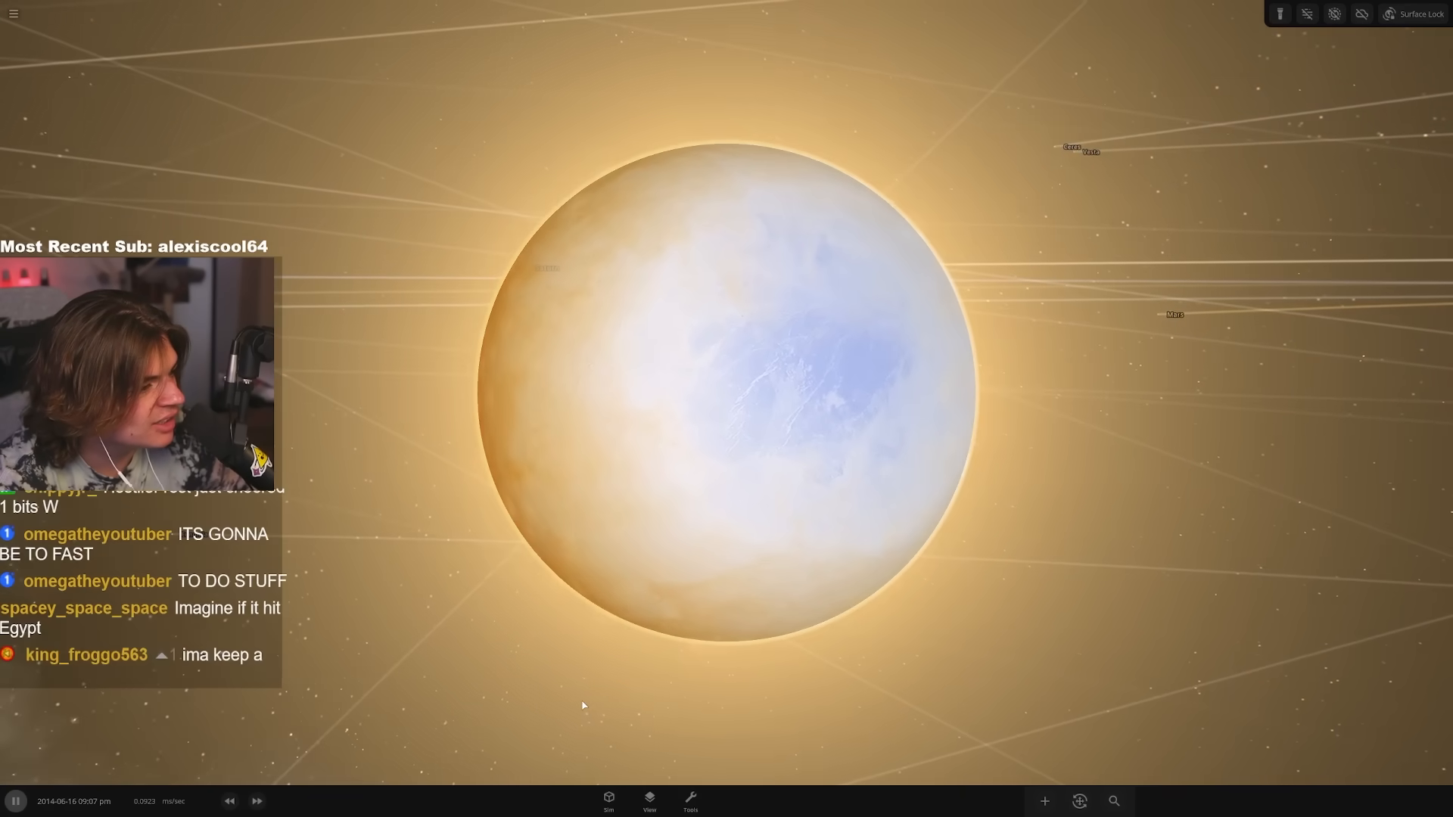
{"action": "left_click", "coordinate": [256, 801]}
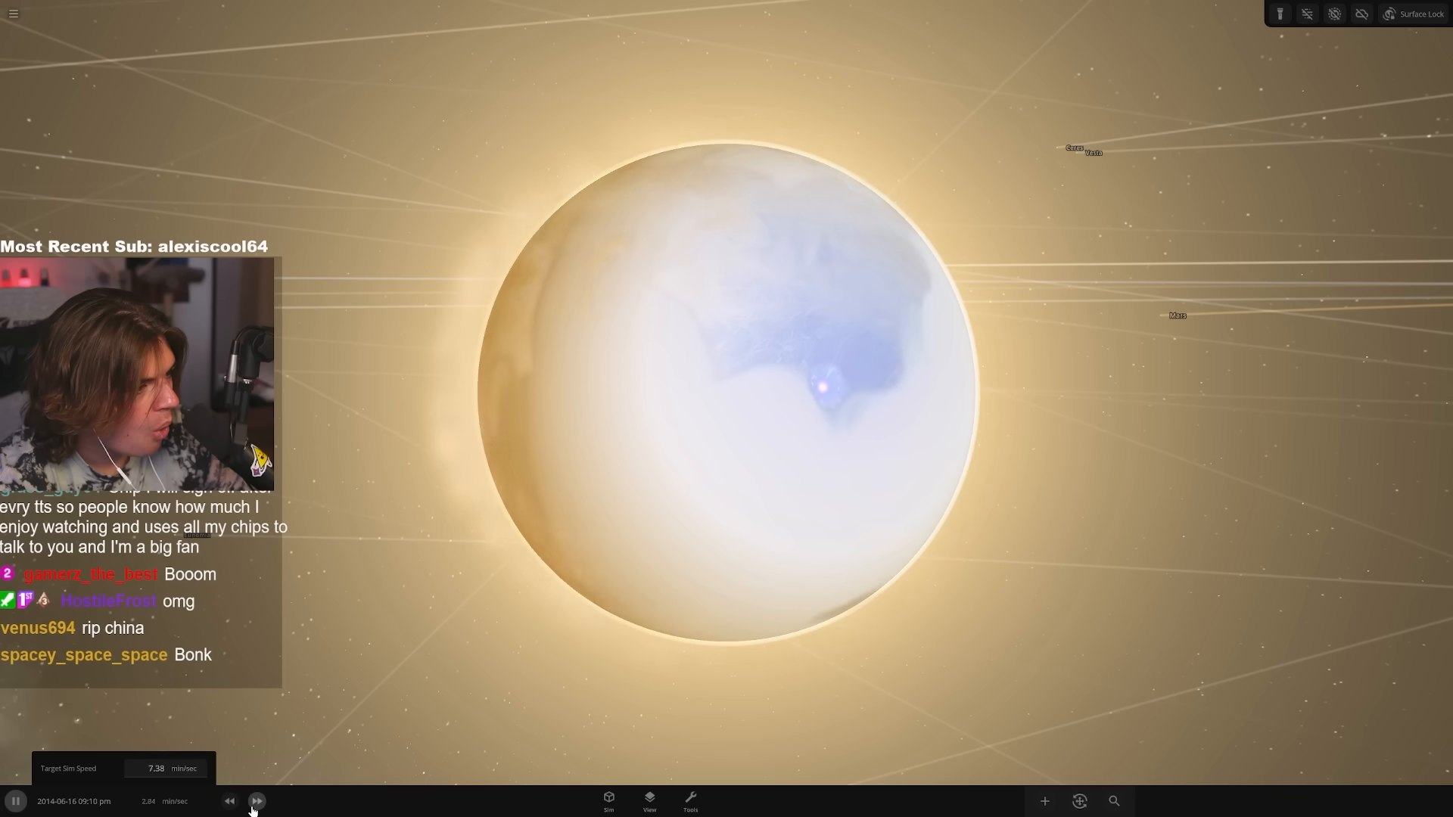
{"action": "left_click", "coordinate": [256, 800]}
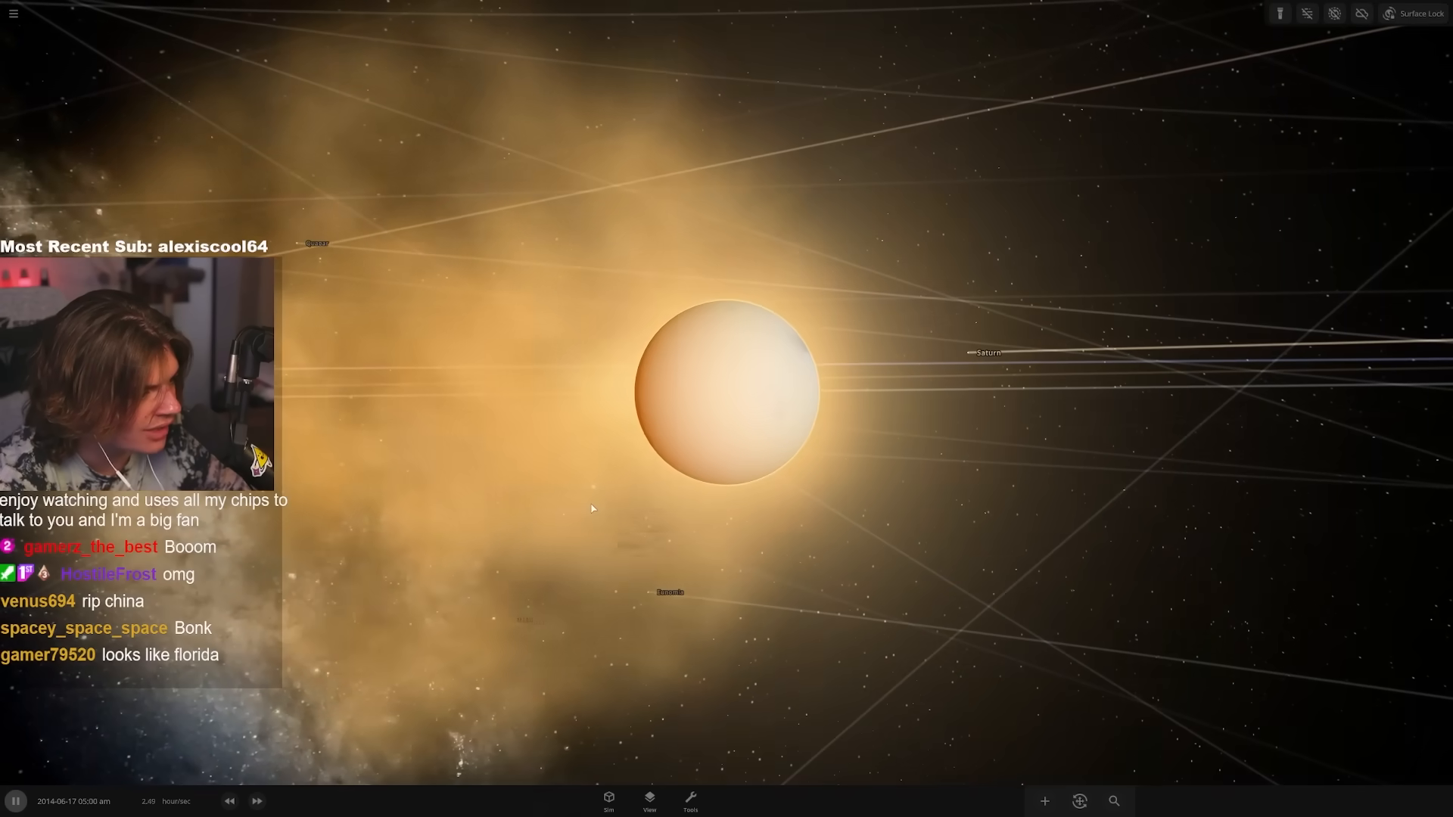
{"action": "left_click", "coordinate": [256, 801]}
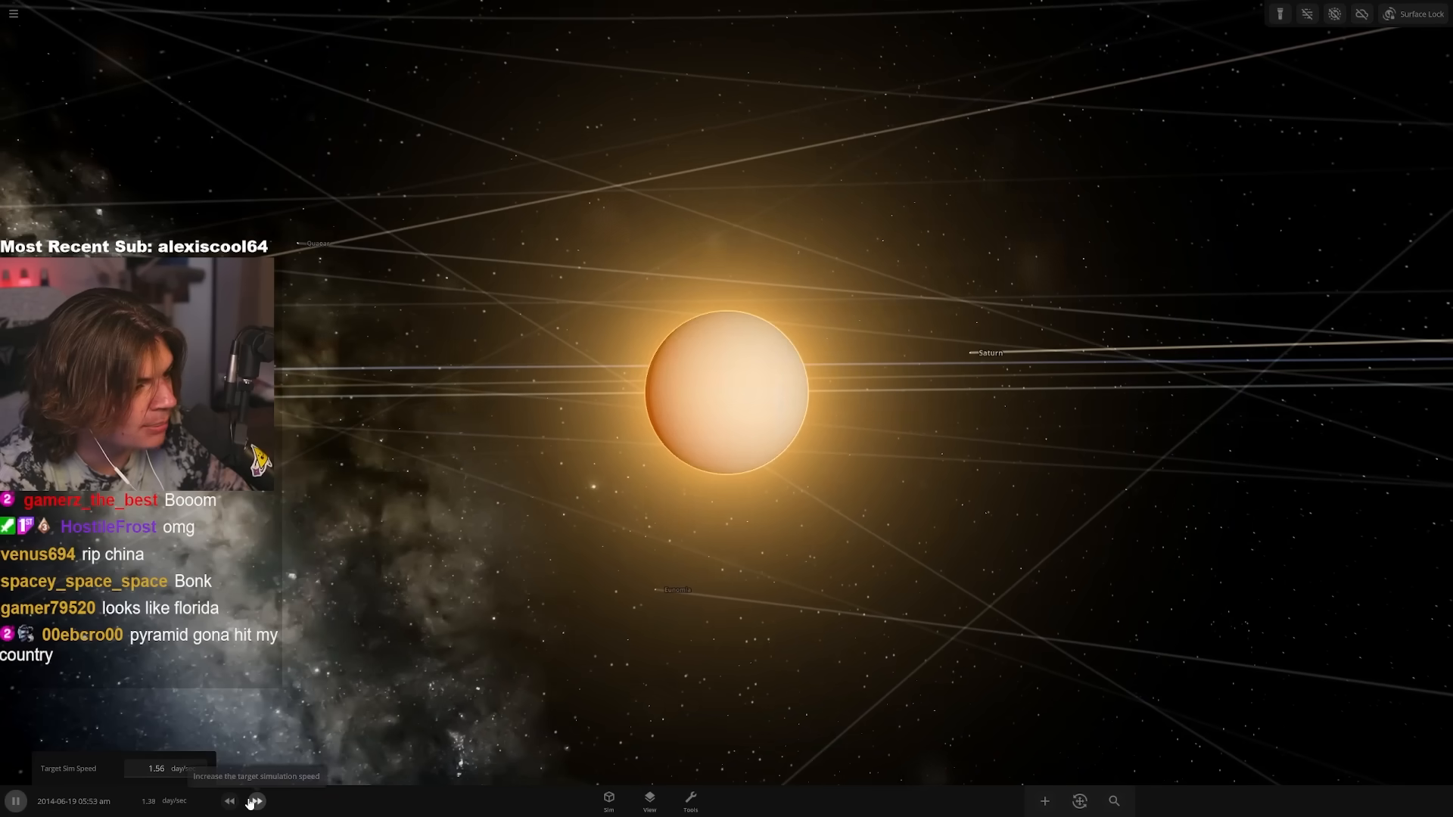
{"action": "left_click", "coordinate": [254, 802]}
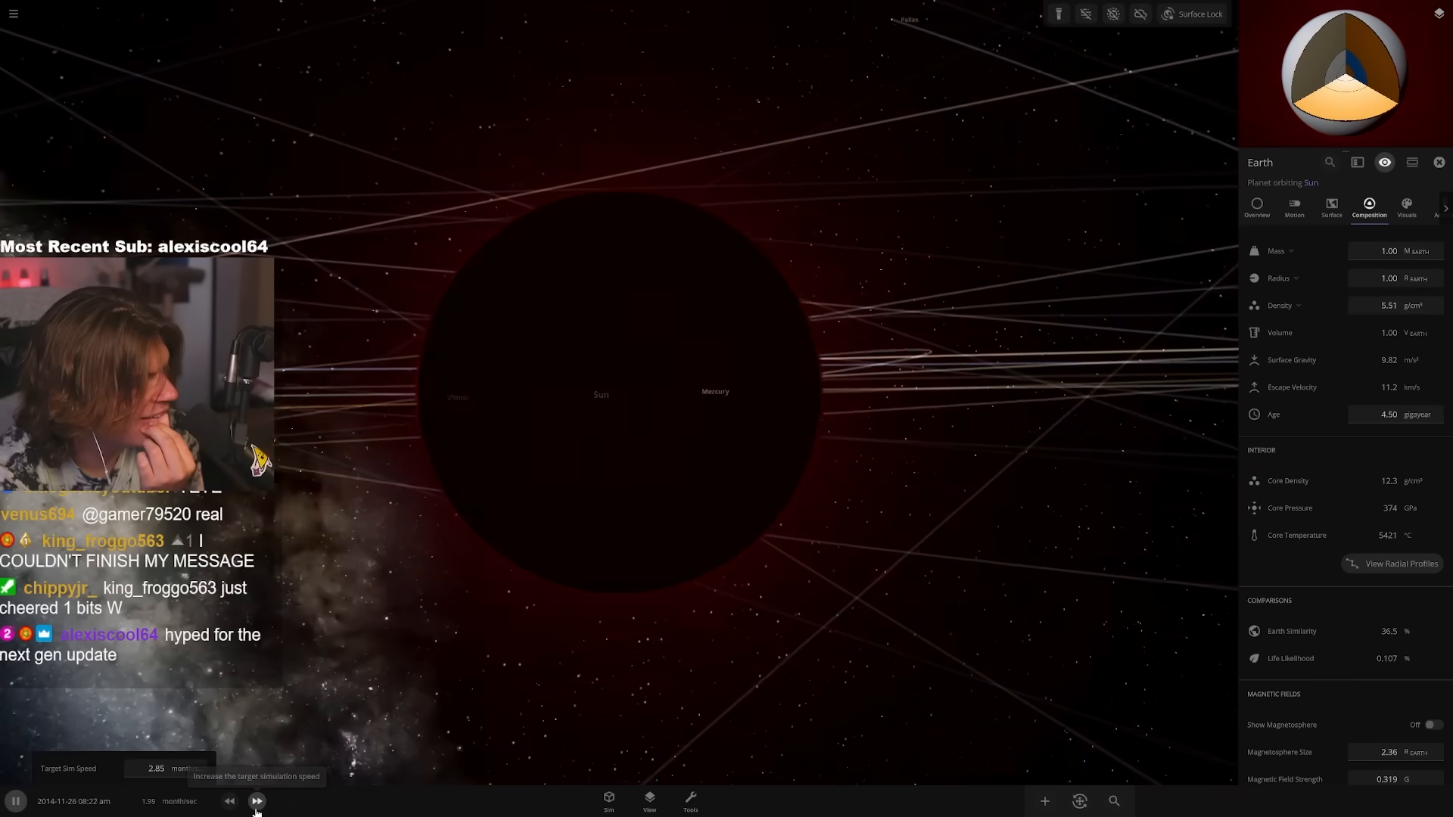
{"action": "left_click", "coordinate": [257, 801]}
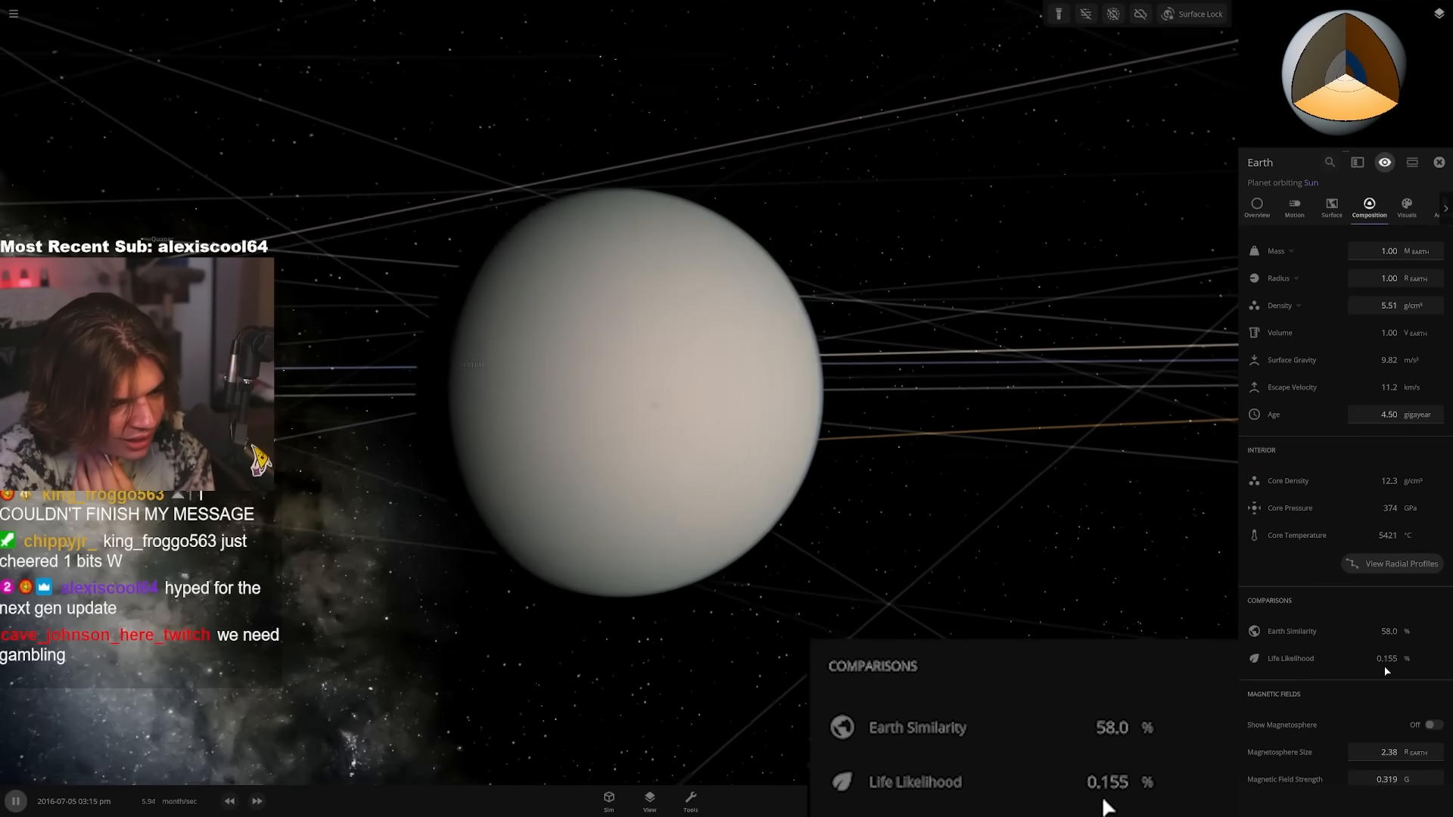
{"action": "mouse_move", "coordinate": [1385, 670]}
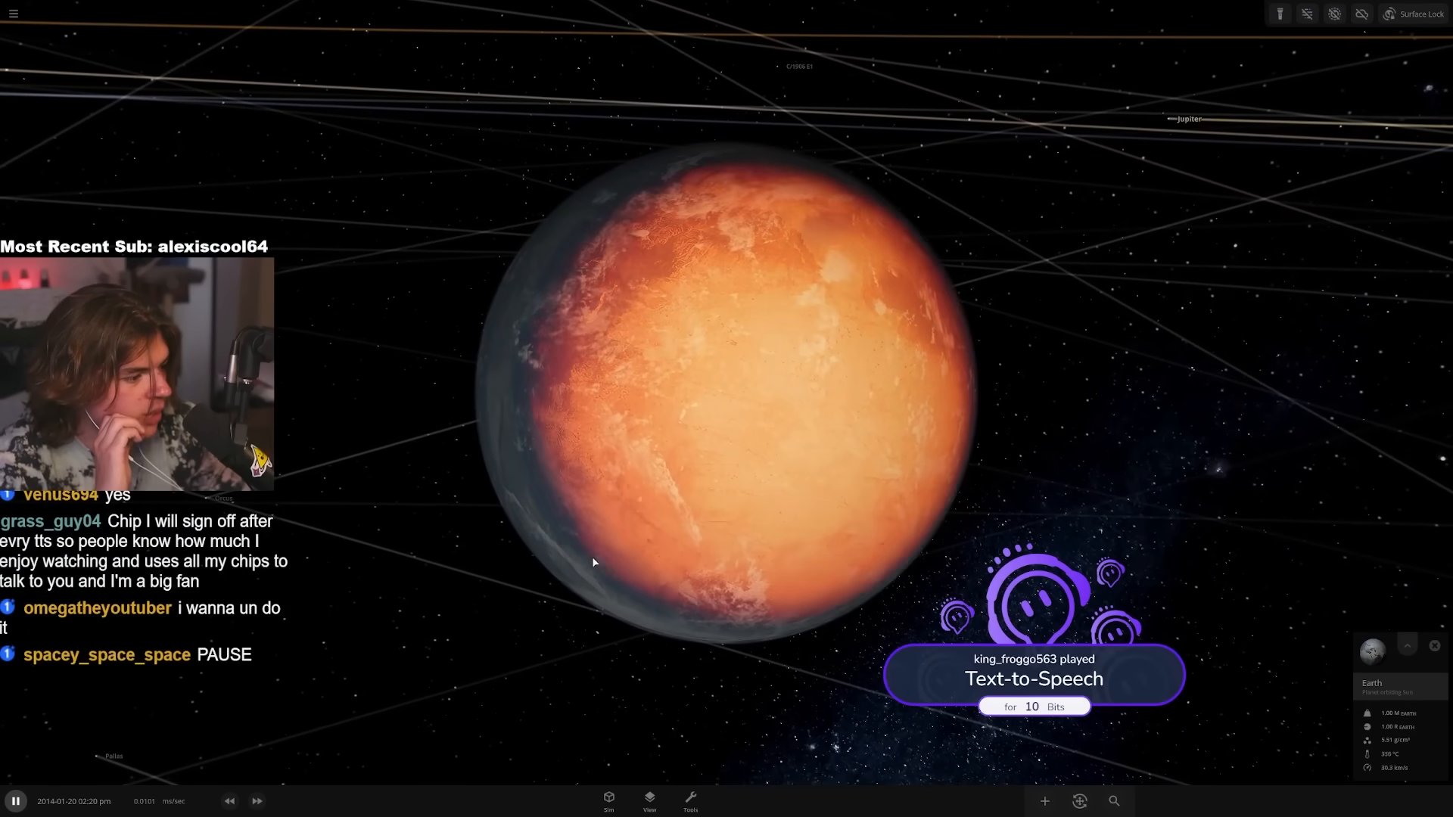
- Raise time speed over the molten Earth before browsing the simulations library
{"action": "left_click", "coordinate": [258, 800]}
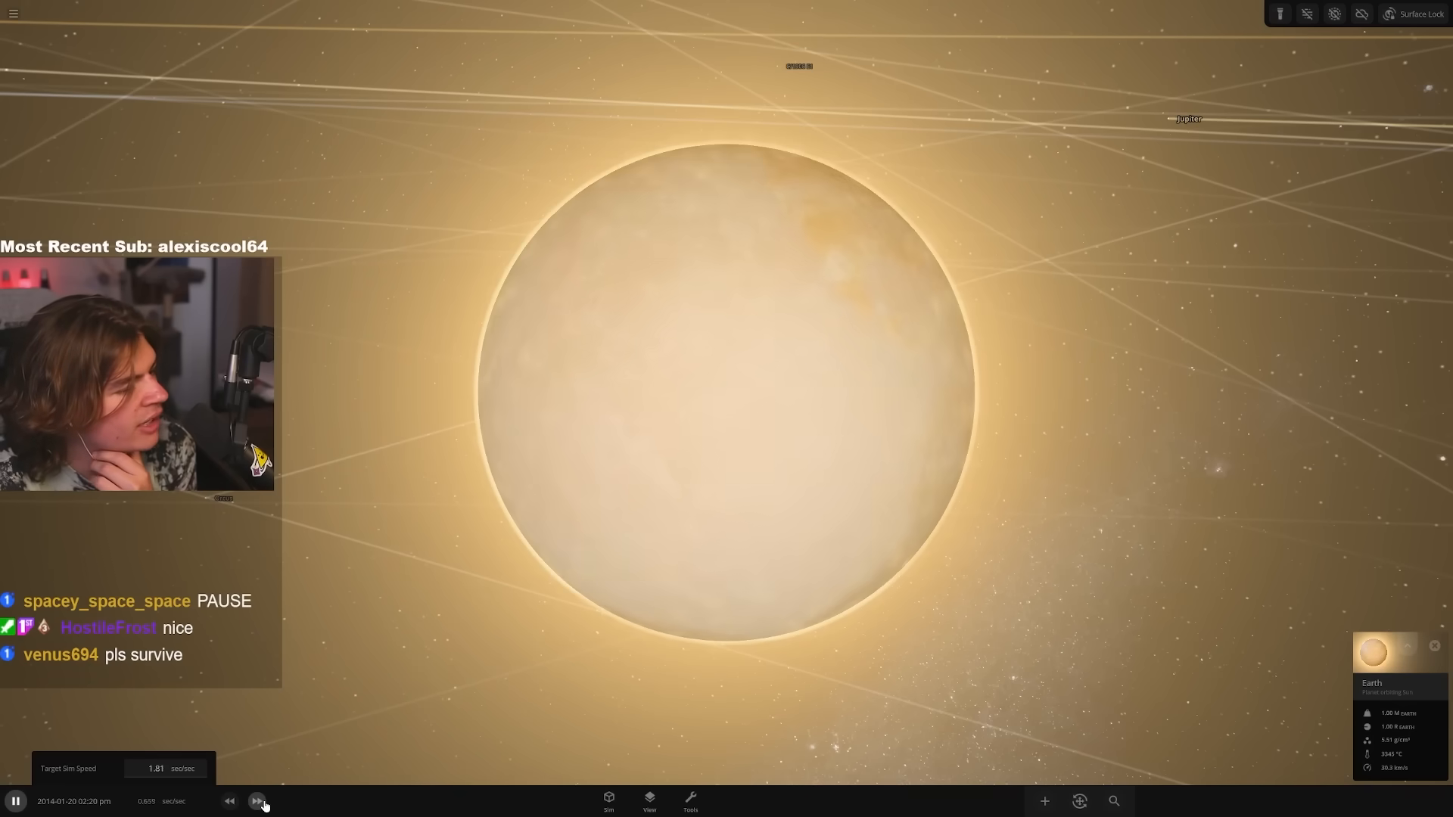
{"action": "left_click", "coordinate": [257, 800]}
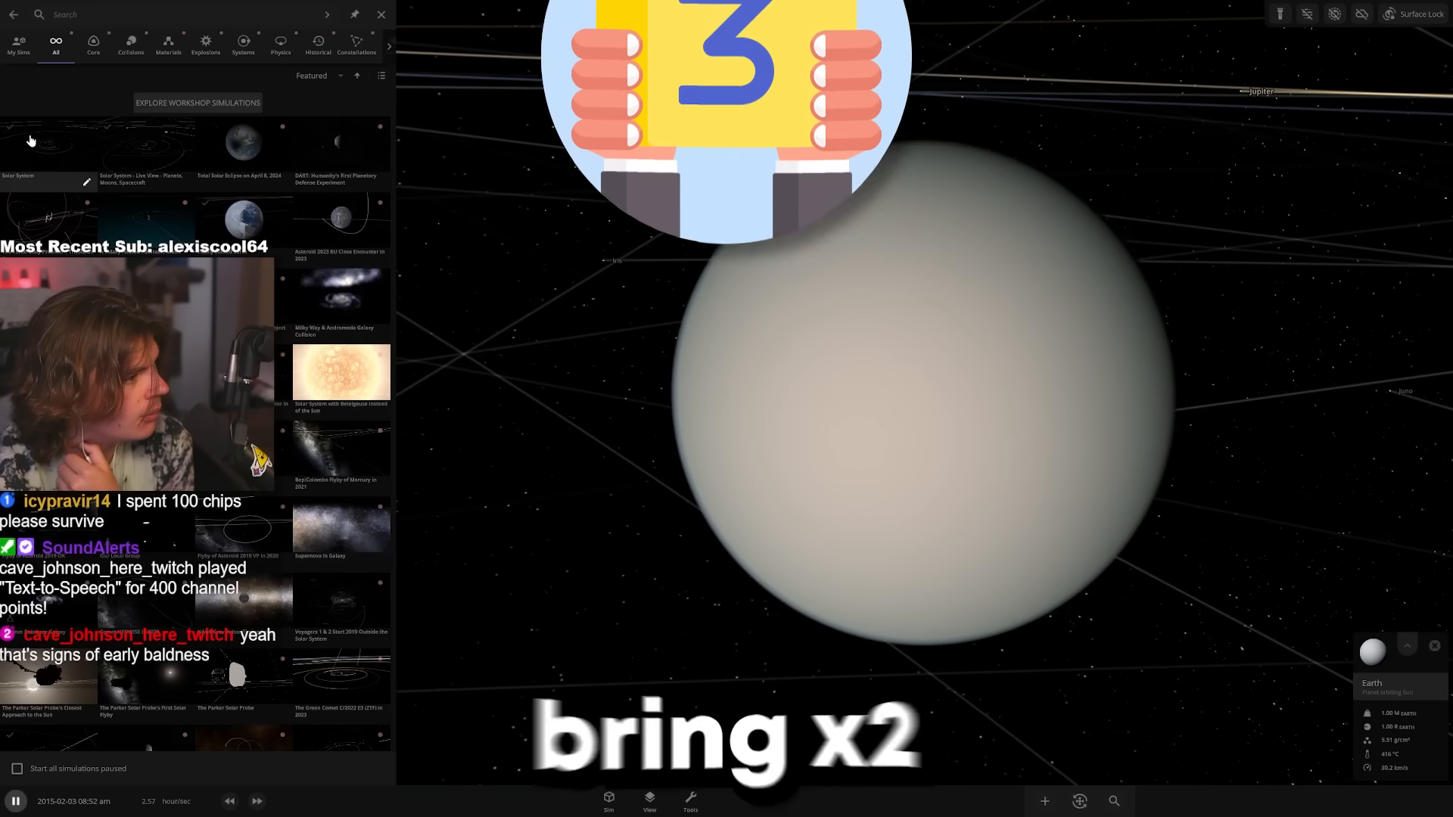
- Reload the Solar System and enlarge the Great Pyramid to a 75.1 km radius
{"action": "left_click", "coordinate": [380, 14]}
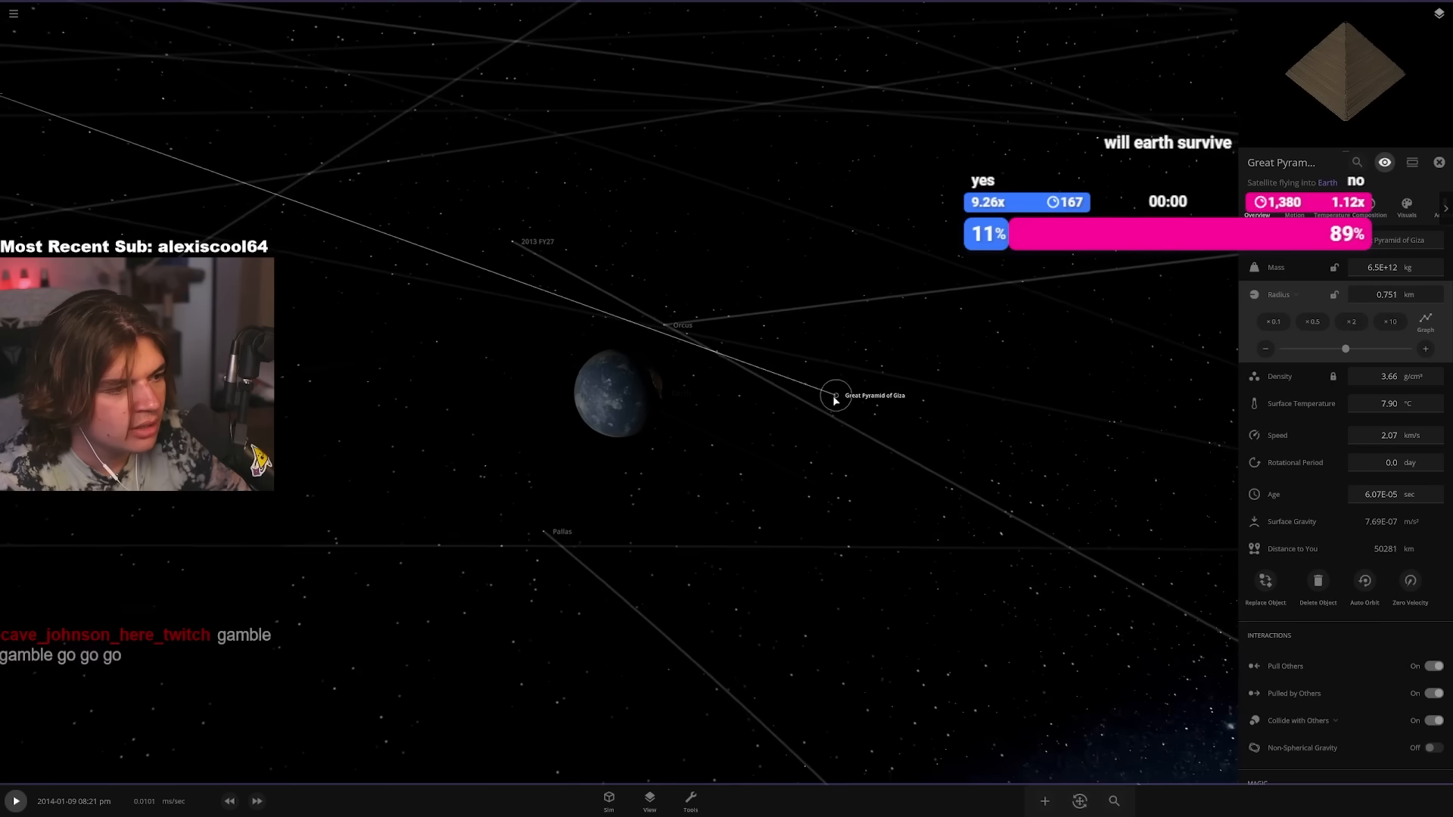
{"action": "left_click", "coordinate": [1388, 320]}
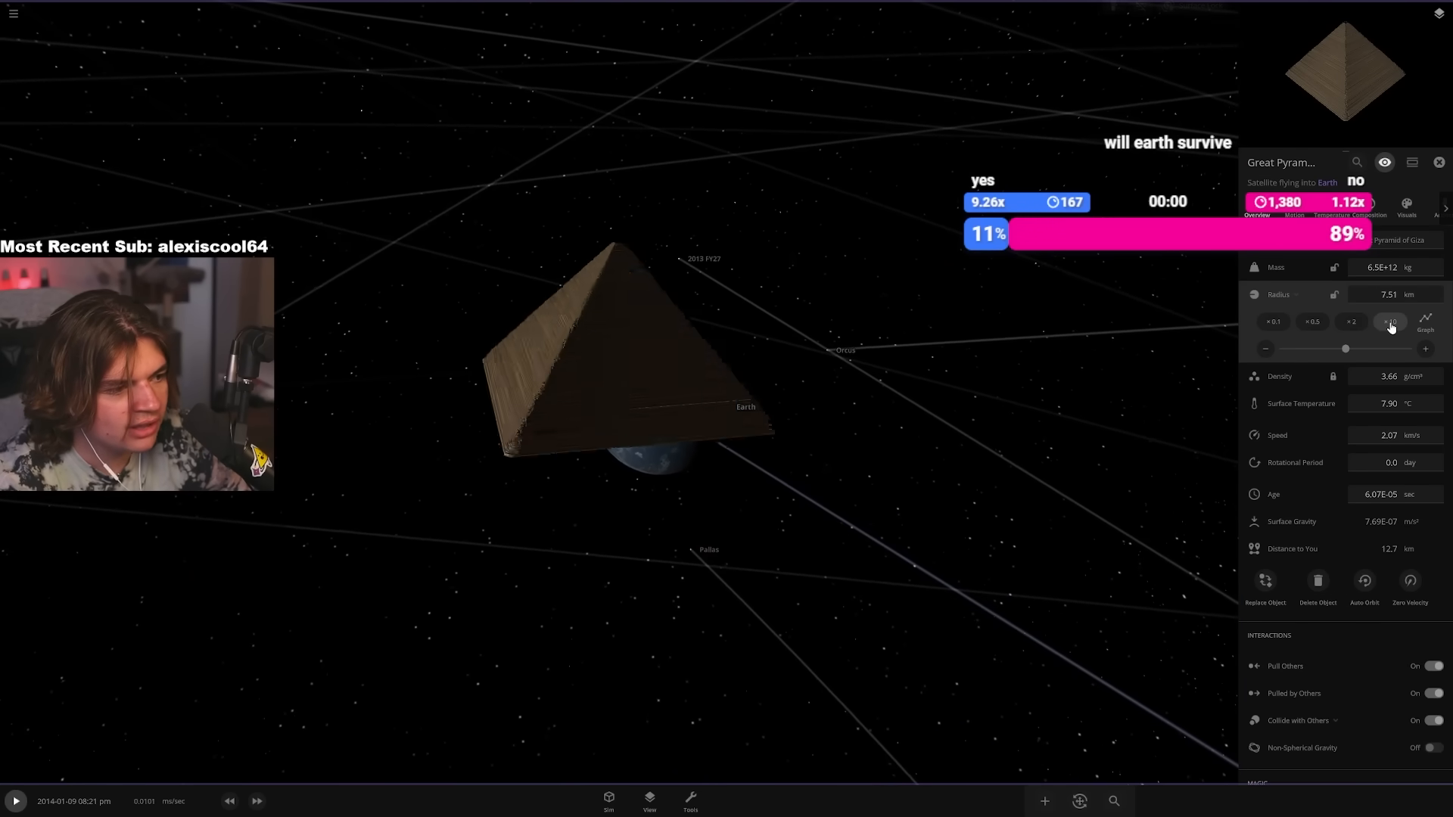
{"action": "left_click", "coordinate": [1389, 320]}
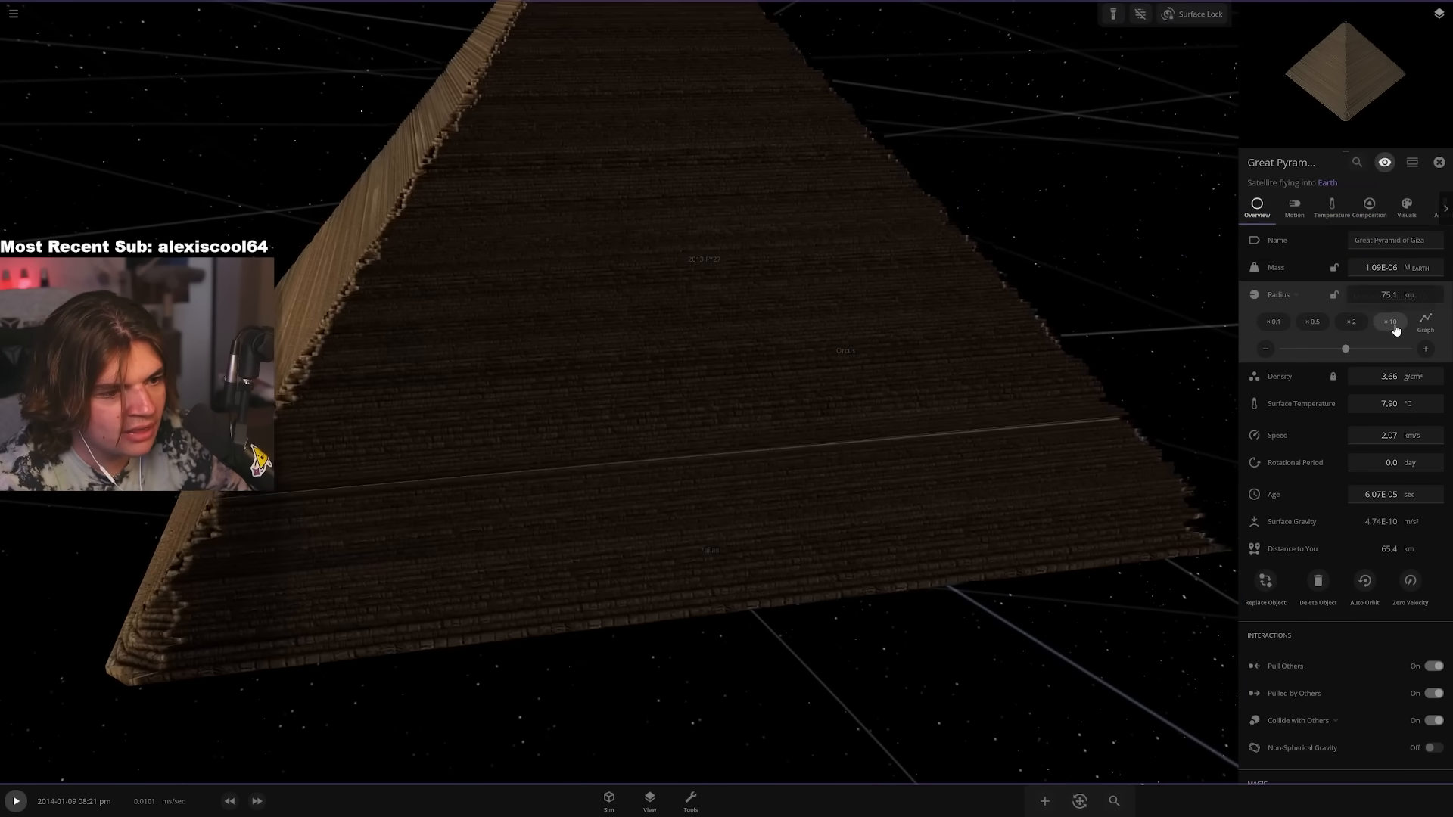
{"action": "left_click", "coordinate": [1389, 321]}
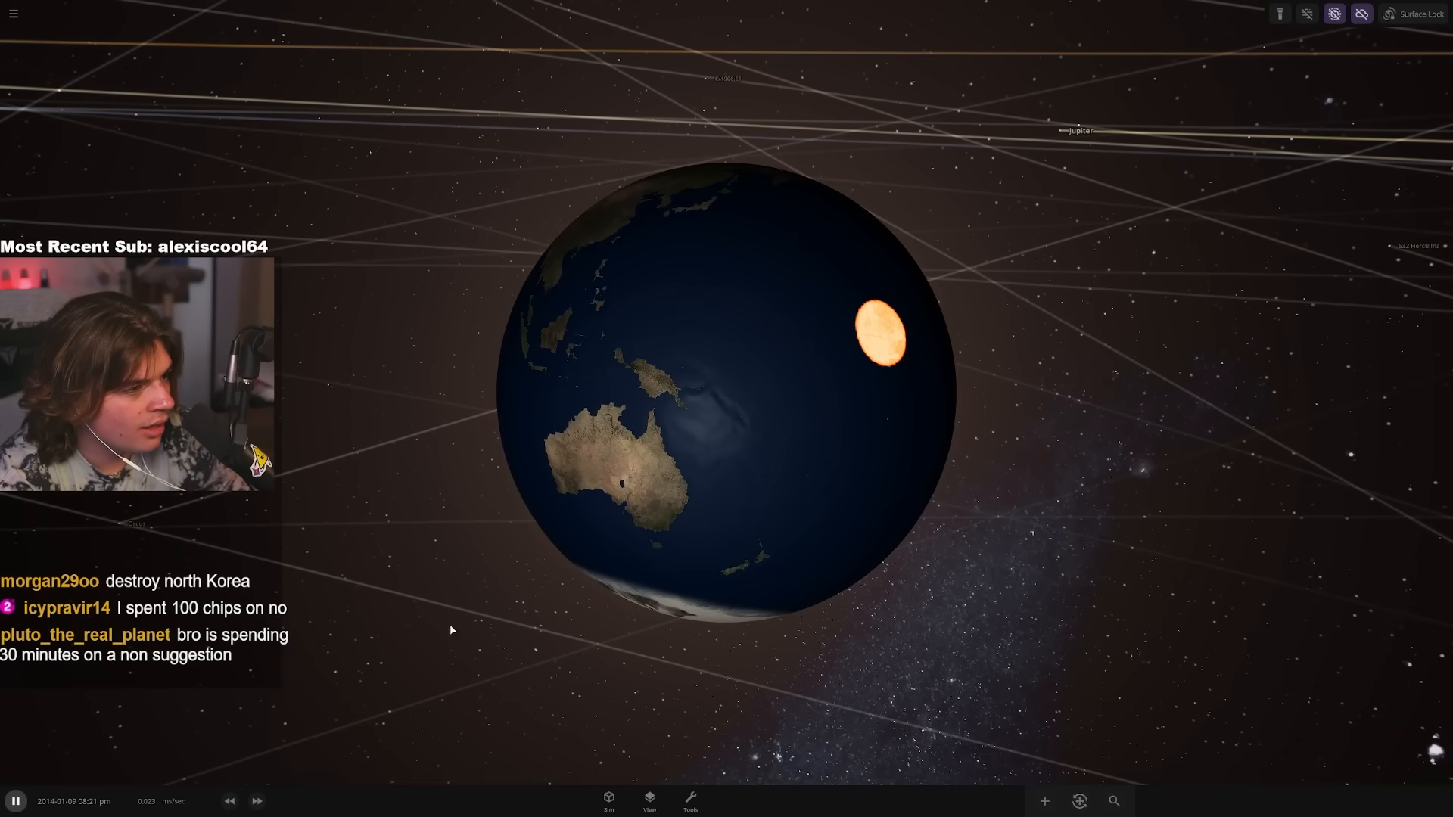
- Raise the simulation speed repeatedly as Earth's fiery debris cloud spreads
{"action": "left_click", "coordinate": [257, 800]}
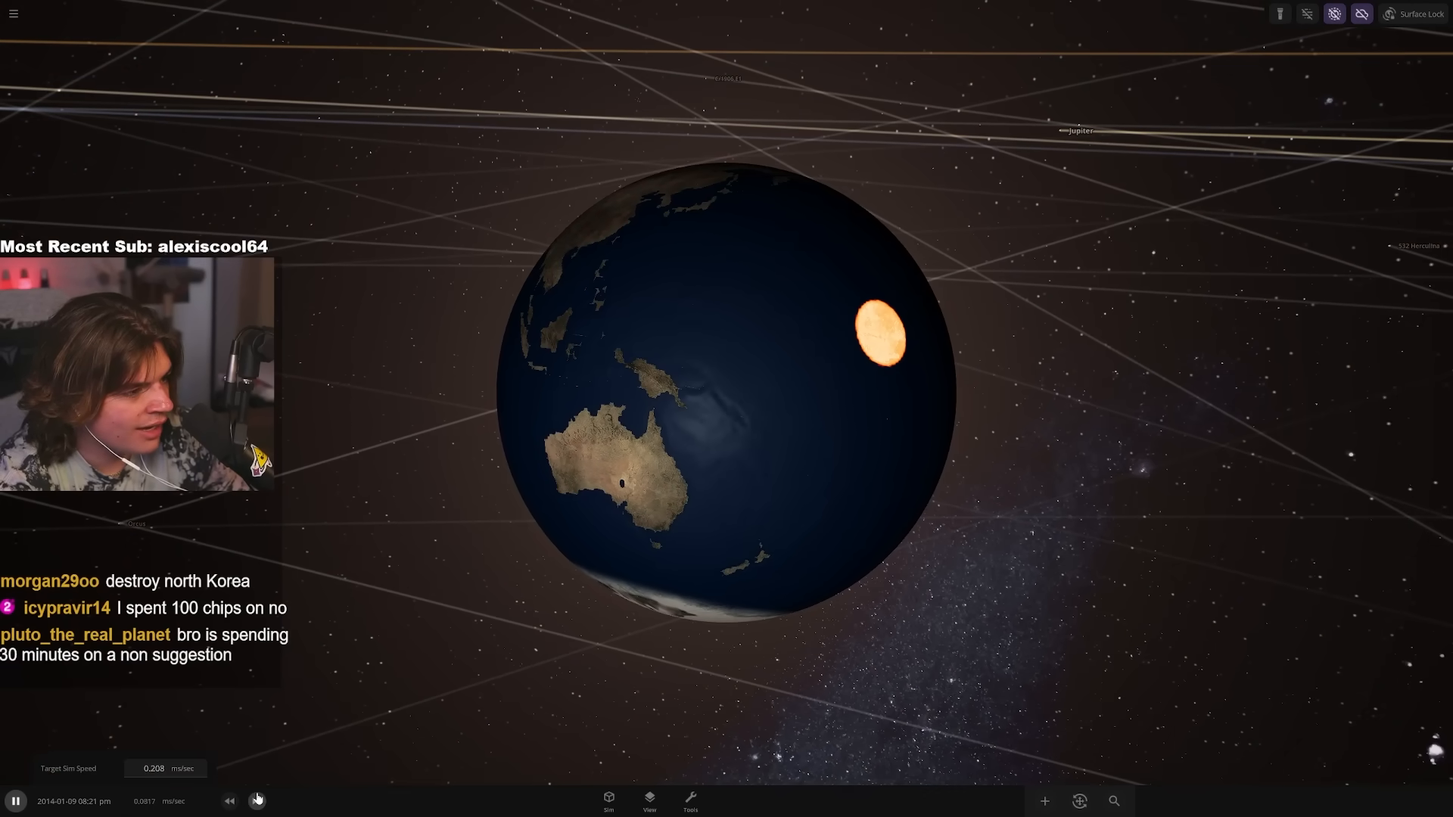
{"action": "left_click", "coordinate": [257, 799]}
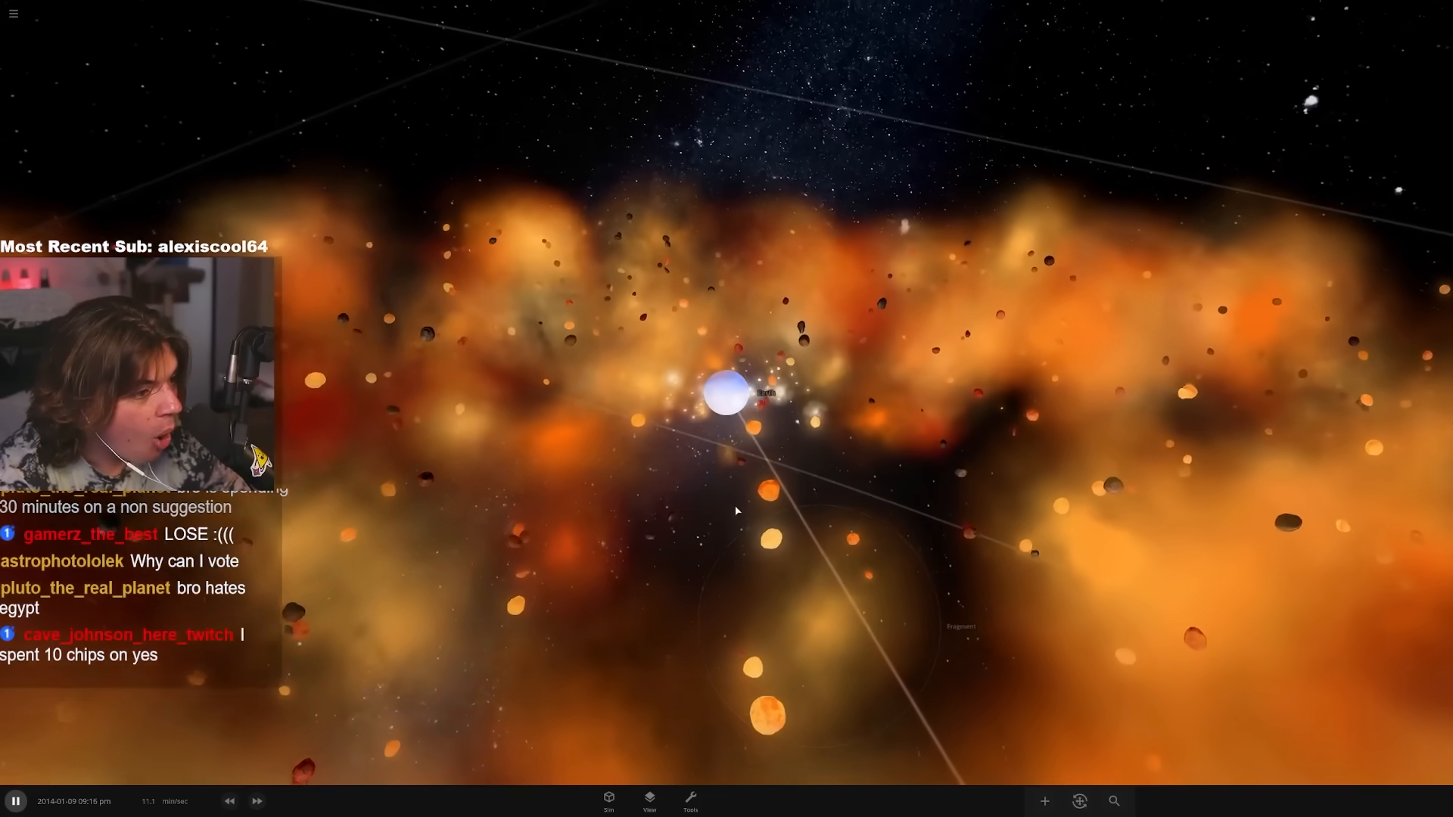
{"action": "left_click", "coordinate": [257, 802]}
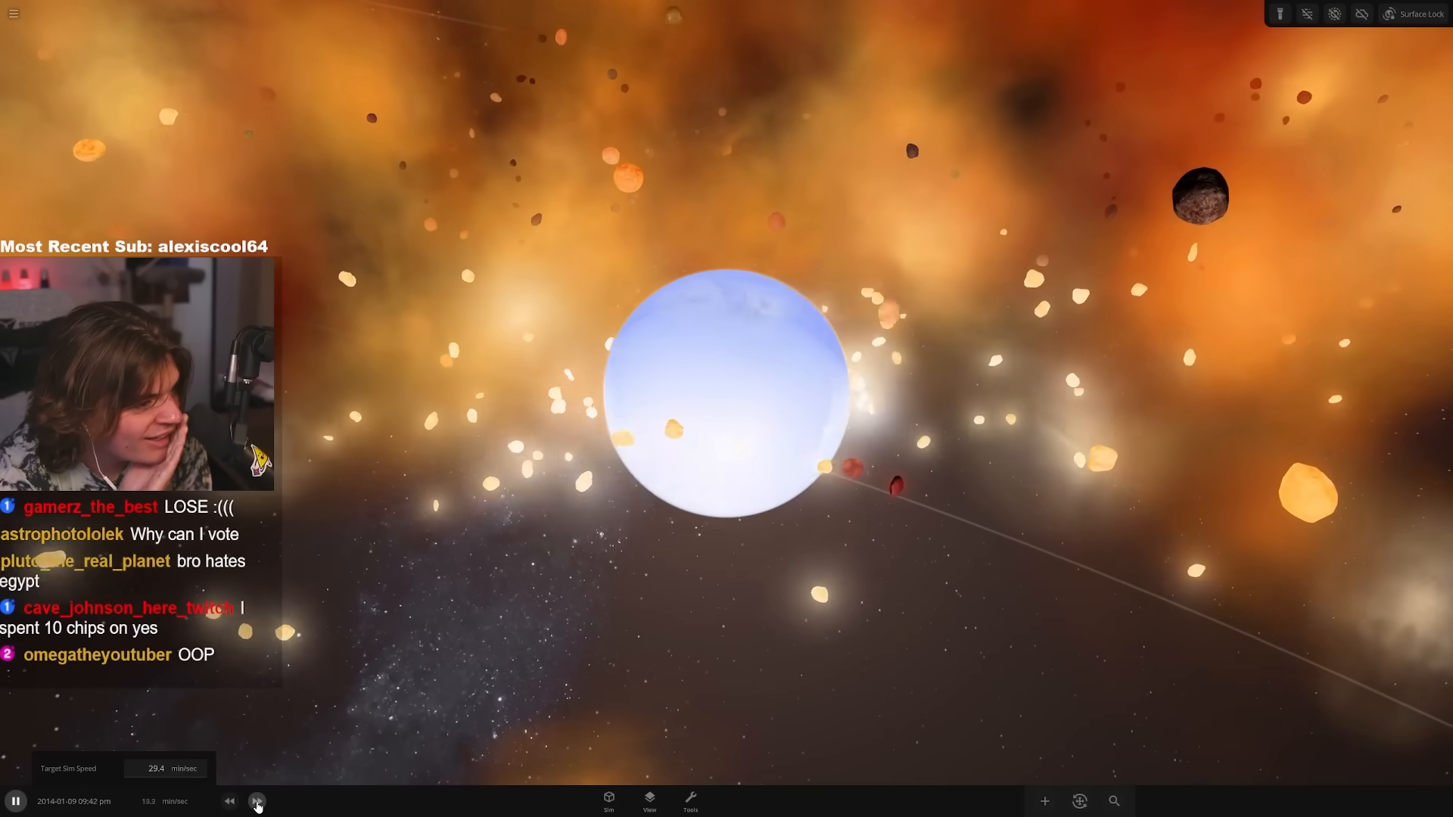
{"action": "left_click", "coordinate": [257, 800]}
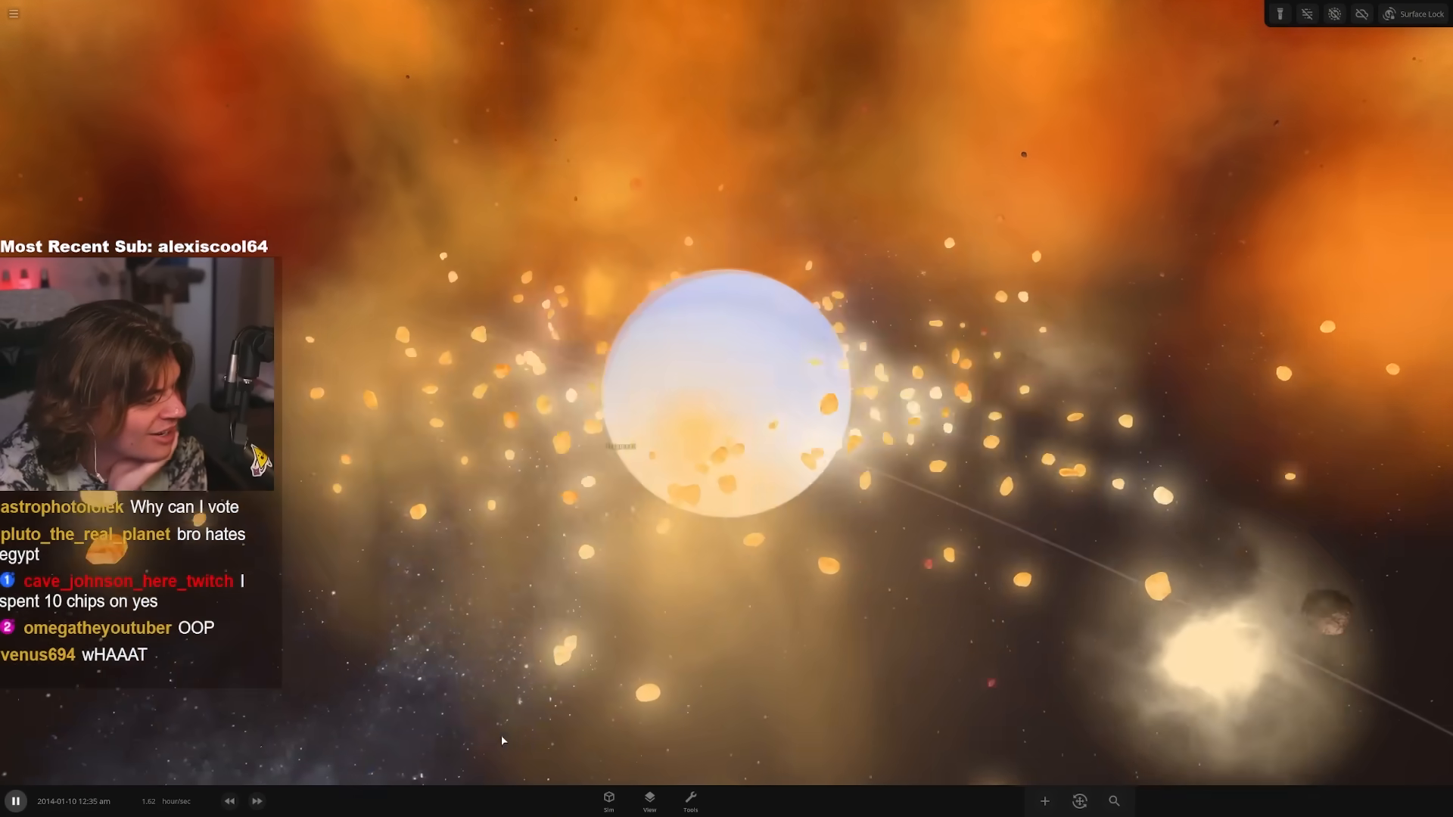
{"action": "left_click", "coordinate": [257, 800]}
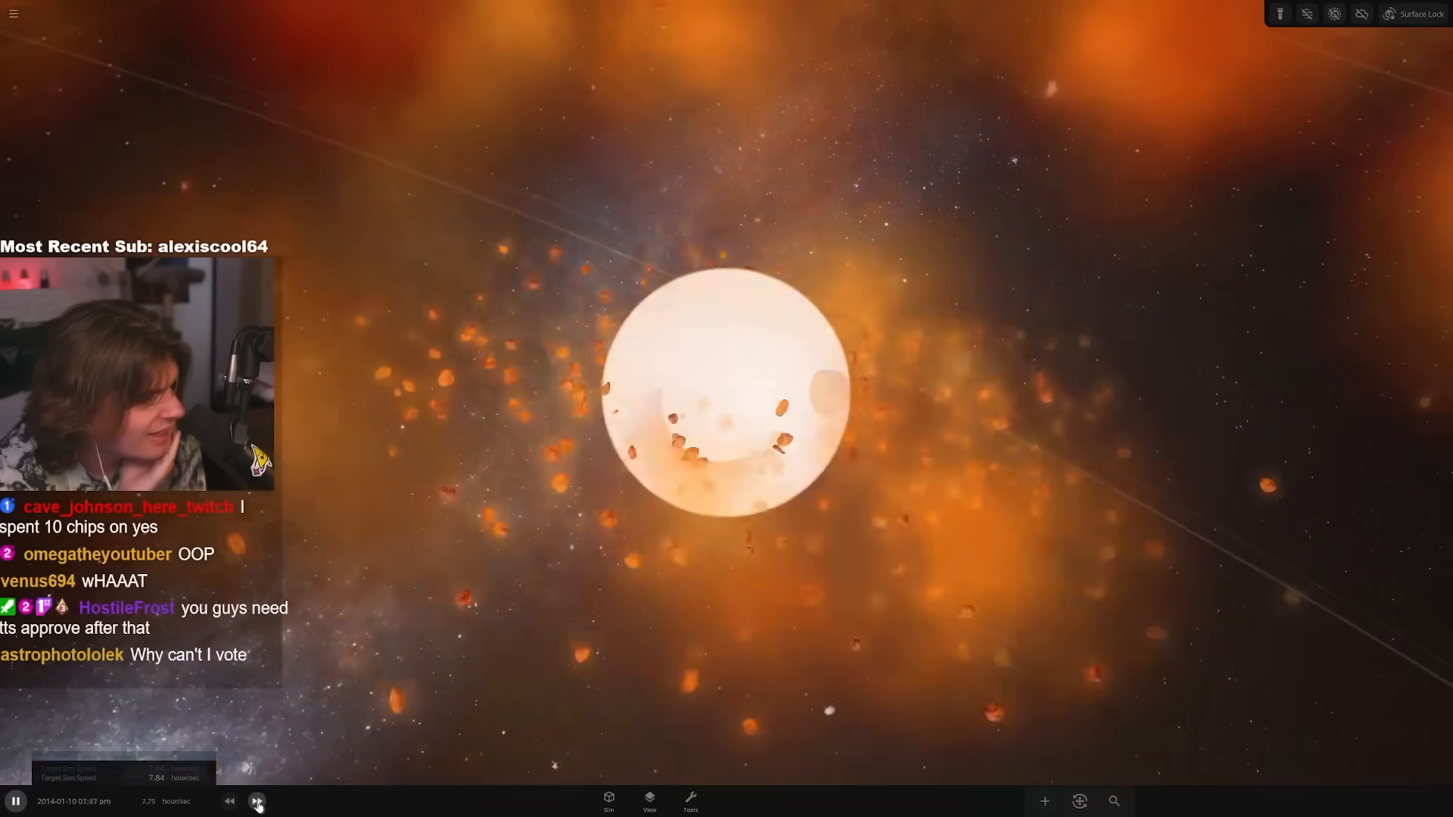
{"action": "left_click", "coordinate": [257, 800]}
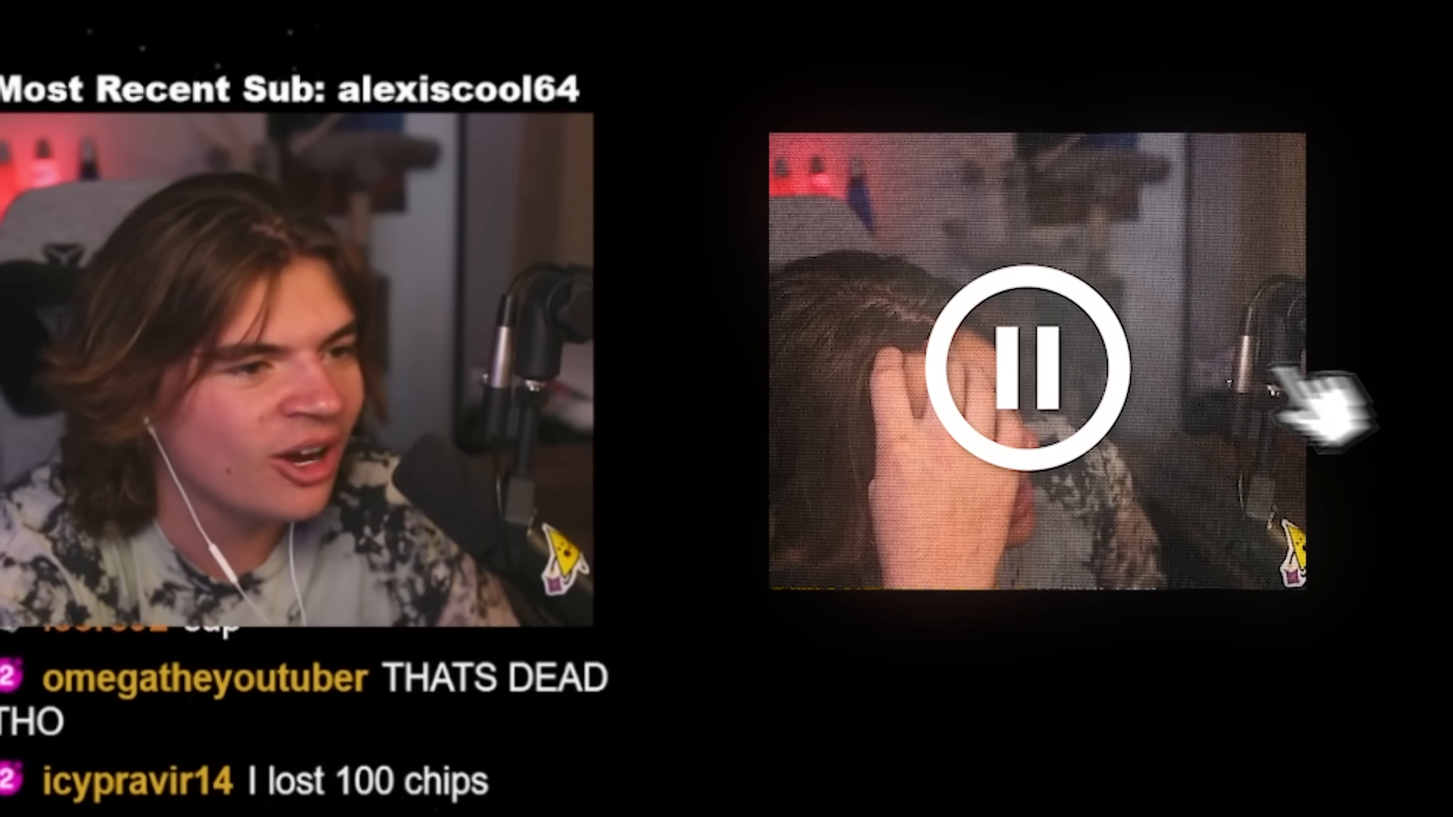
{"action": "left_click", "coordinate": [1038, 366]}
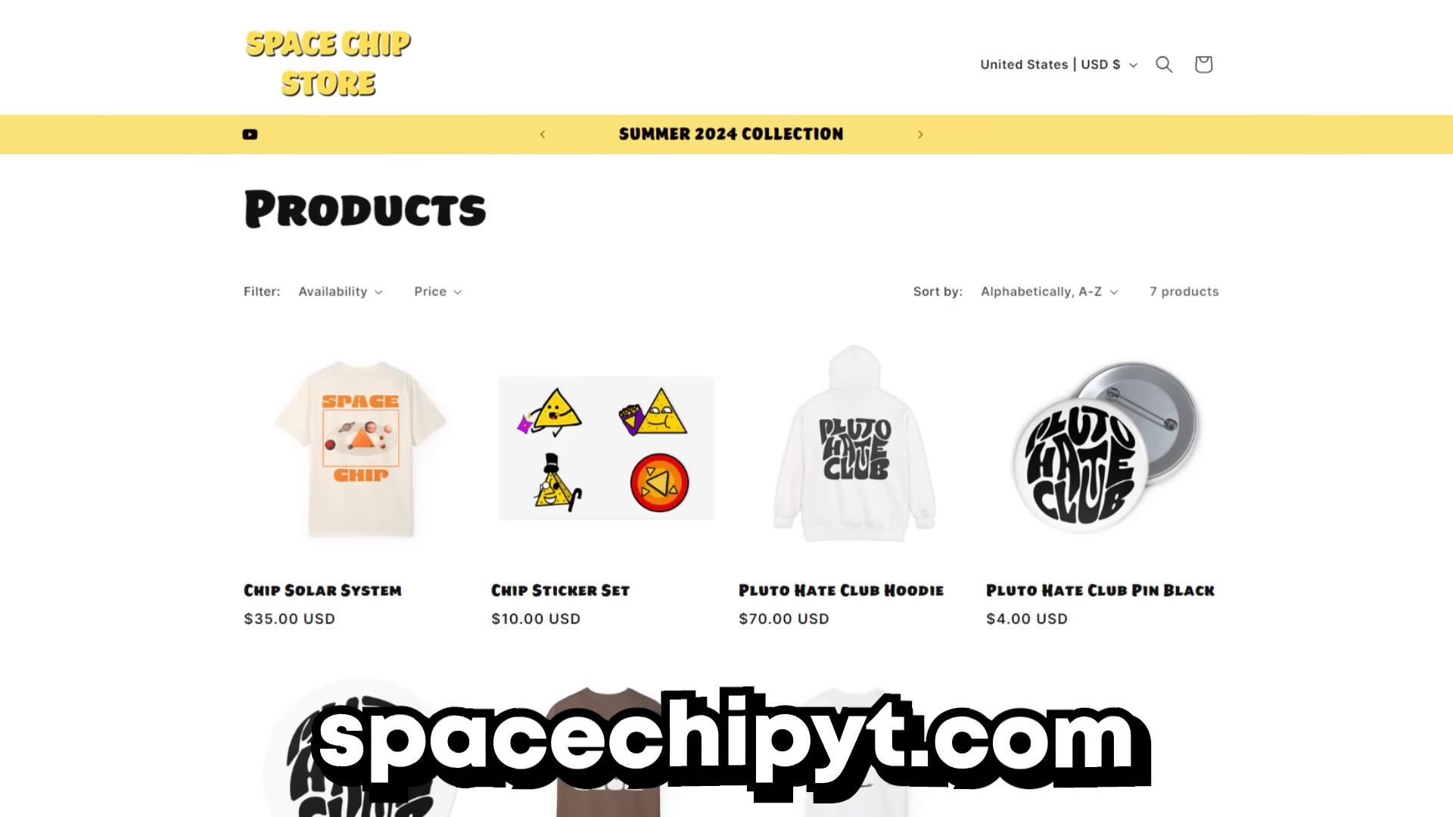
- Scroll through the Space Chip and Pluto Hate Club products and select an item
{"action": "scroll", "scroll_direction": "down", "scroll_amount": 3}
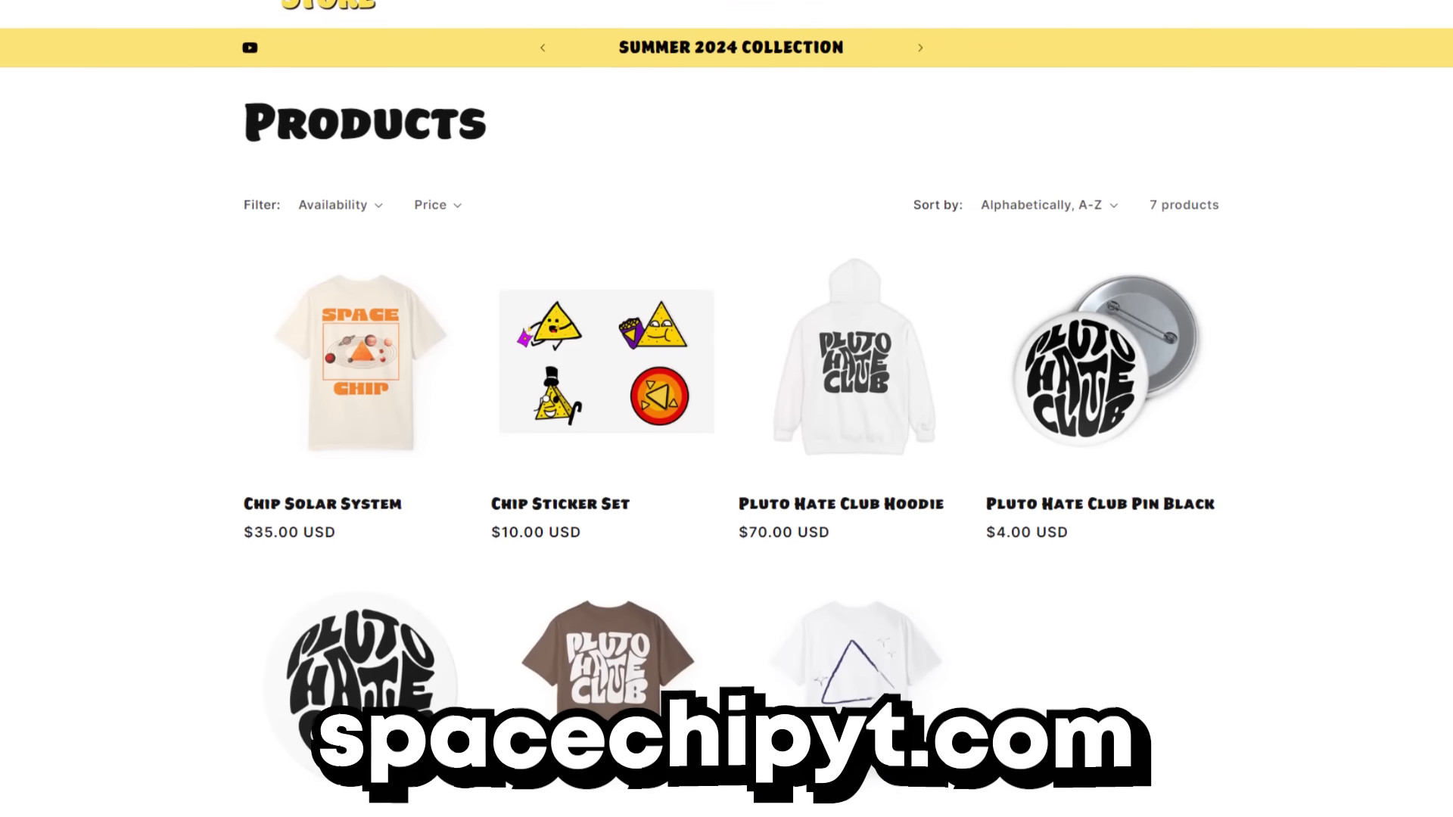
{"action": "left_click", "coordinate": [852, 360]}
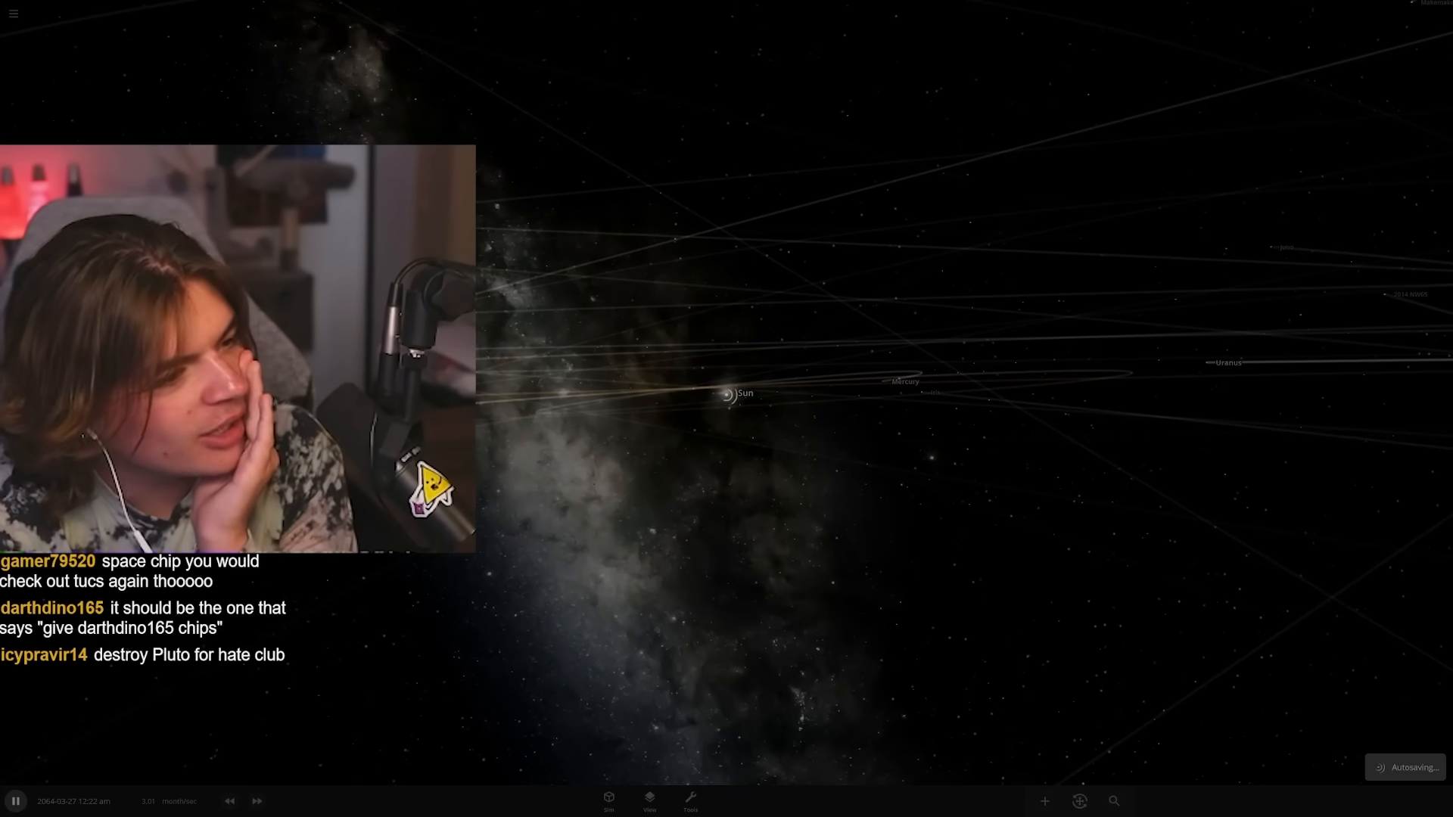
- Check Earth's Surface water mass of 1.43E+21 kg in its properties
{"action": "left_click", "coordinate": [730, 393]}
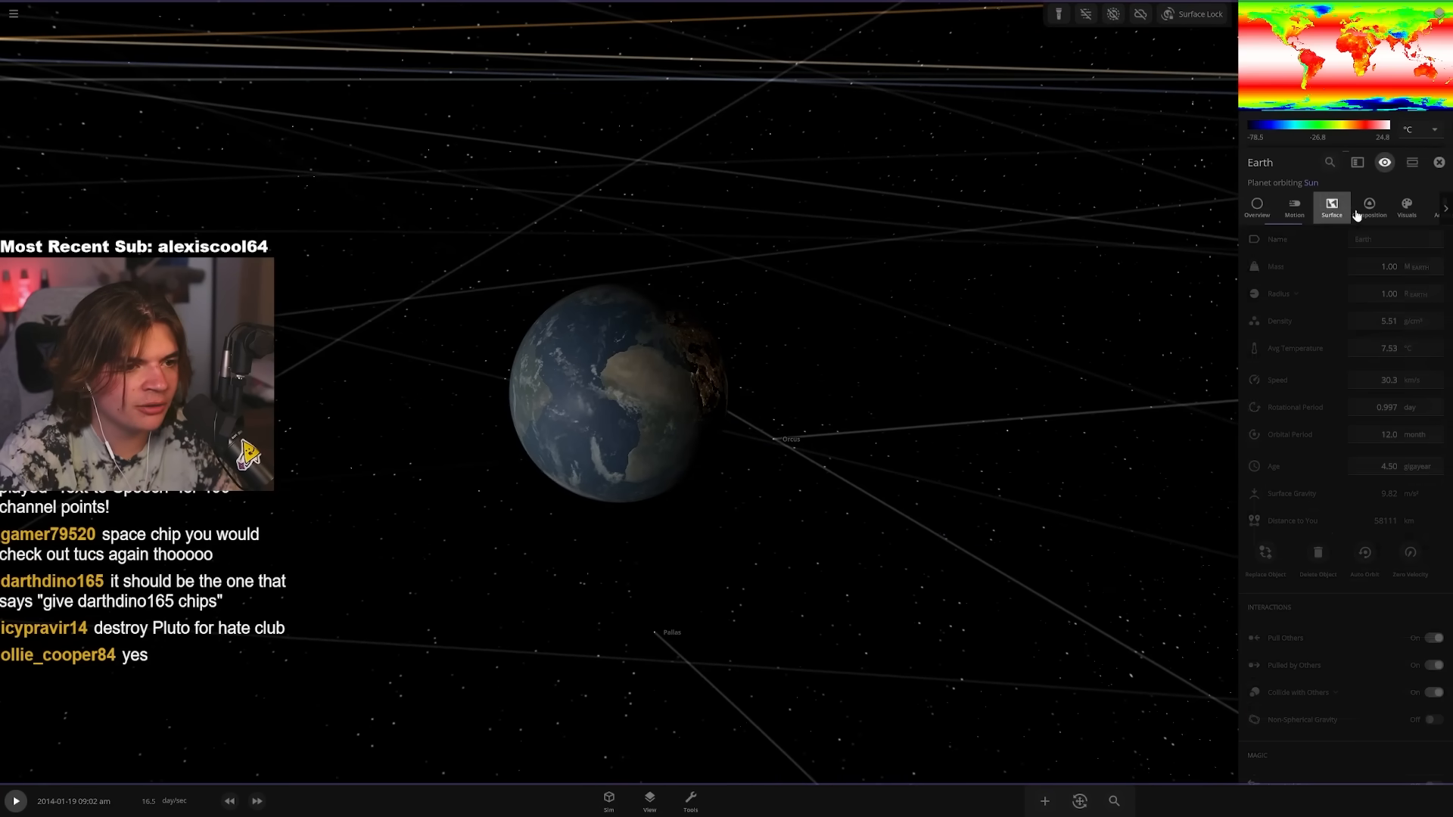
{"action": "left_click", "coordinate": [1368, 207]}
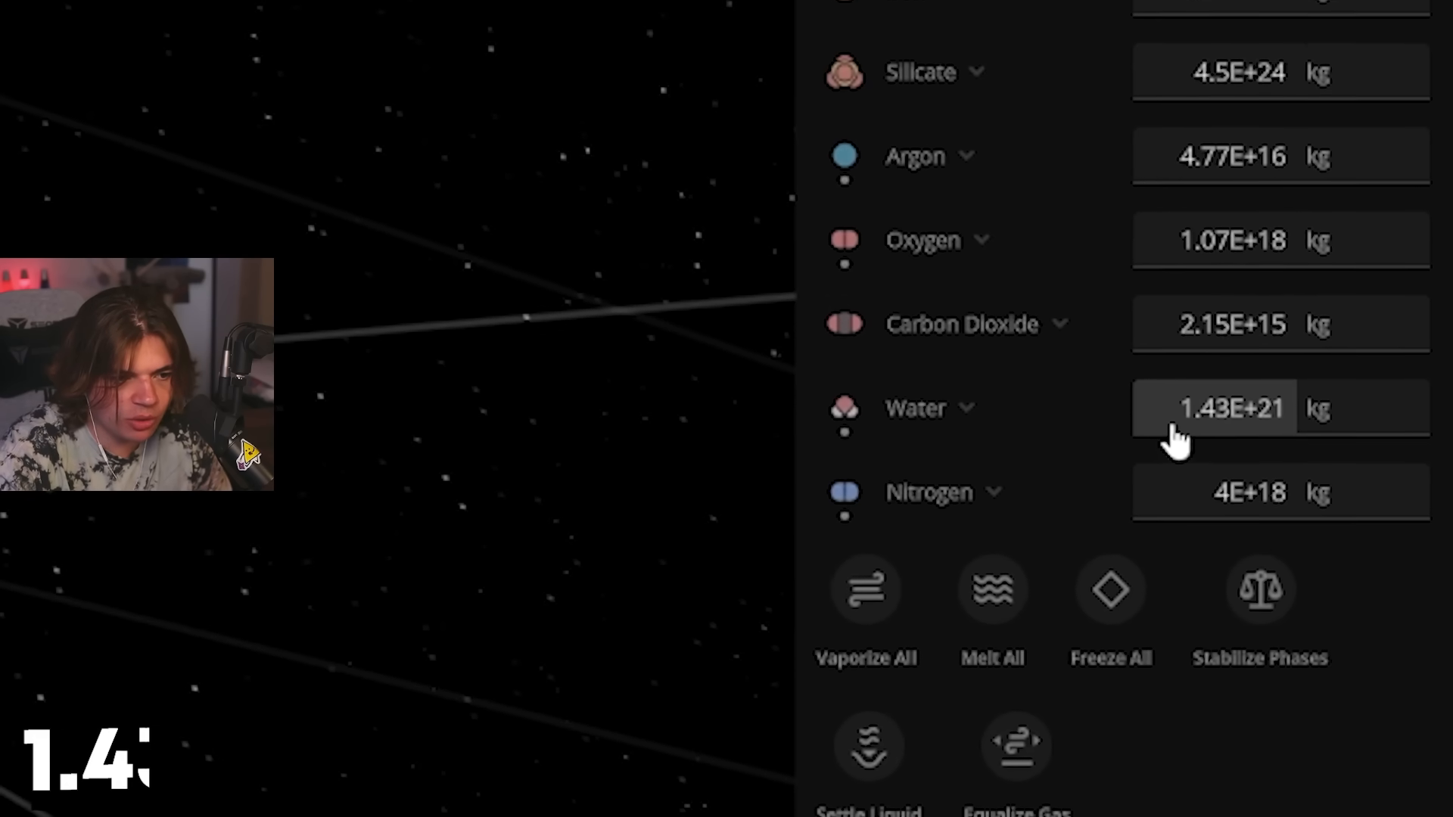
{"action": "left_click", "coordinate": [1232, 408]}
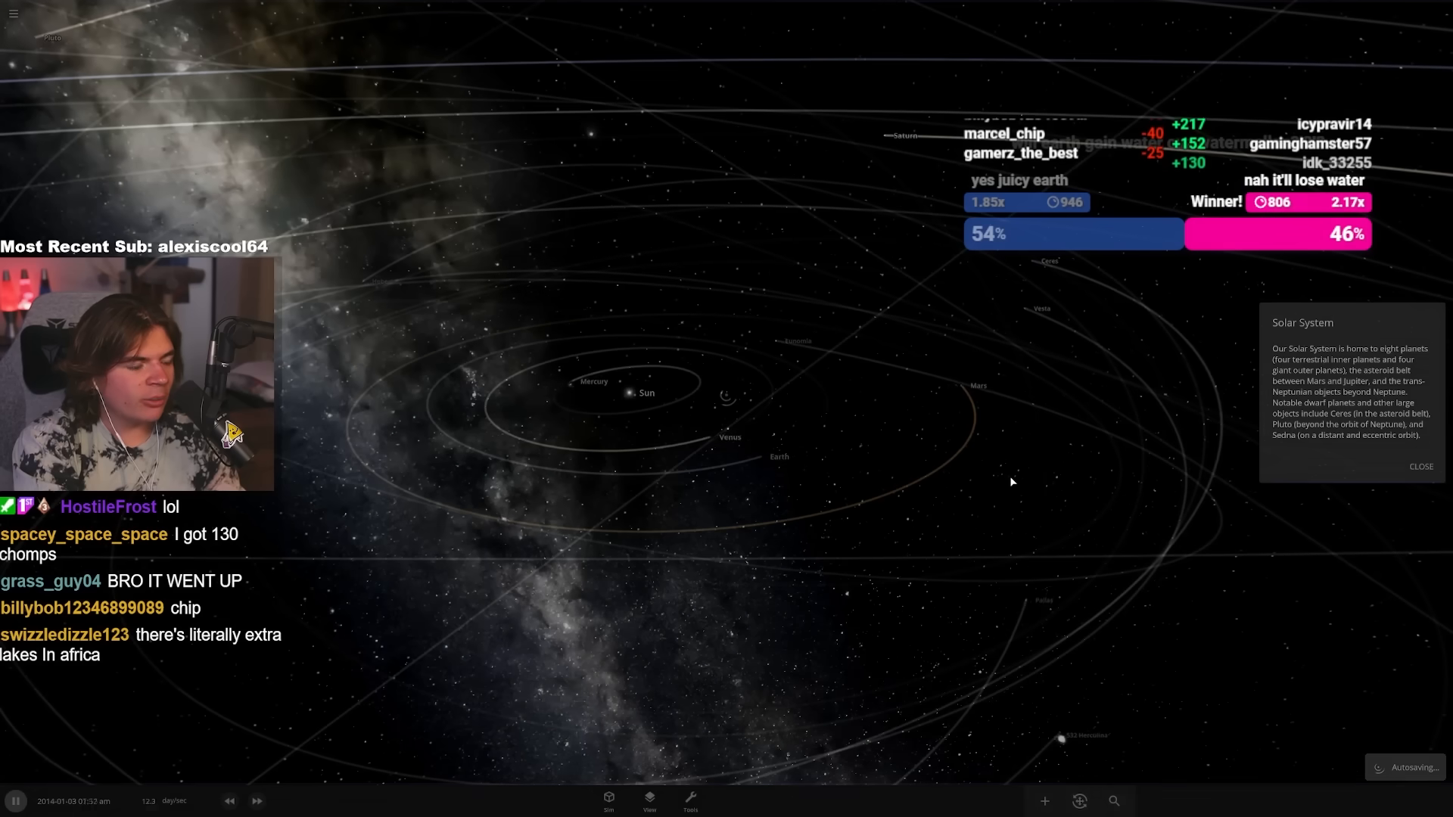
- Choose the Moon object from the Add panel as the body to place near Earth
{"action": "left_click", "coordinate": [1420, 466]}
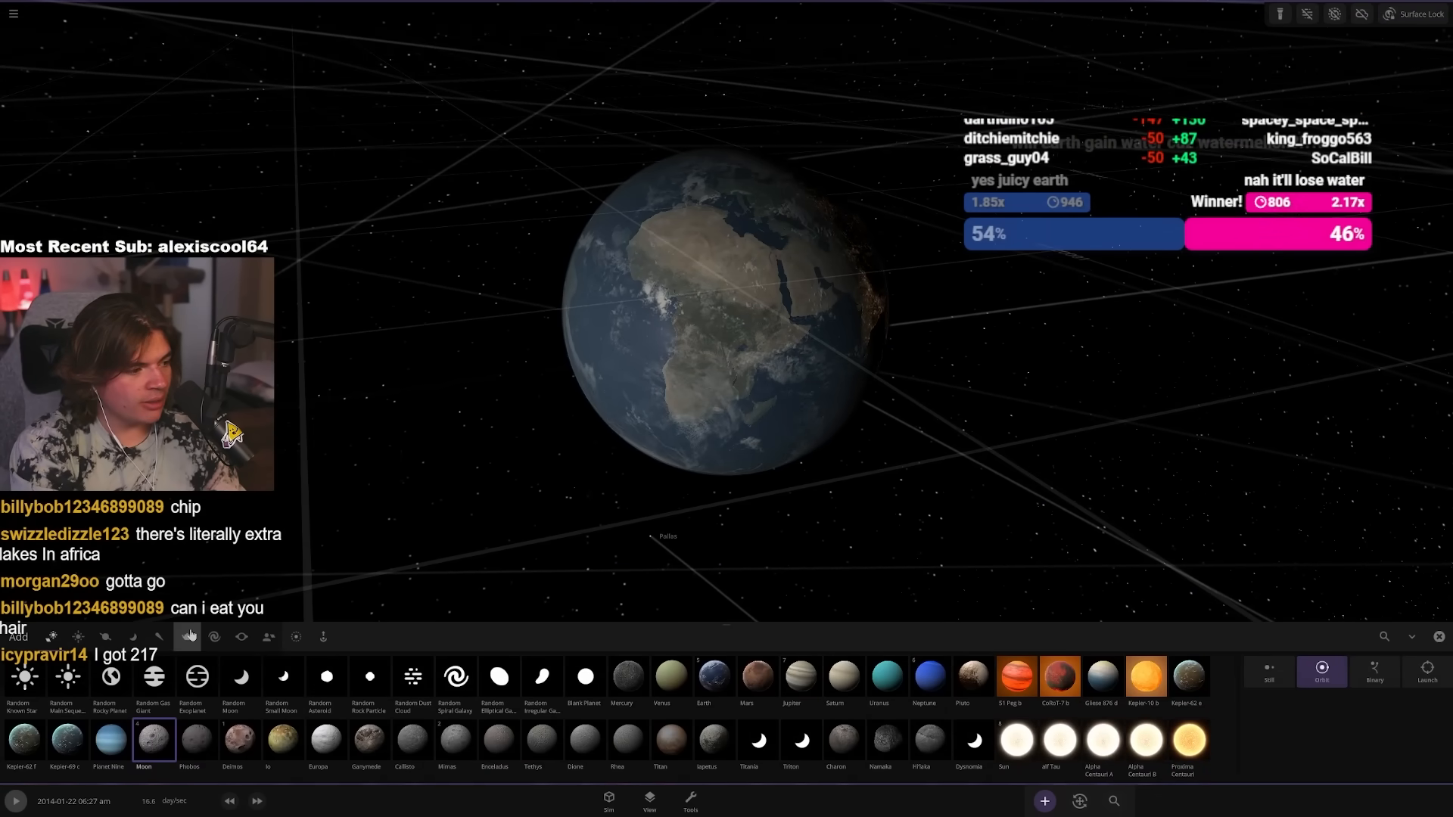
{"action": "left_click", "coordinate": [1425, 670]}
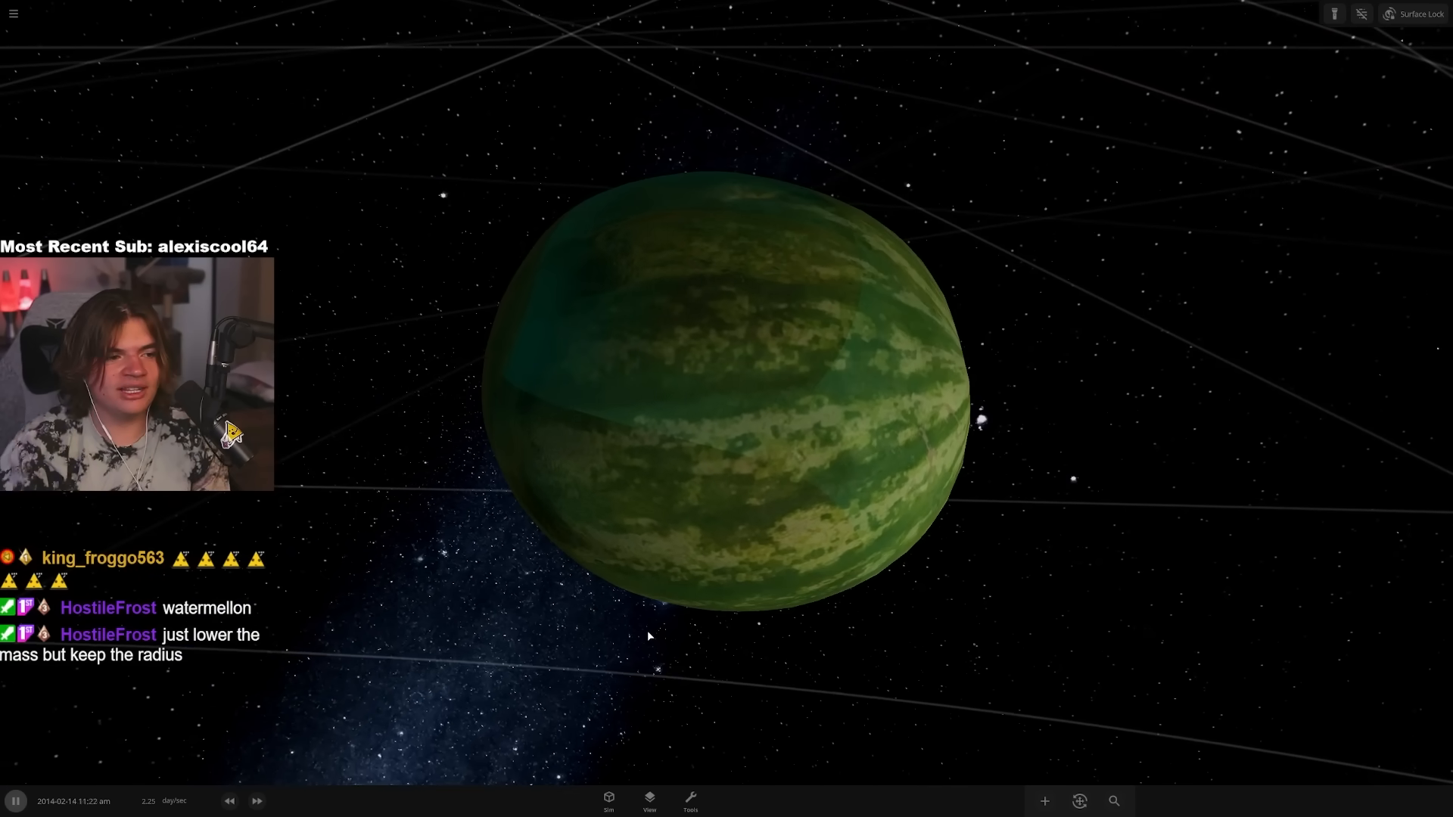
- Zoom out to the Solar System and raise sim speed to years per second, reaching 2183
{"action": "scroll", "scroll_direction": "down", "scroll_amount": 3}
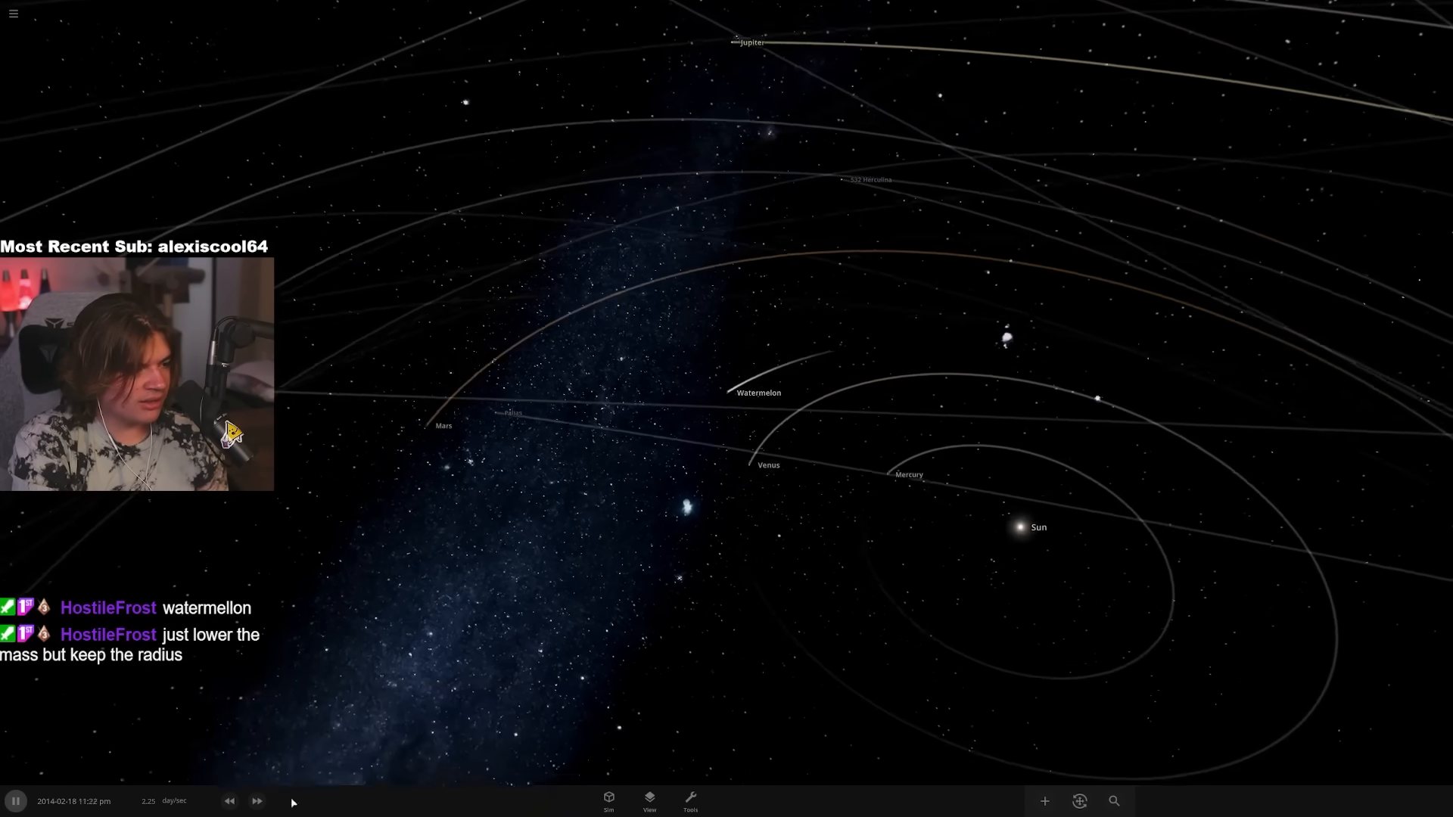
{"action": "left_click", "coordinate": [758, 394]}
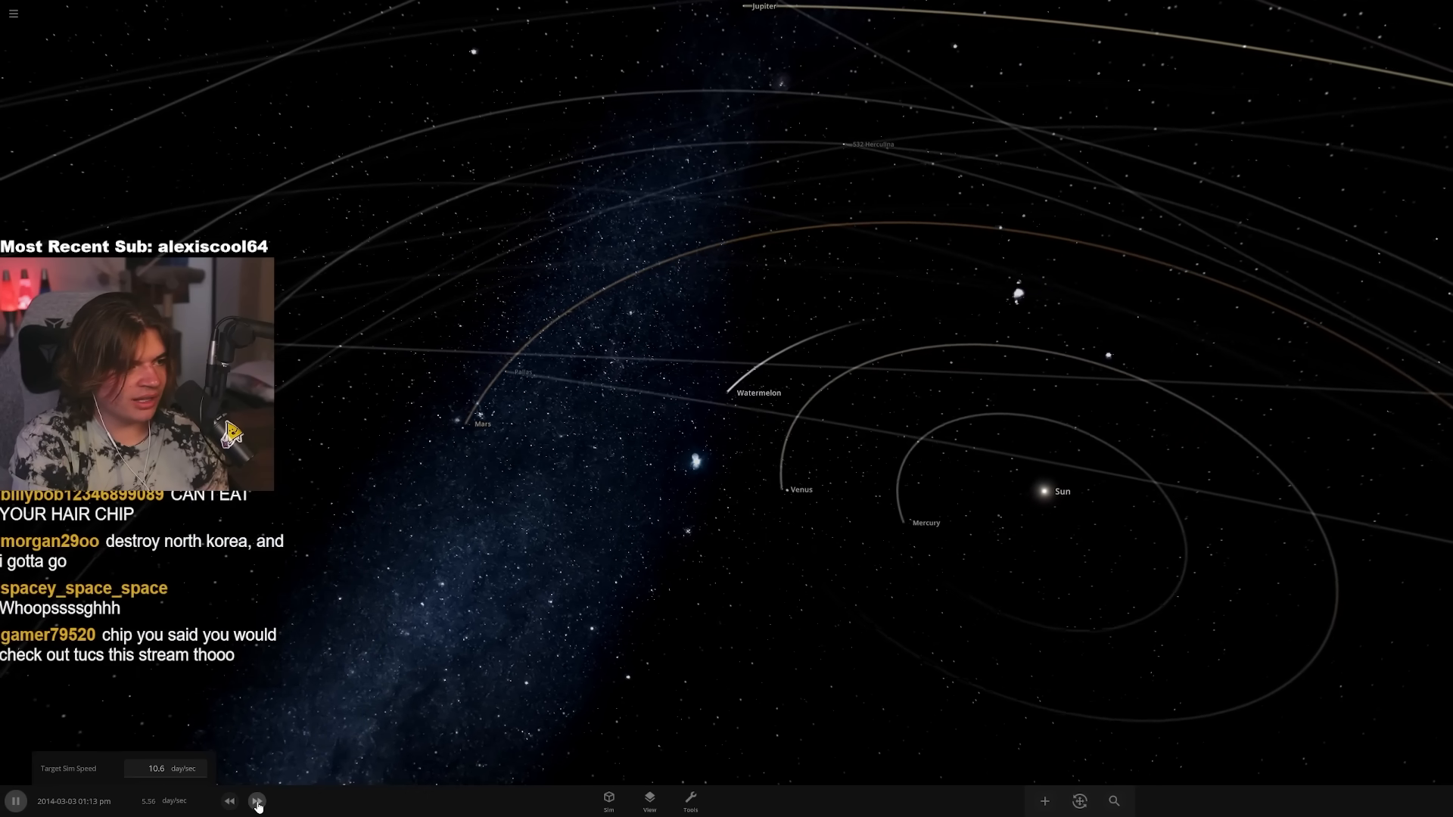
{"action": "left_click", "coordinate": [257, 800]}
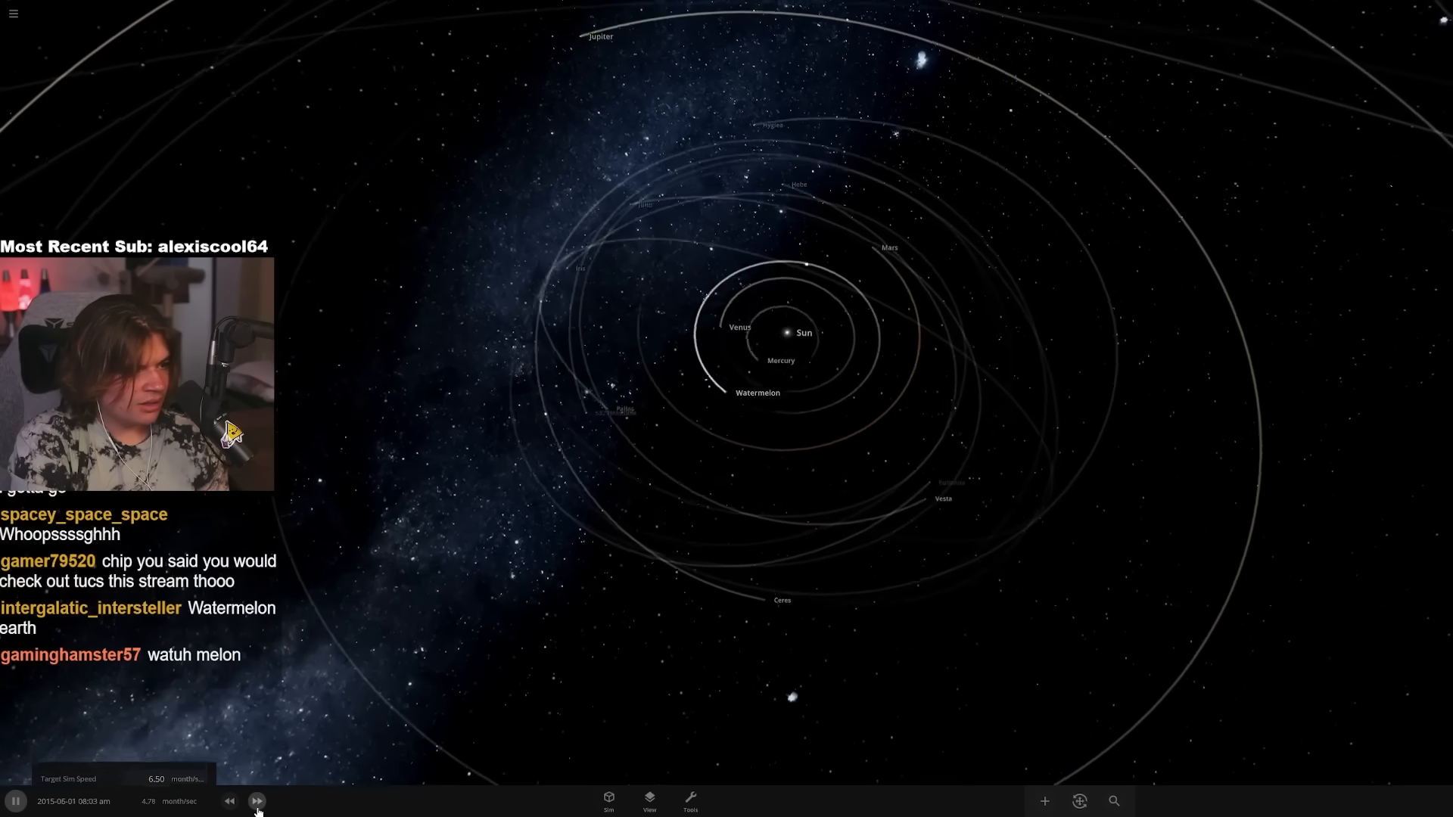
{"action": "left_click", "coordinate": [257, 800]}
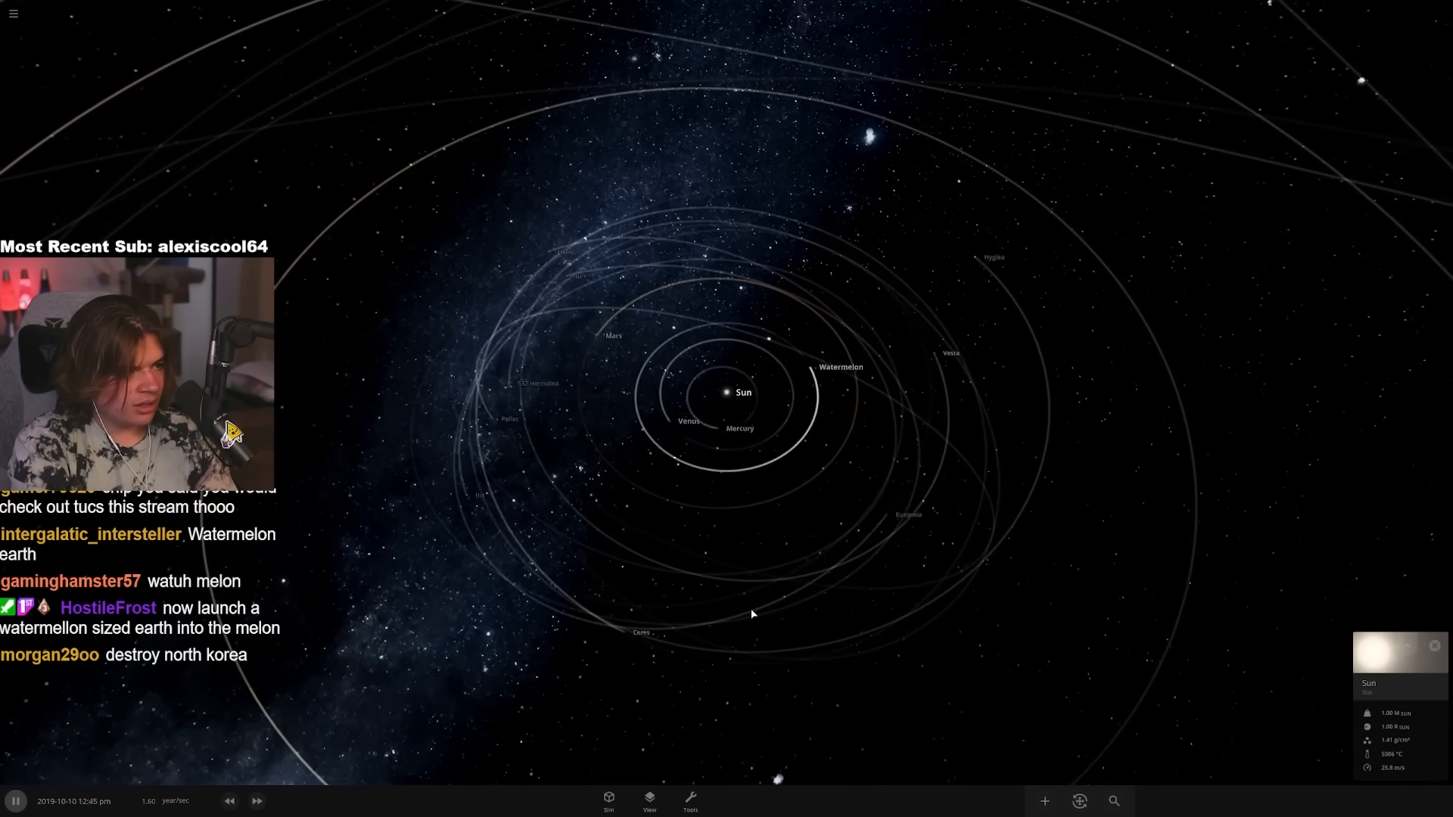
{"action": "left_click", "coordinate": [257, 800]}
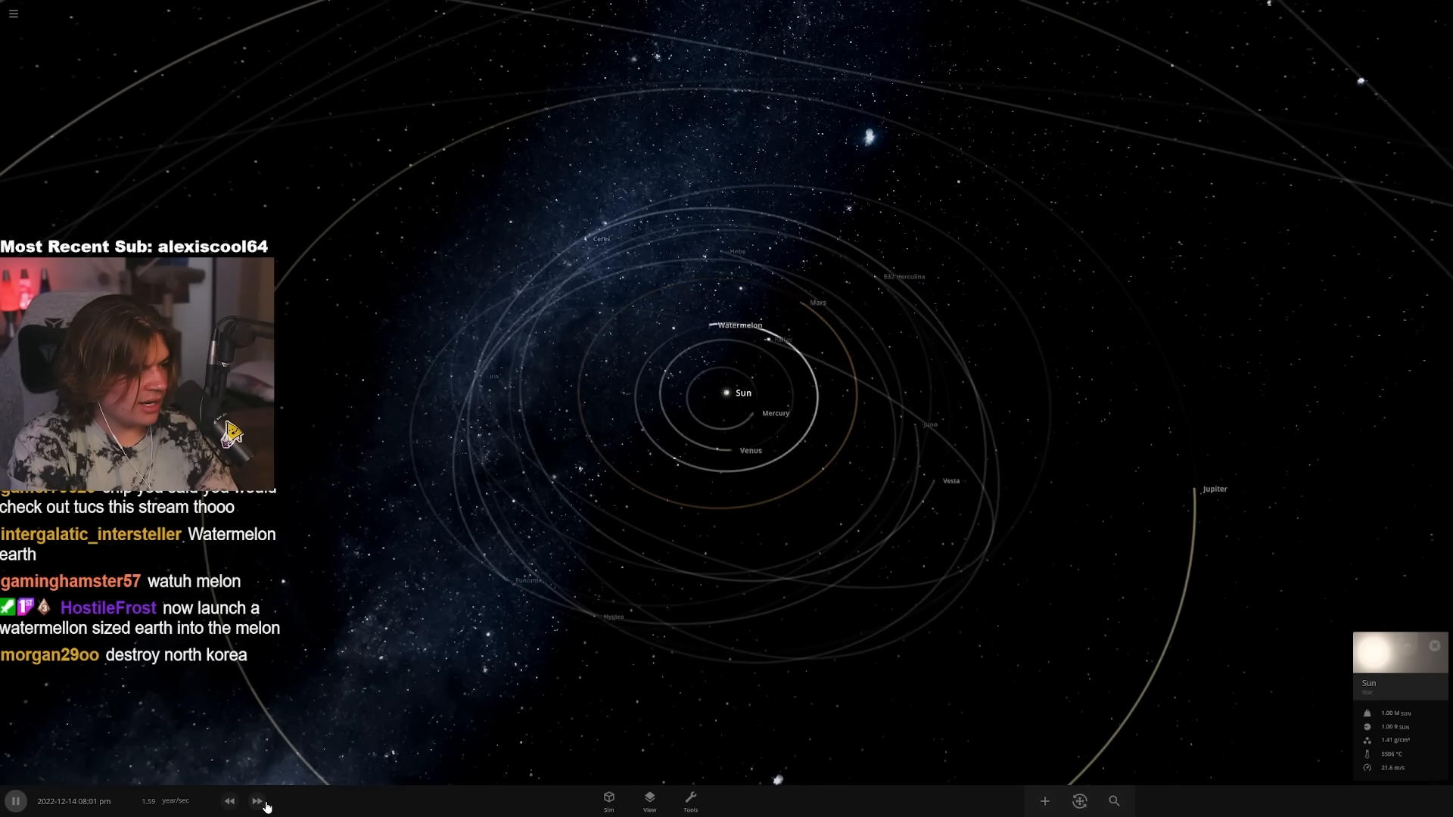
{"action": "left_click", "coordinate": [257, 801]}
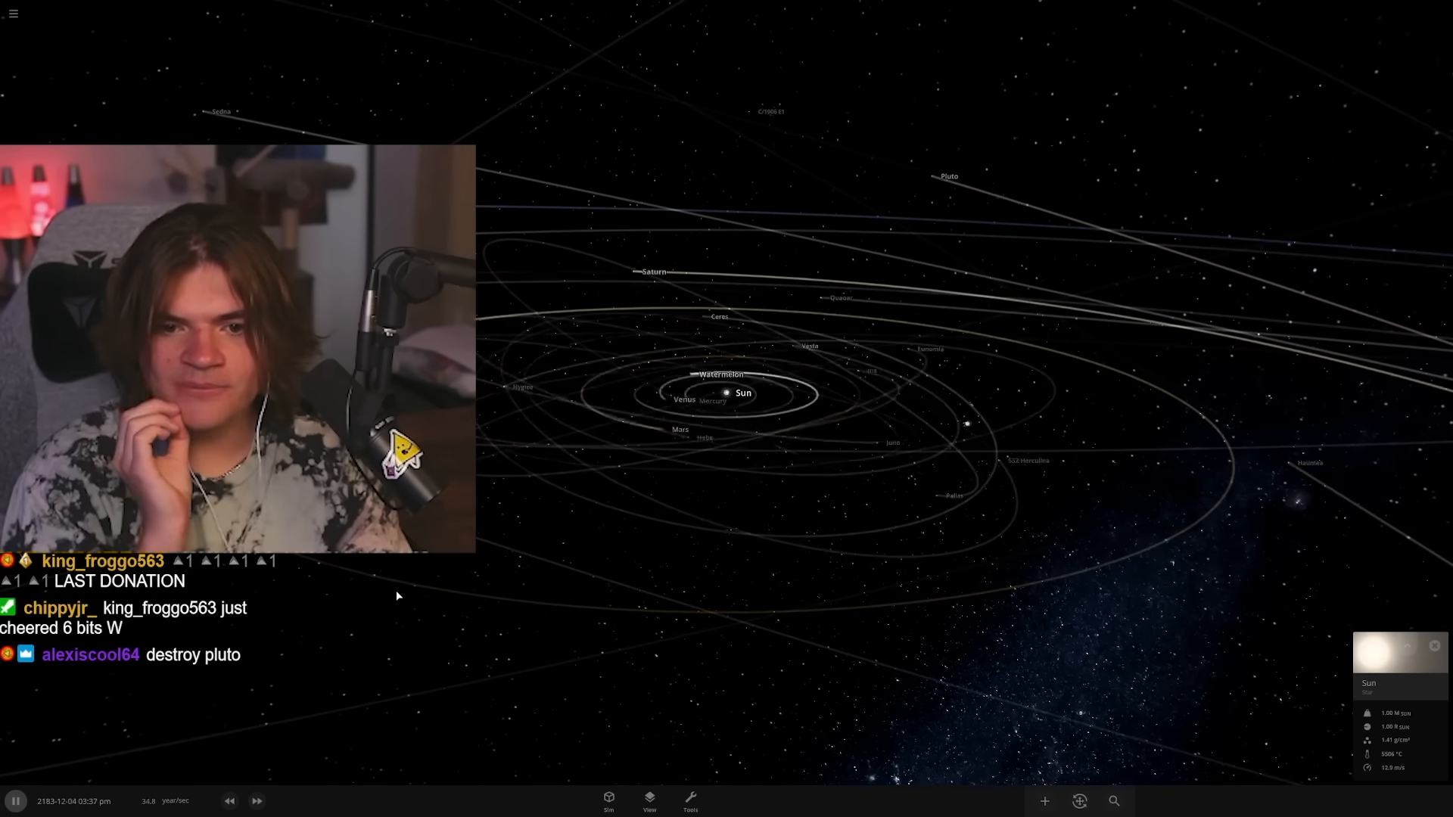
- Select the Explode tool from the Tools panel and target Pluto for detonation
{"action": "left_click", "coordinate": [649, 800]}
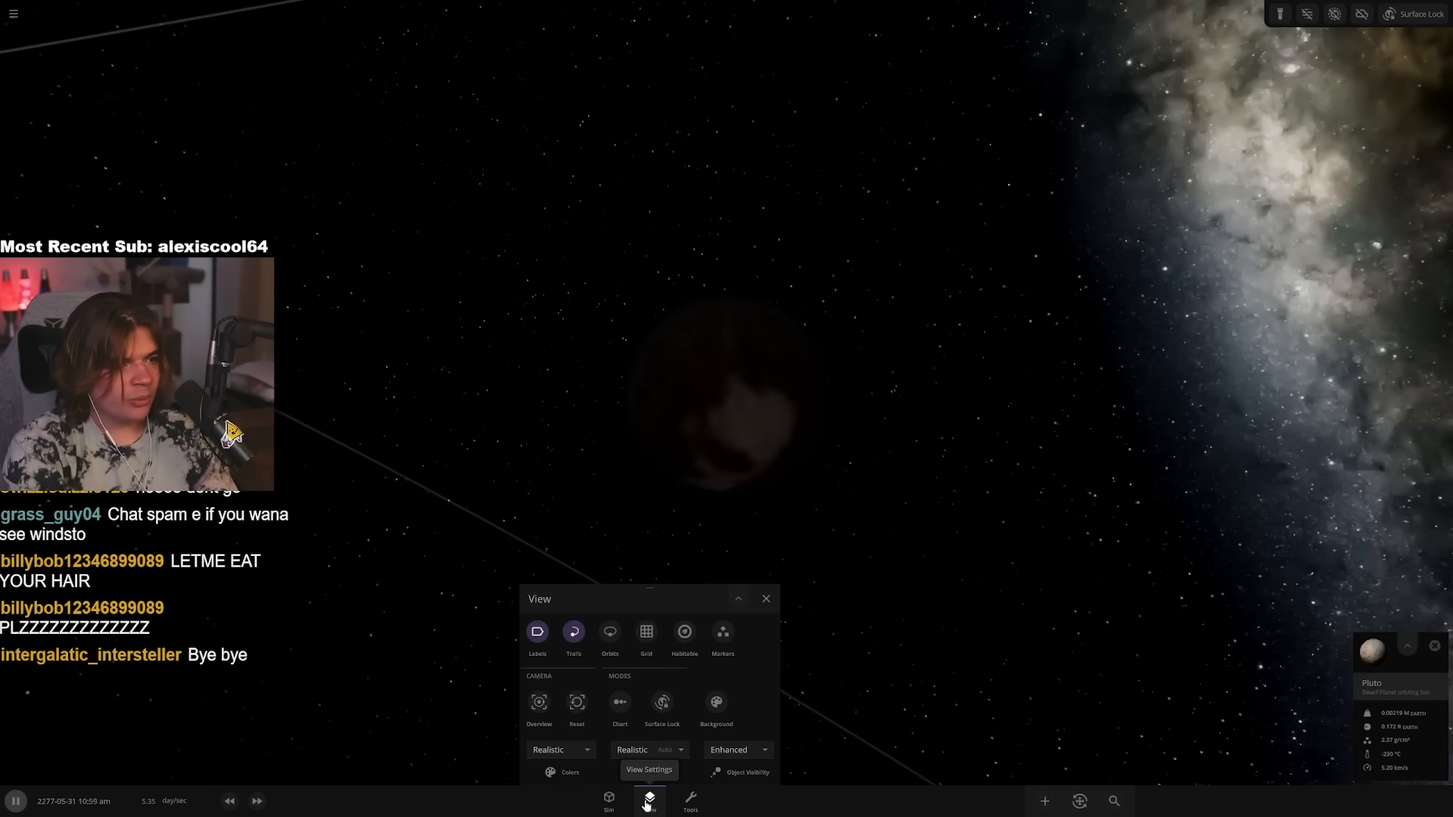
{"action": "left_click", "coordinate": [690, 799]}
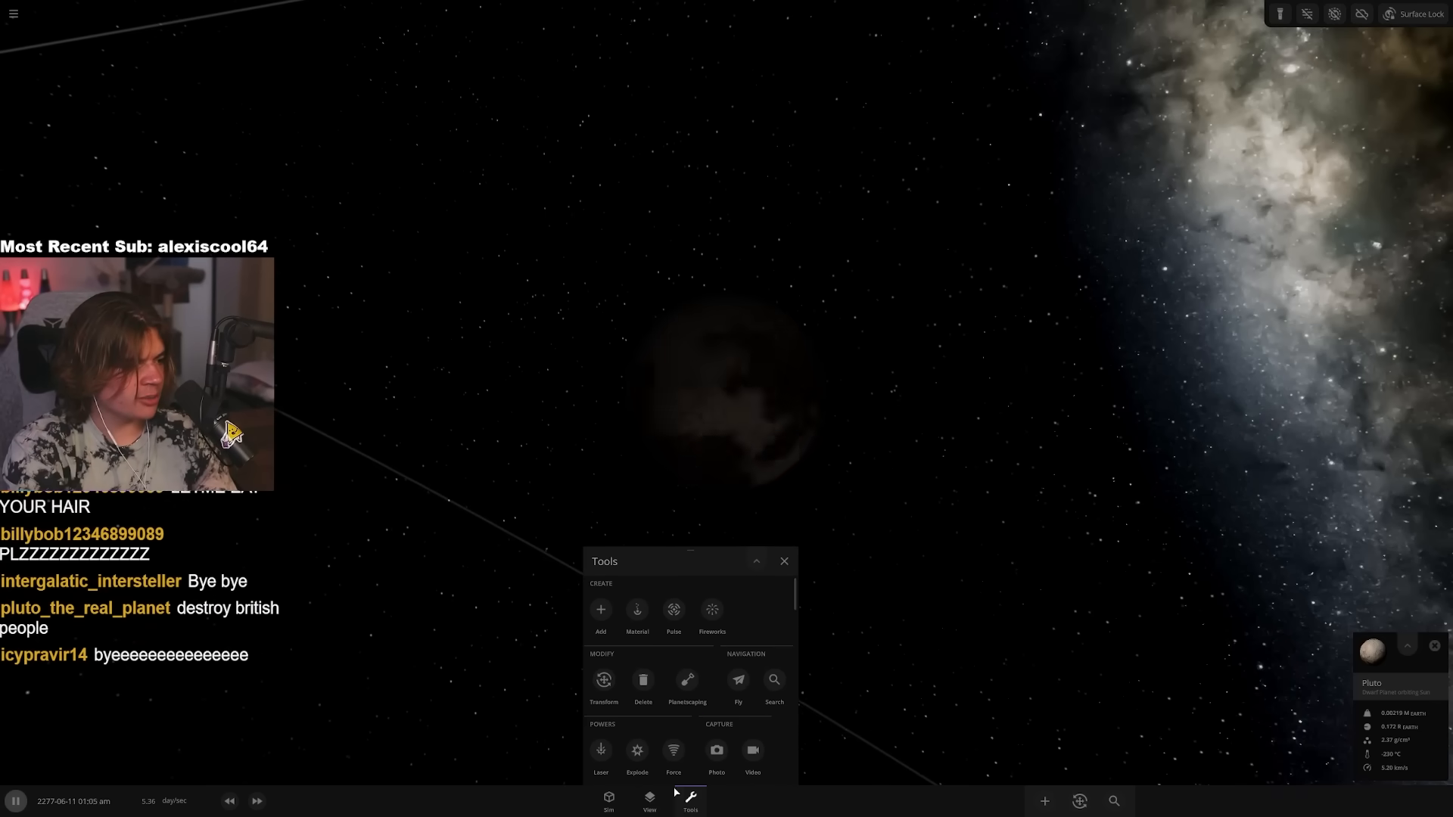
{"action": "left_click", "coordinate": [637, 749]}
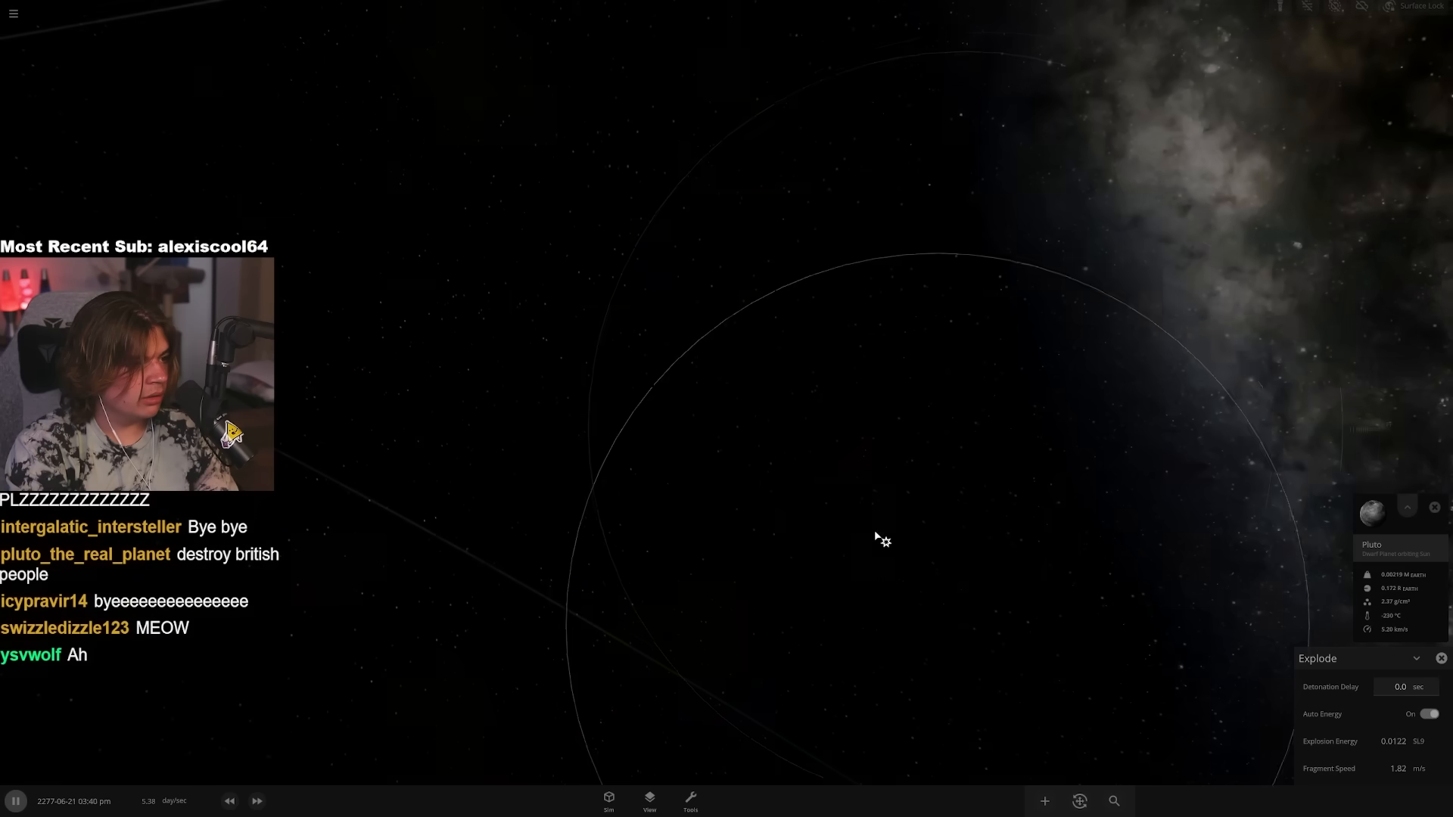